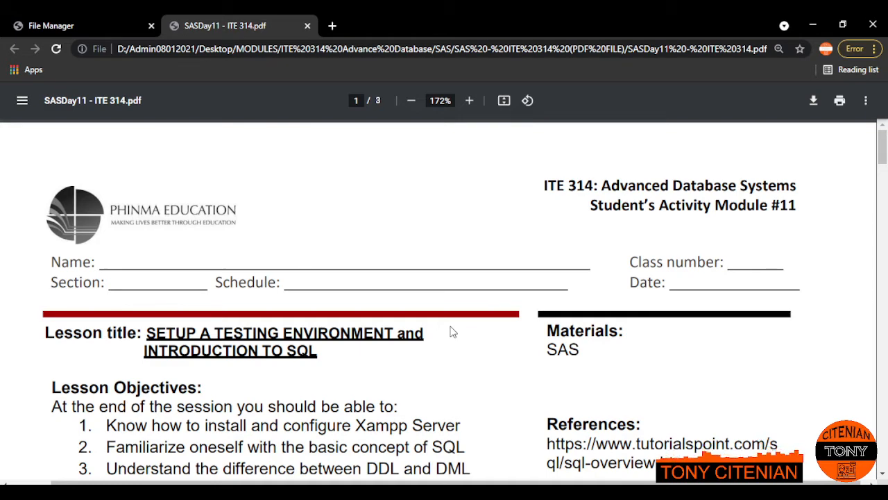
pyautogui.moveTo(658, 352)
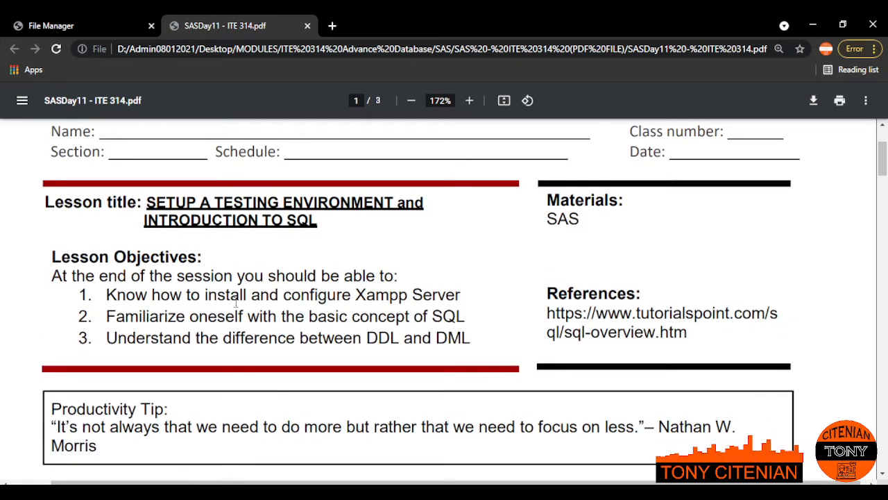
pyautogui.moveTo(495, 241)
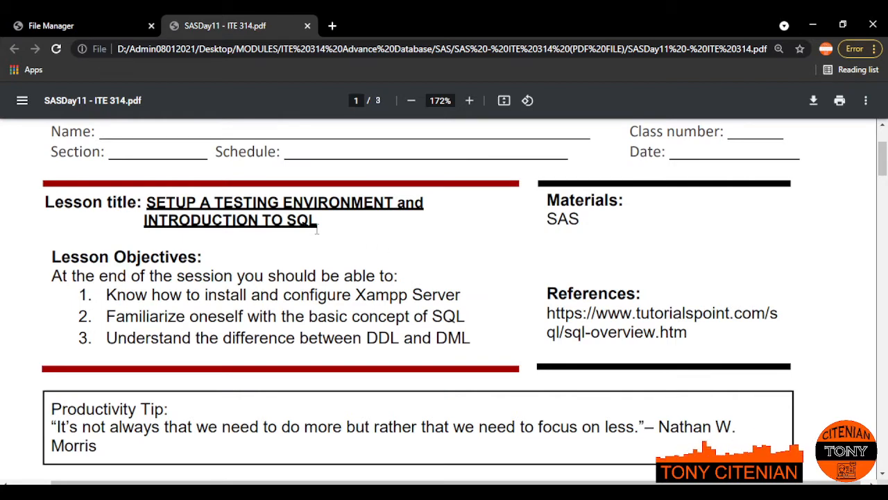
pyautogui.moveTo(229, 271)
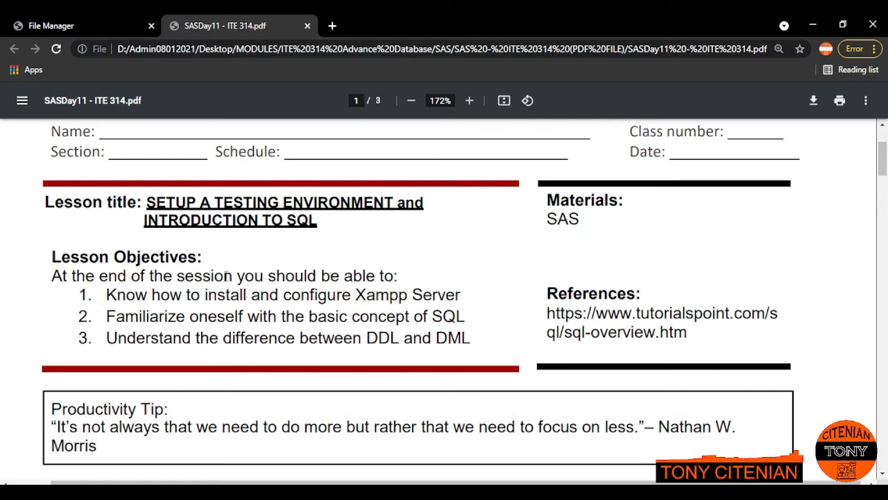
pyautogui.moveTo(427, 292)
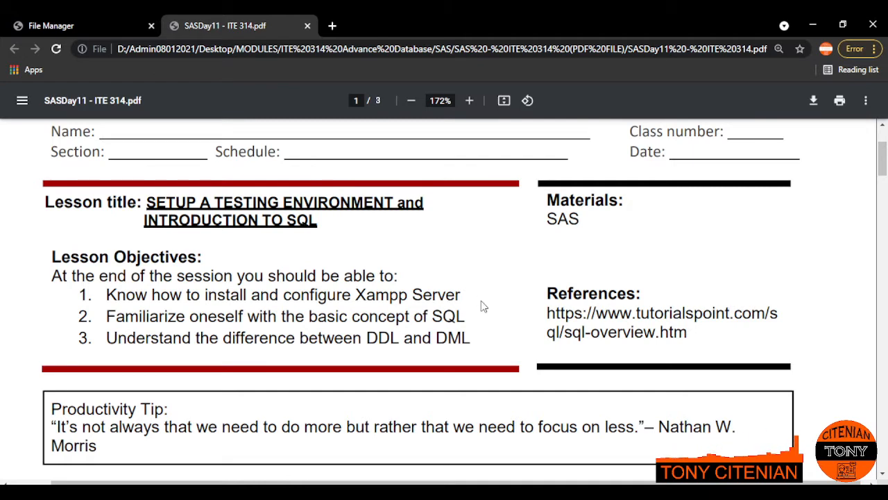
pyautogui.moveTo(476, 301)
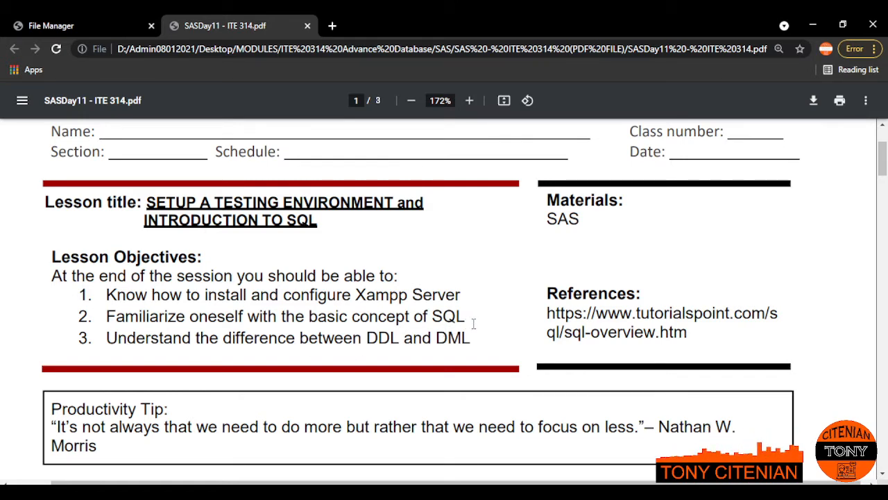
pyautogui.moveTo(231, 365)
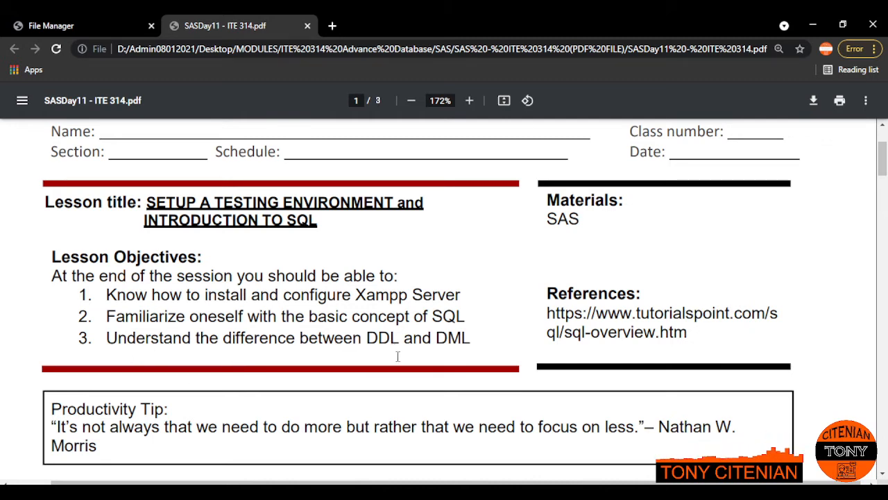
pyautogui.moveTo(481, 354)
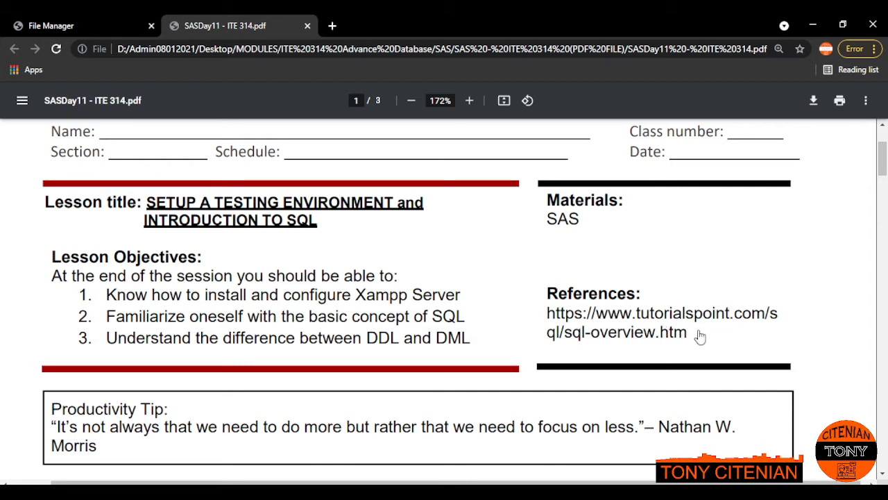
# Scroll the SASDay11 ITE 314 PDF past the introduction toward Activity 1
pyautogui.scroll(-3)
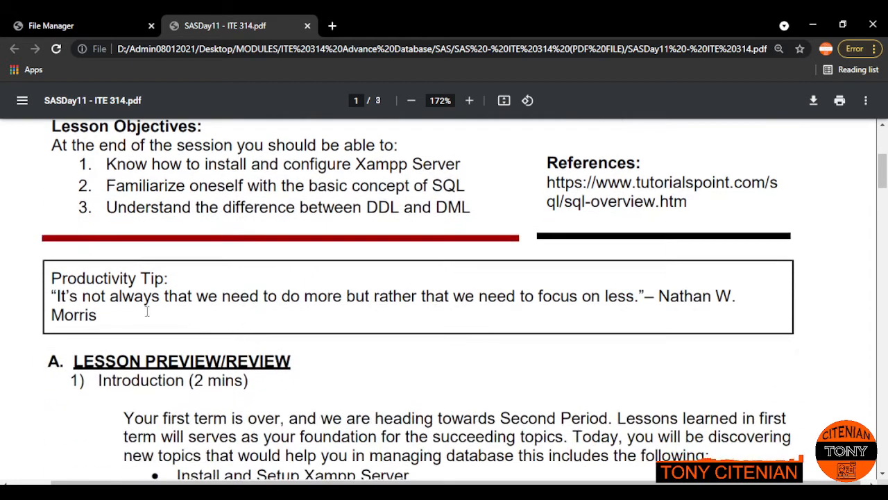
pyautogui.moveTo(206, 310)
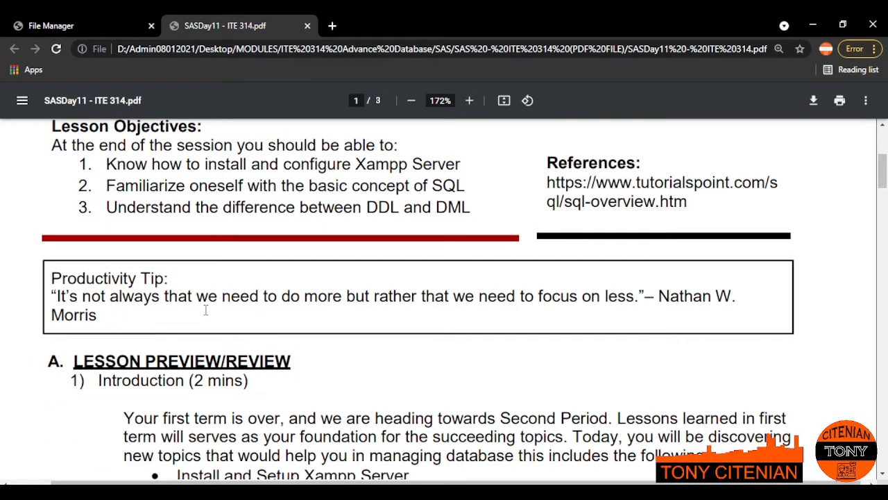
pyautogui.moveTo(415, 314)
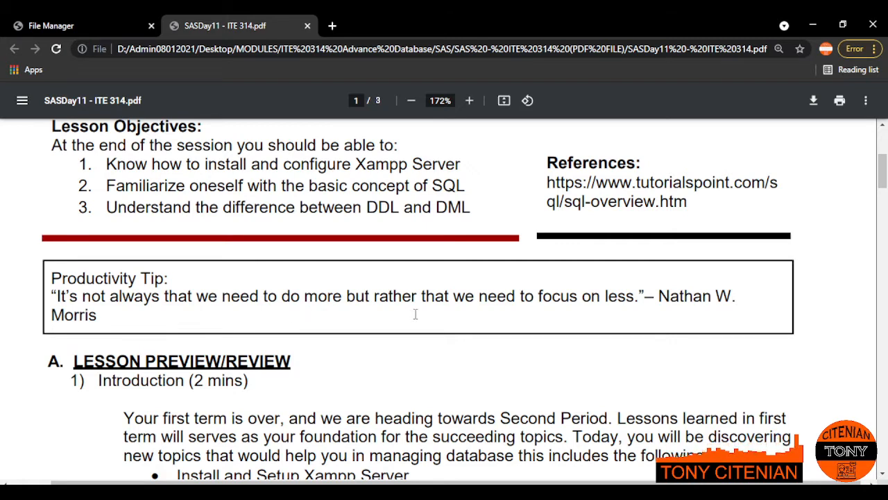
pyautogui.moveTo(608, 327)
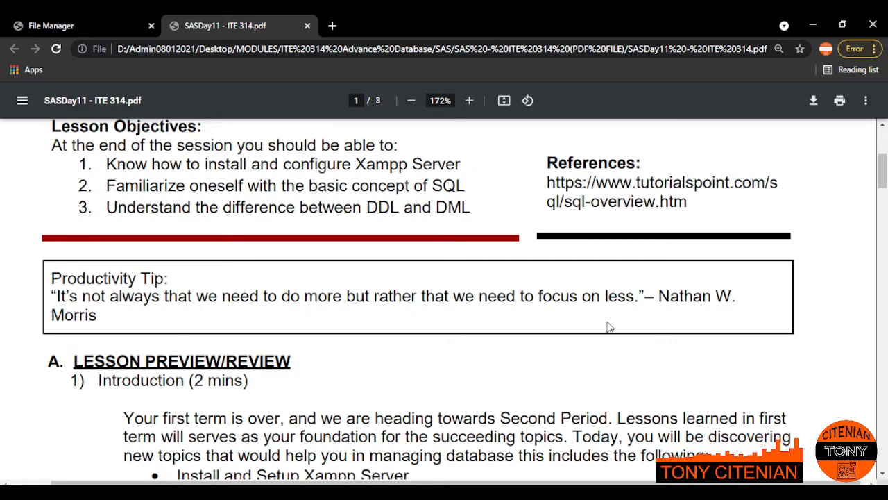
pyautogui.moveTo(384, 330)
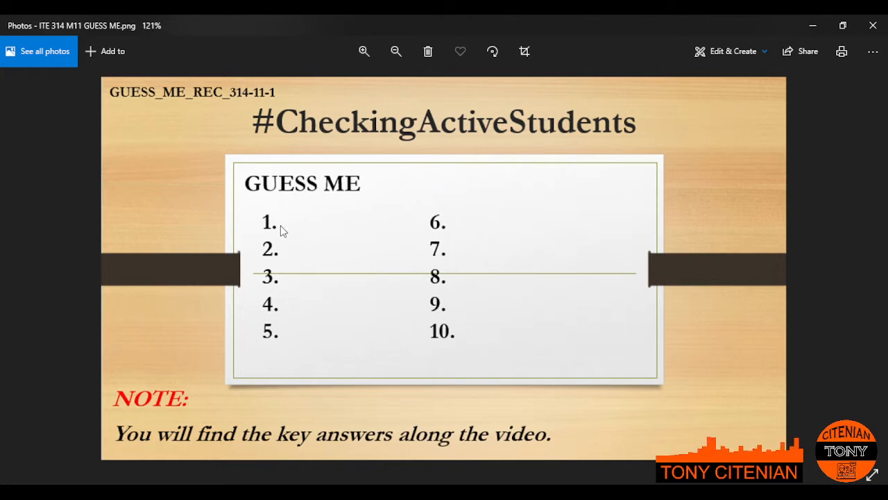
pyautogui.moveTo(525, 465)
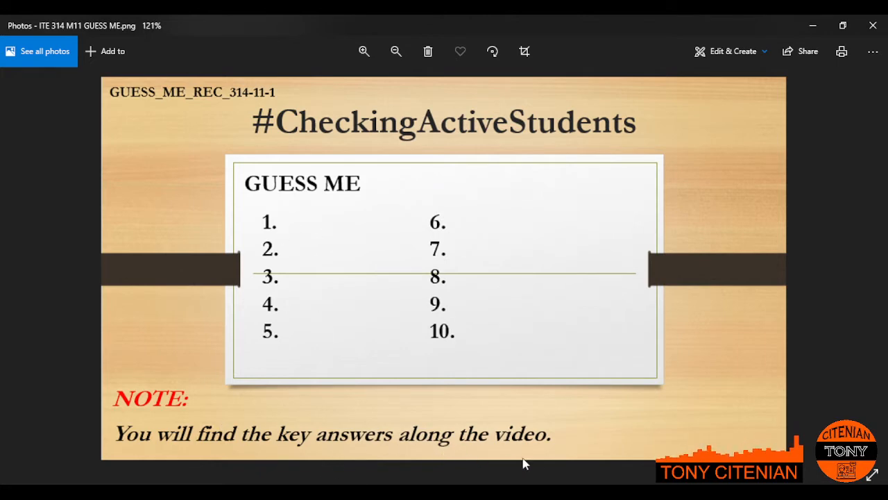
pyautogui.moveTo(483, 279)
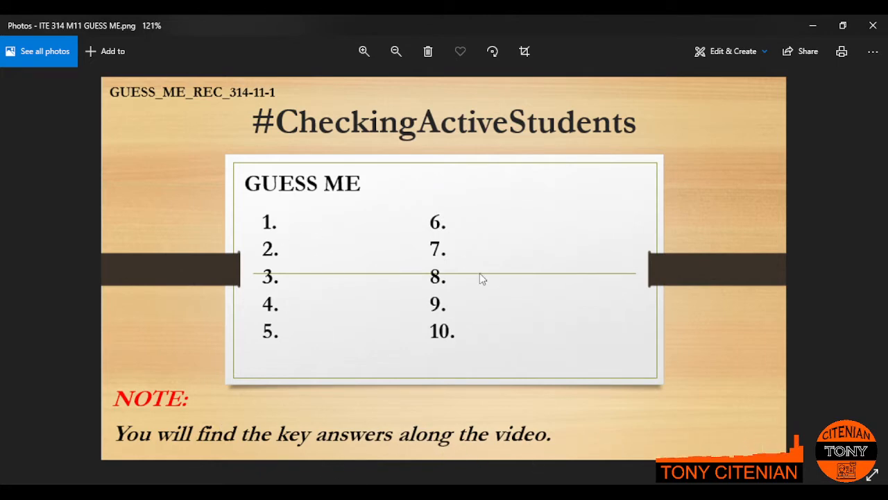
pyautogui.moveTo(389, 222)
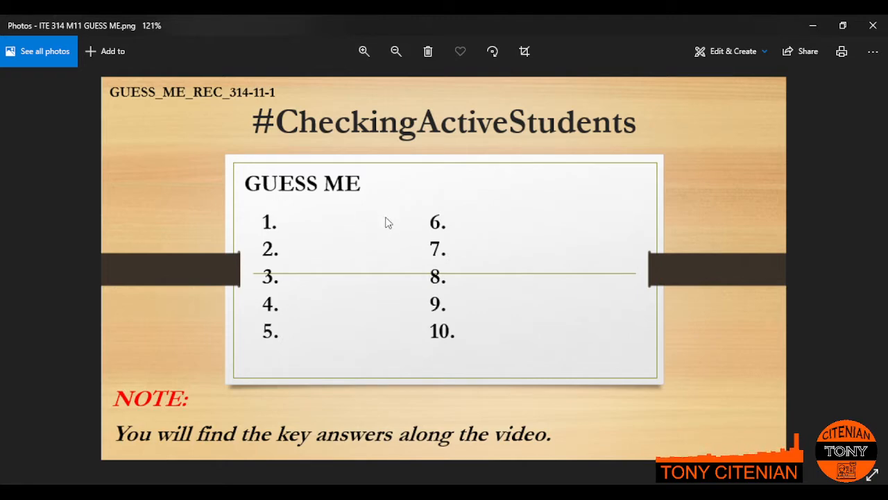
pyautogui.moveTo(357, 165)
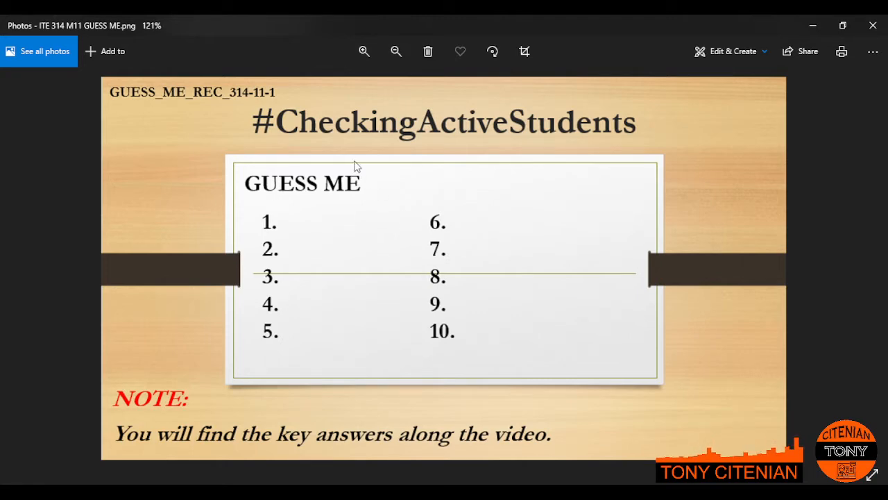
pyautogui.moveTo(380, 195)
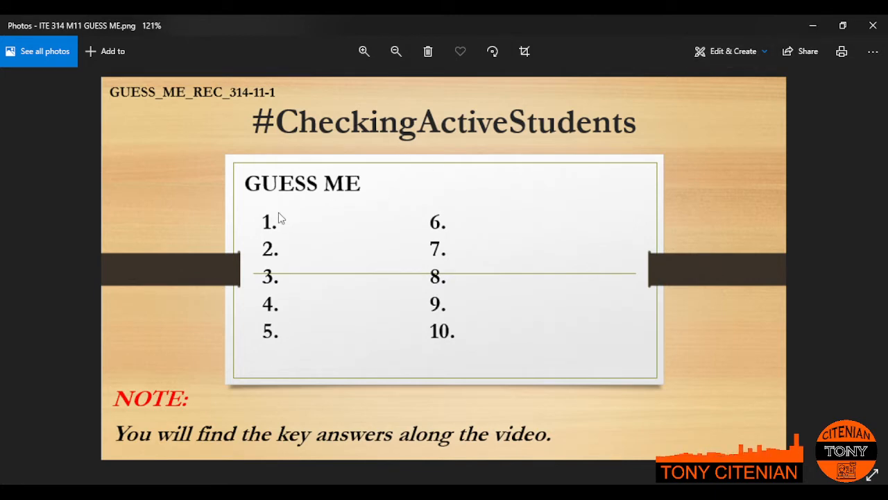
pyautogui.moveTo(813, 26)
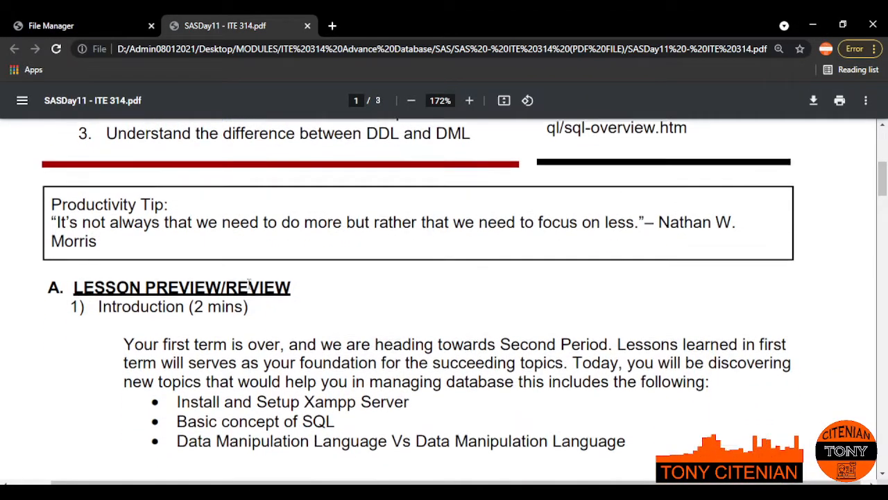
pyautogui.scroll(-3)
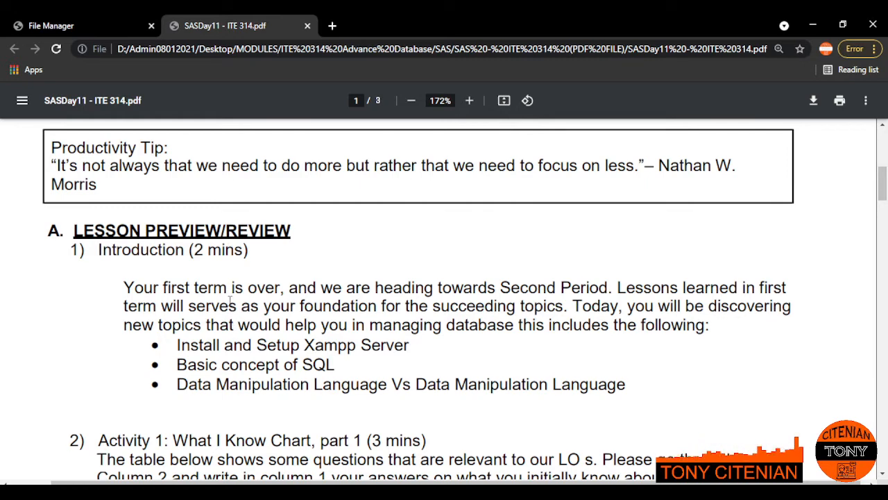
pyautogui.moveTo(469, 304)
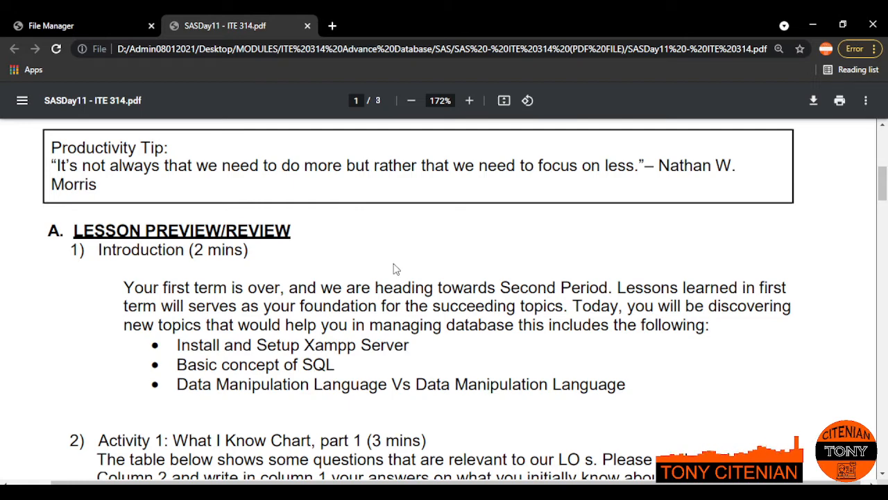
pyautogui.moveTo(587, 269)
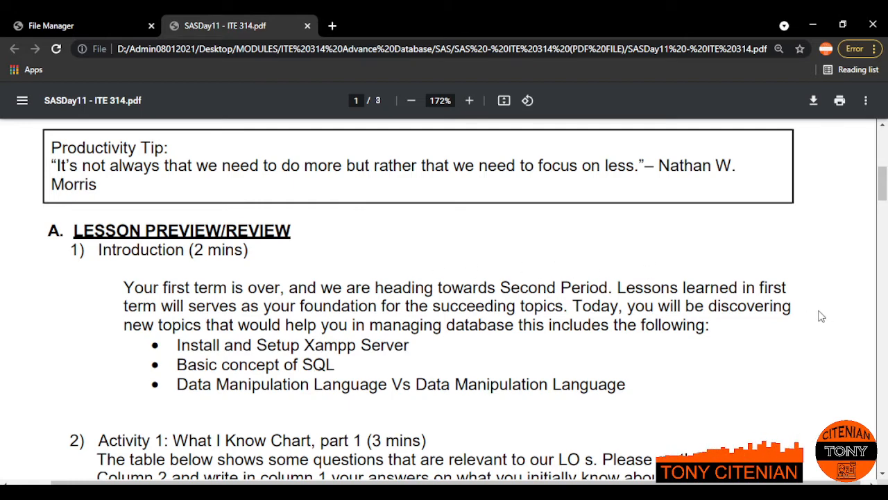
pyautogui.moveTo(675, 346)
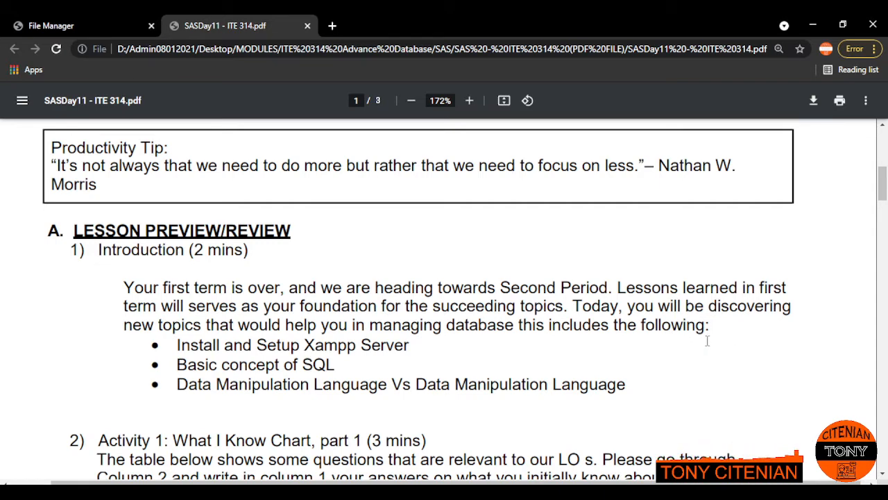
pyautogui.moveTo(425, 362)
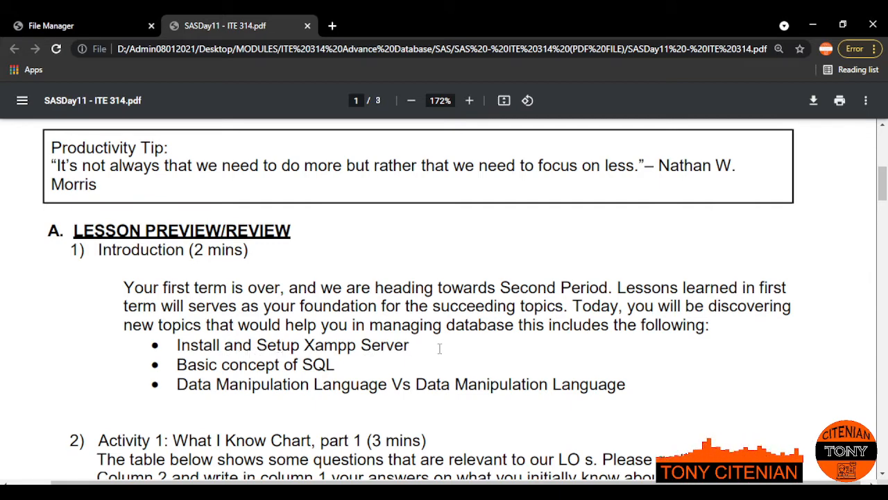
pyautogui.moveTo(444, 346)
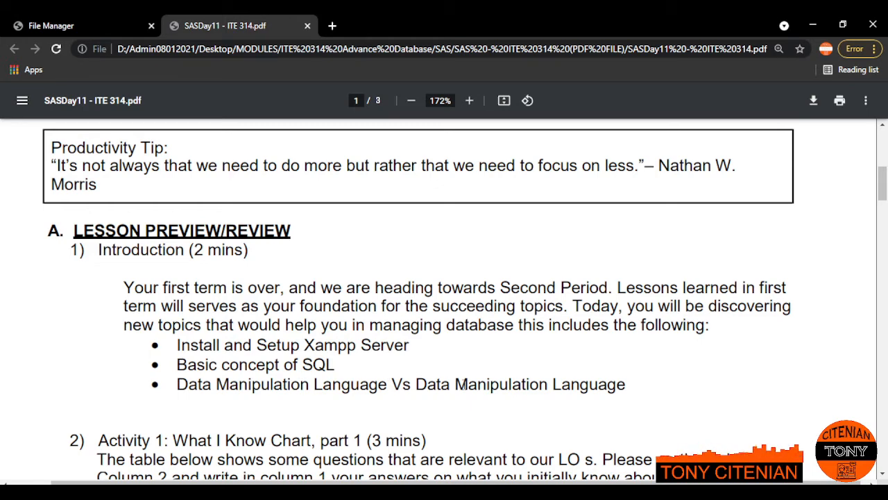
pyautogui.moveTo(215, 390)
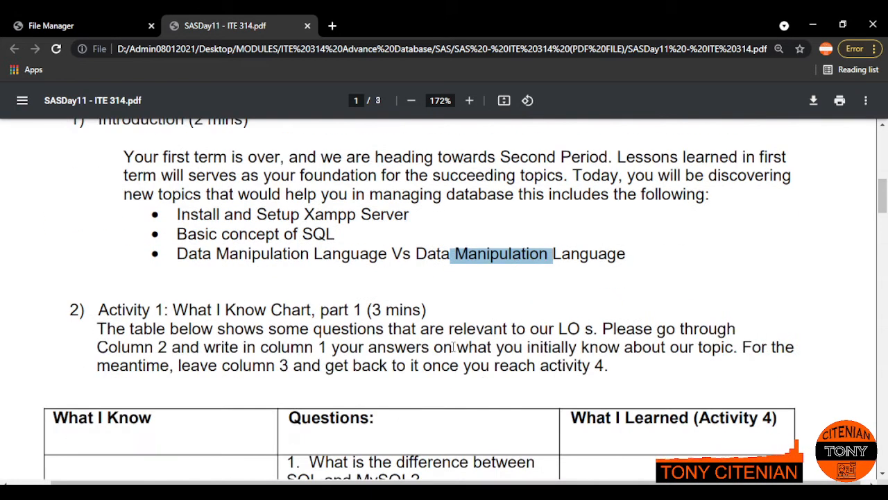
# Scroll past the What I Know chart, then return to the ITE 314 Advance Database folder
pyautogui.scroll(-3)
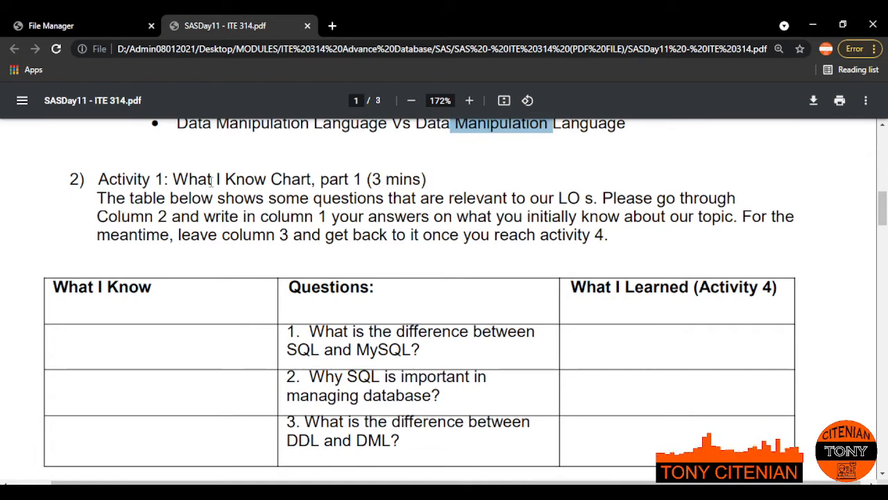
pyautogui.scroll(-3)
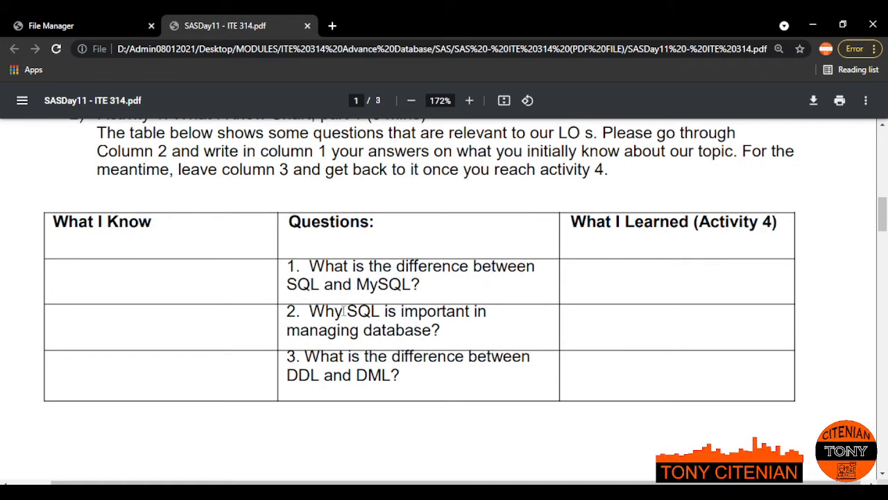
pyautogui.moveTo(458, 284)
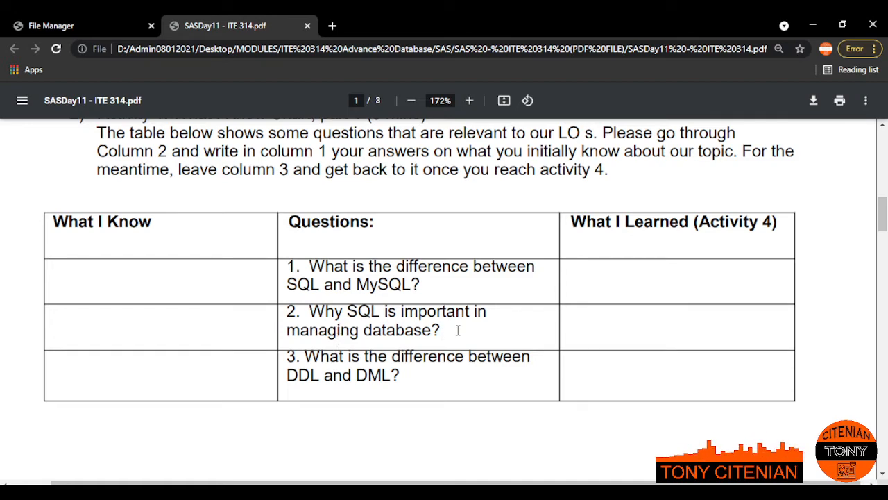
pyautogui.moveTo(415, 378)
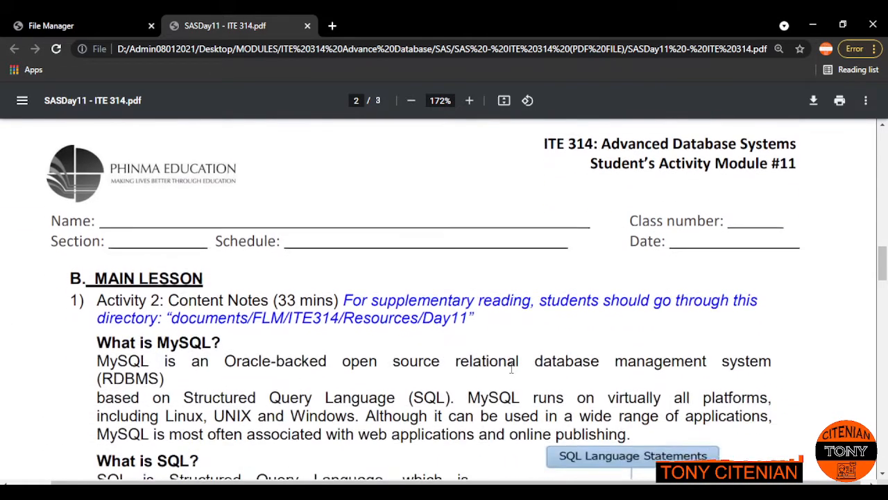
pyautogui.scroll(-3)
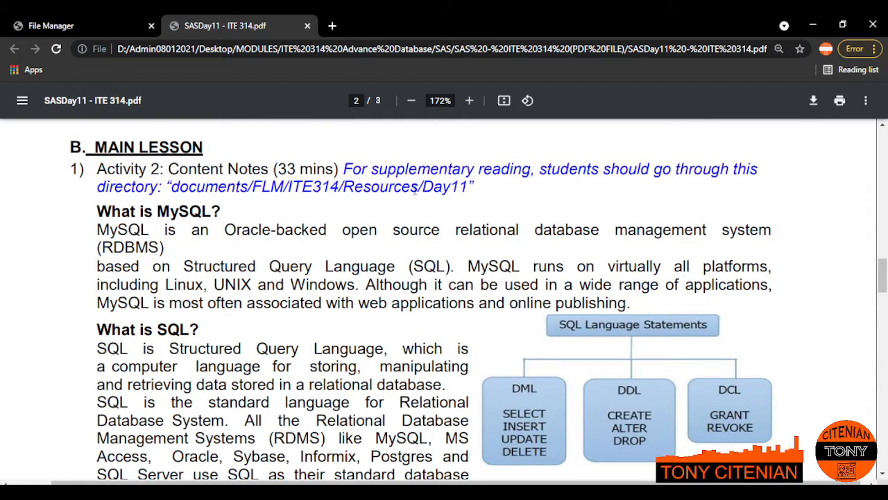
pyautogui.moveTo(227, 245)
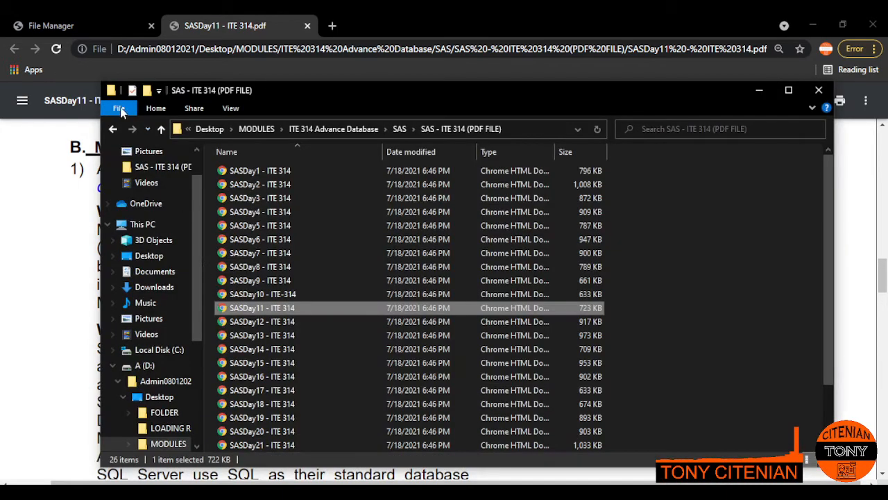
pyautogui.click(113, 129)
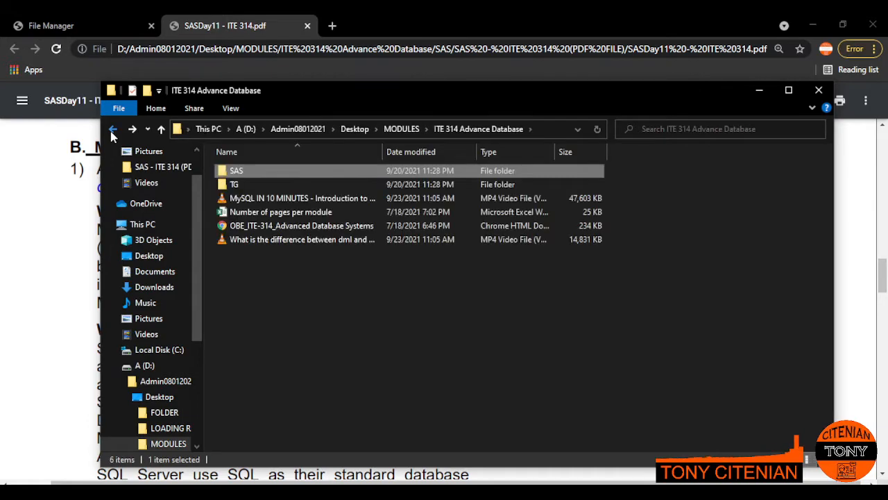
pyautogui.click(302, 198)
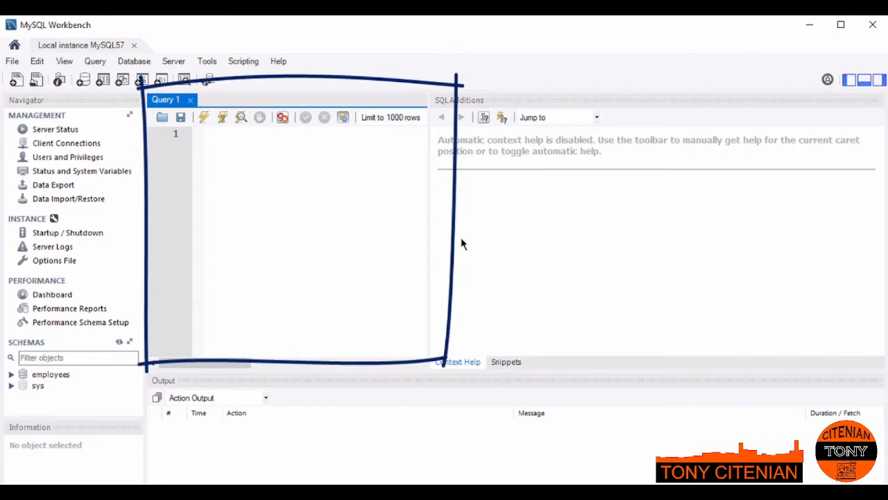
pyautogui.moveTo(443, 243)
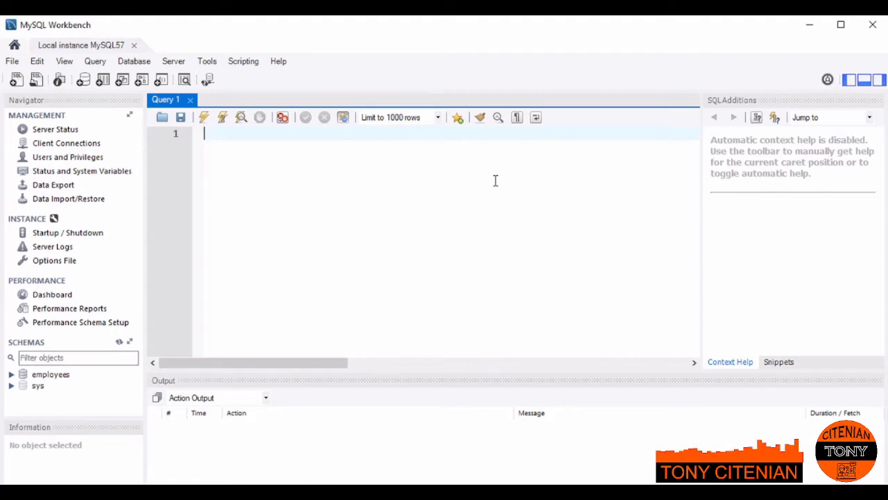
# Enter 'select * from employees;' in Query 1 and bring up the Open SQL Script dialog
pyautogui.write('select * from')
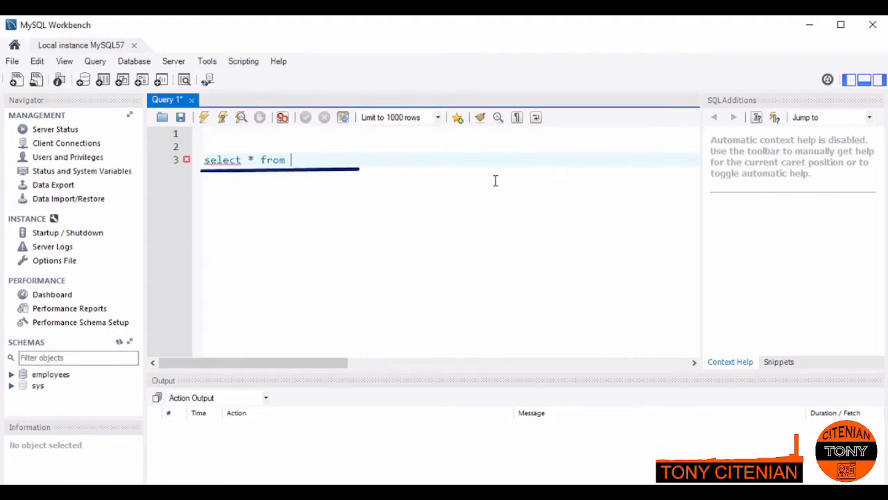
pyautogui.write('employees;')
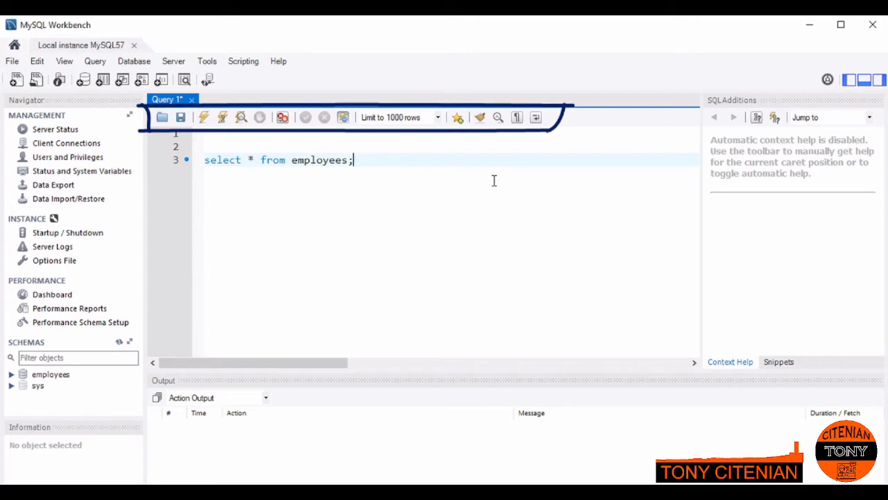
pyautogui.moveTo(162, 117)
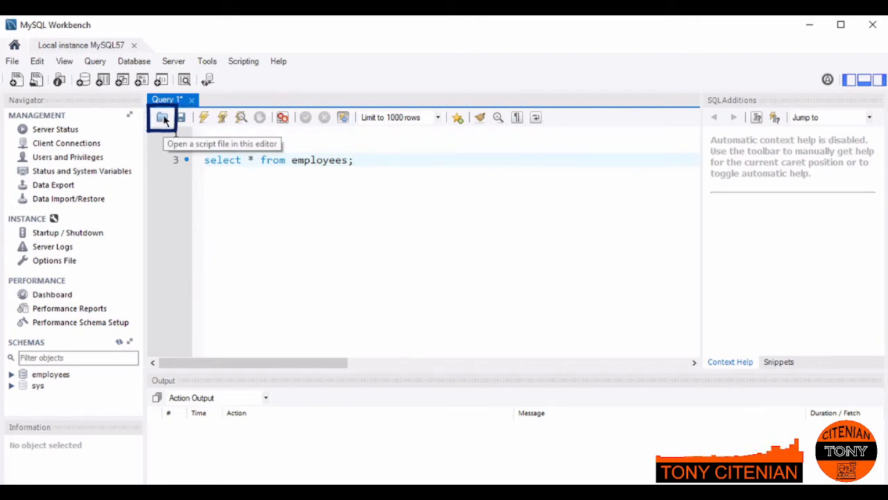
pyautogui.click(162, 117)
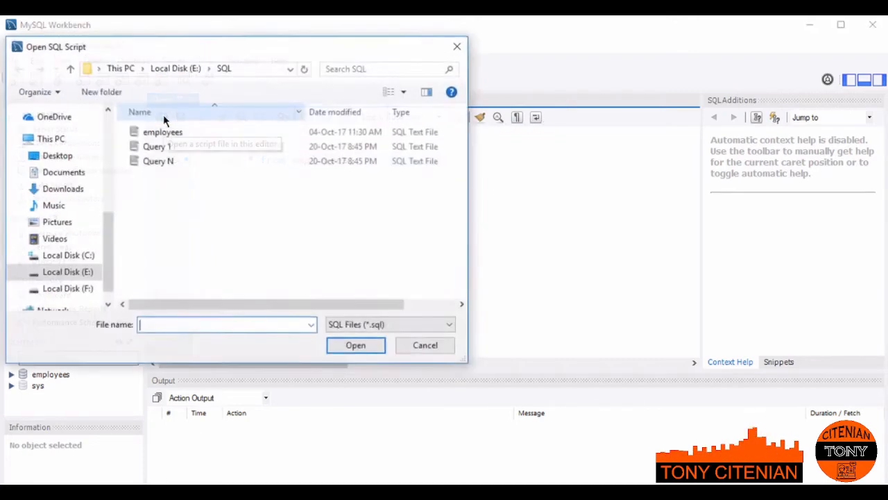
pyautogui.moveTo(217, 204)
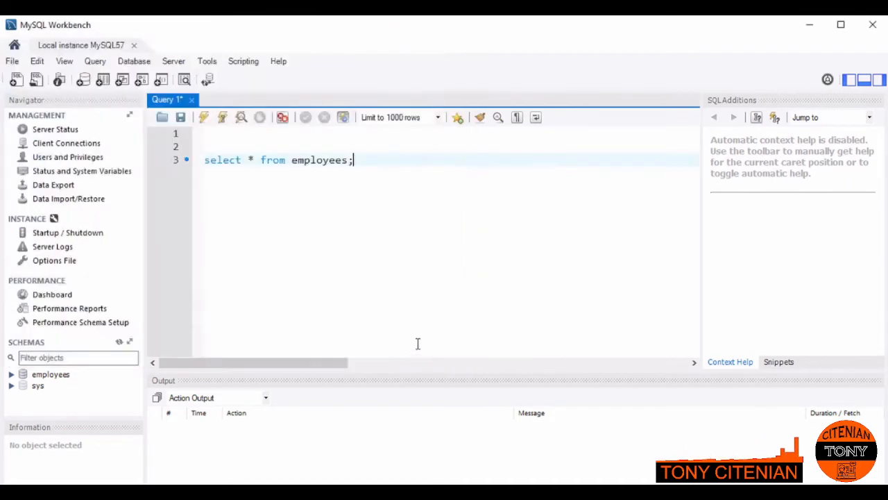
pyautogui.moveTo(181, 117)
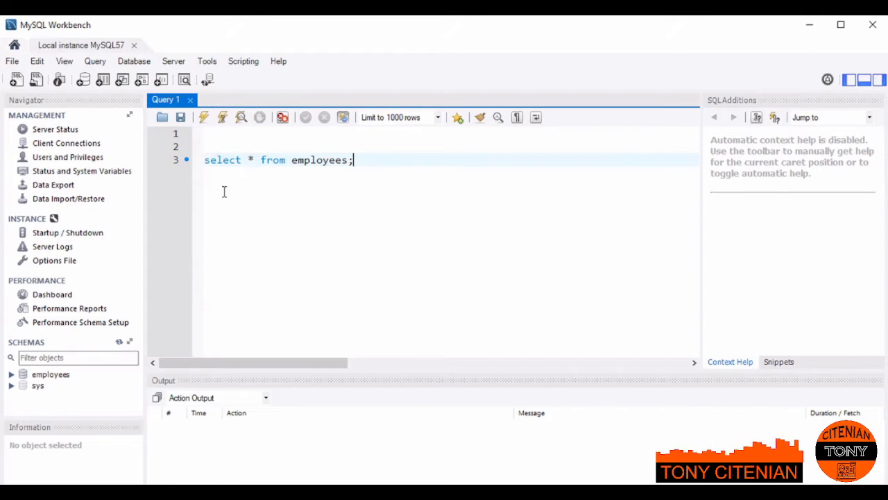
# Execute 'select * from employees;' to return 1000 rows, then close the results panel
pyautogui.click(204, 117)
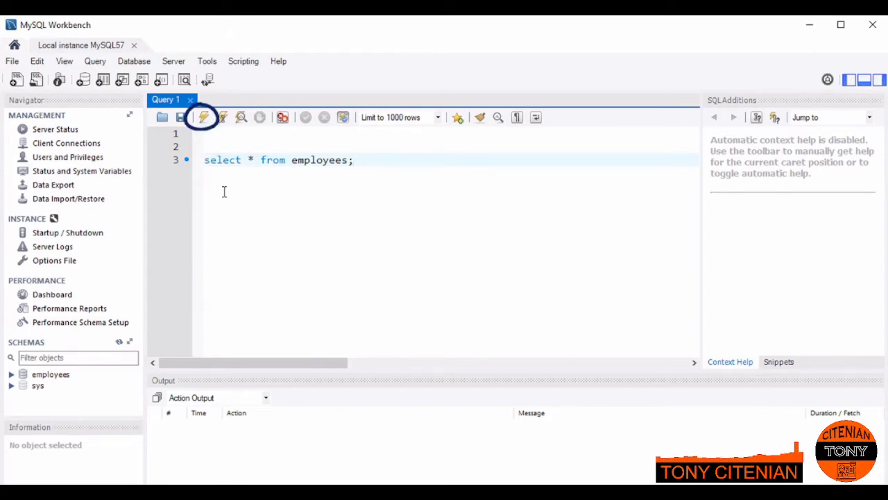
pyautogui.moveTo(204, 116)
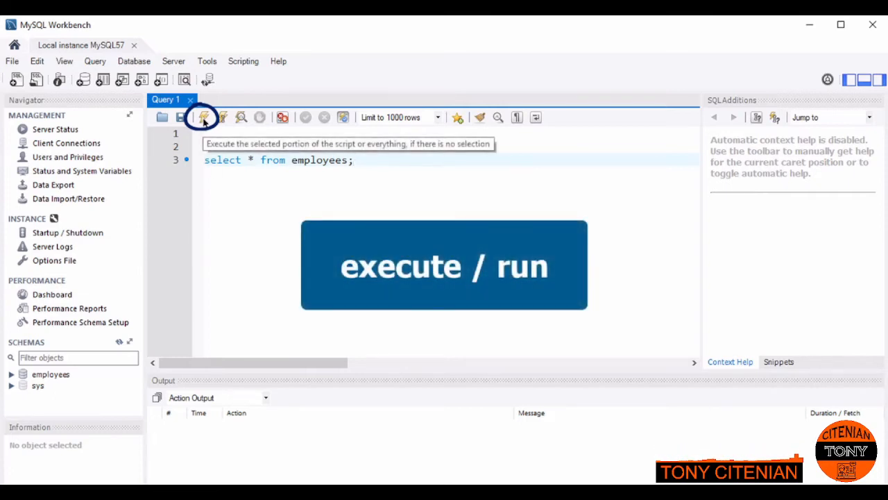
pyautogui.click(203, 117)
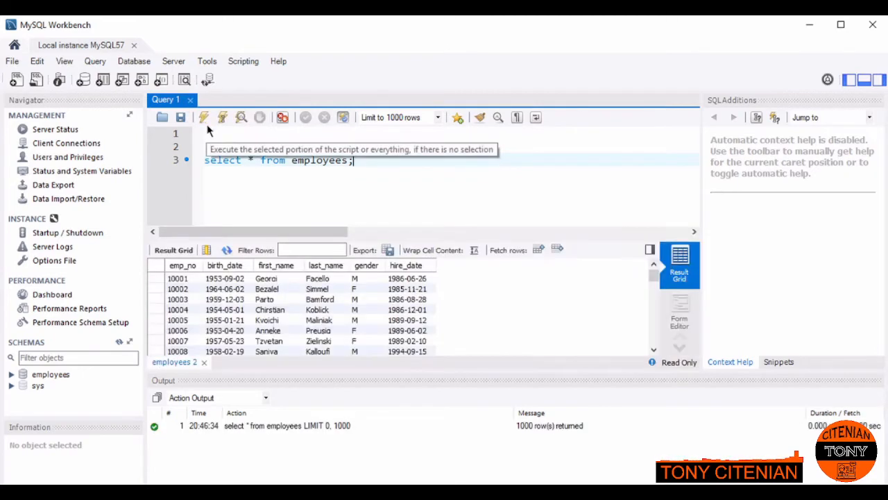
pyautogui.moveTo(239, 184)
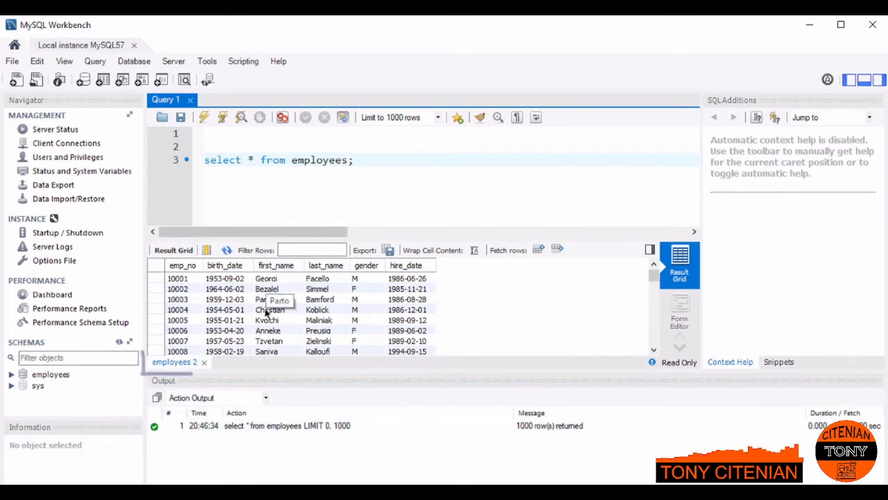
pyautogui.click(174, 363)
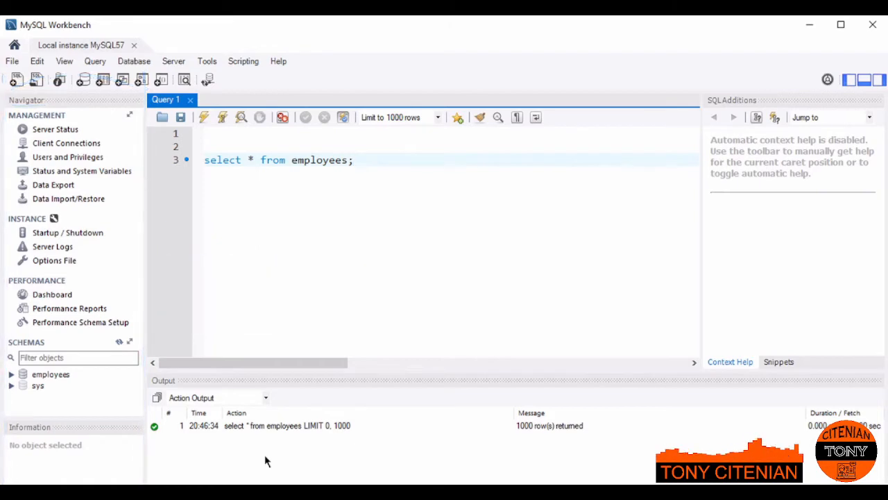
pyautogui.moveTo(132, 440)
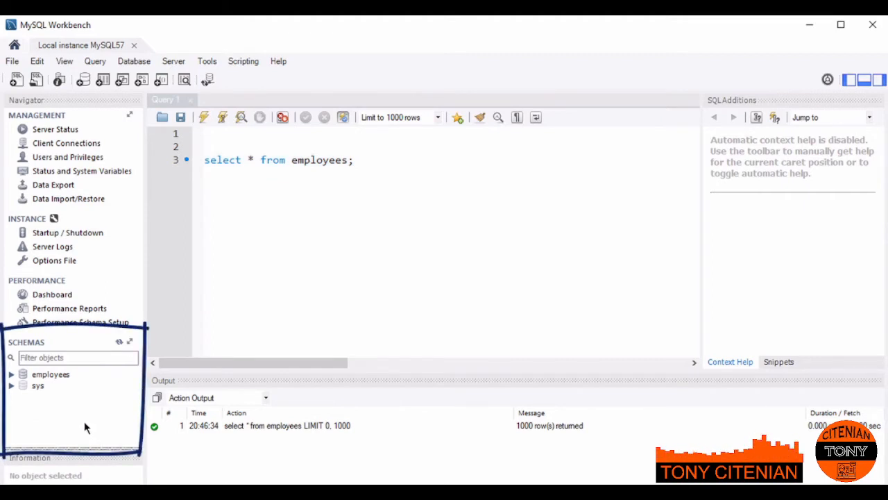
pyautogui.moveTo(9, 386)
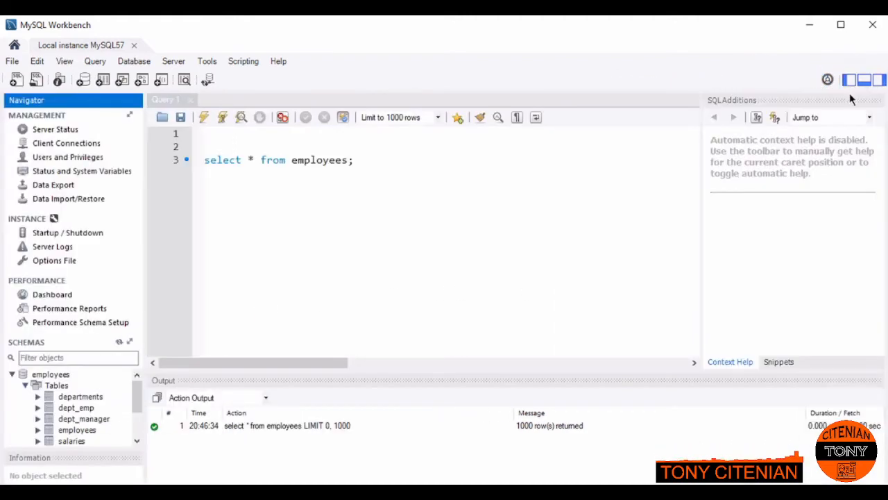
# Toggle the sidebar panels, hiding context help while keeping navigator and output panels visible
pyautogui.click(865, 77)
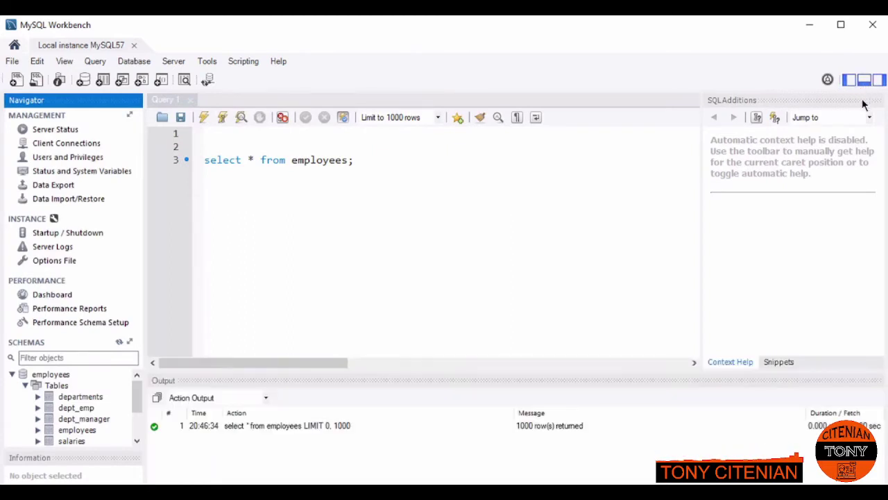
pyautogui.moveTo(878, 99)
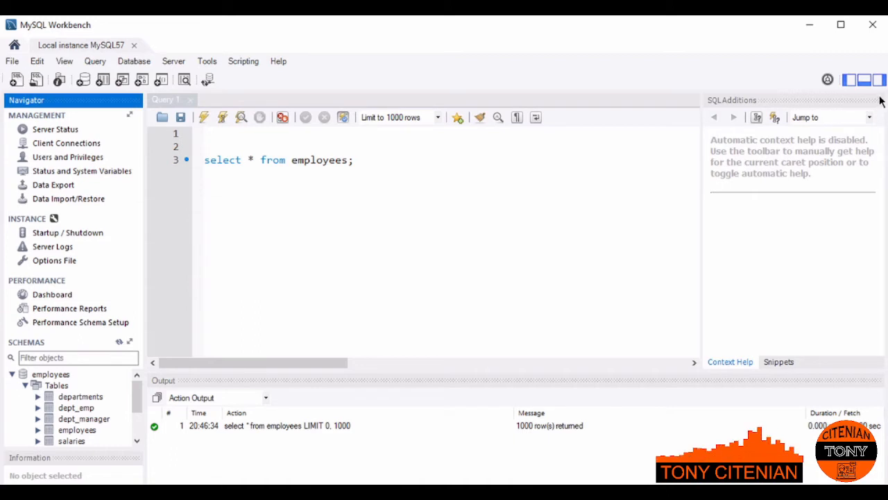
pyautogui.click(870, 82)
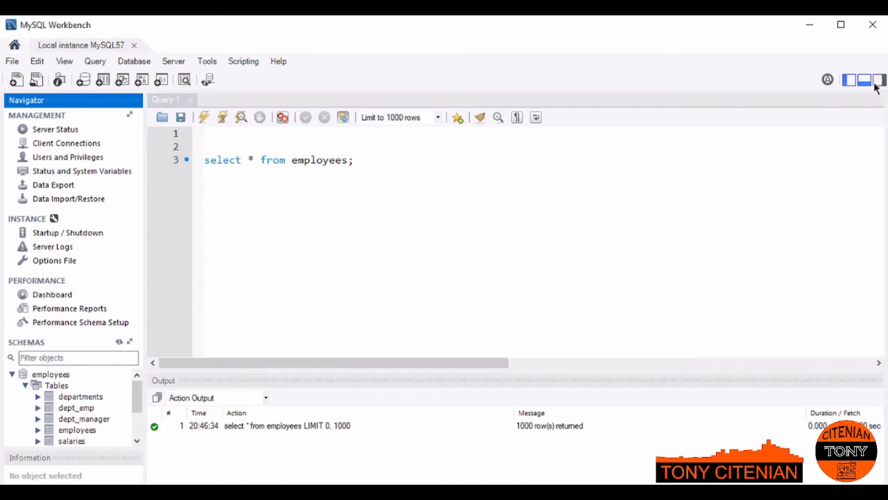
pyautogui.click(879, 82)
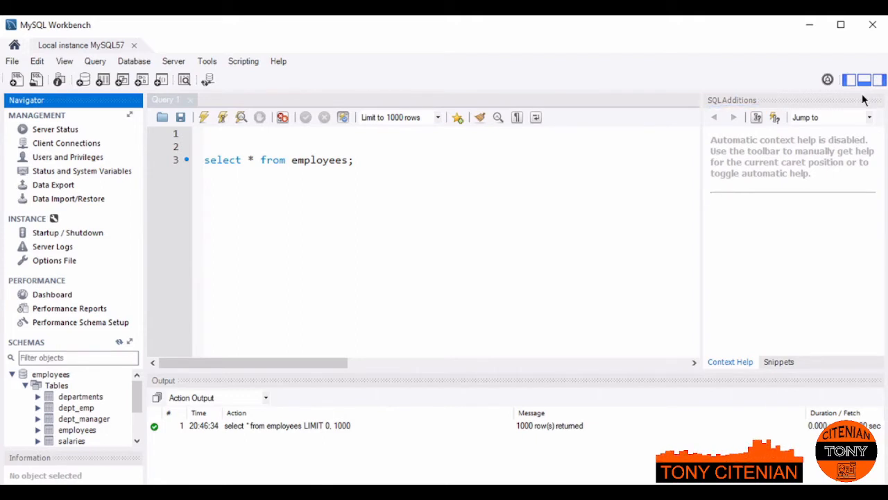
pyautogui.moveTo(843, 100)
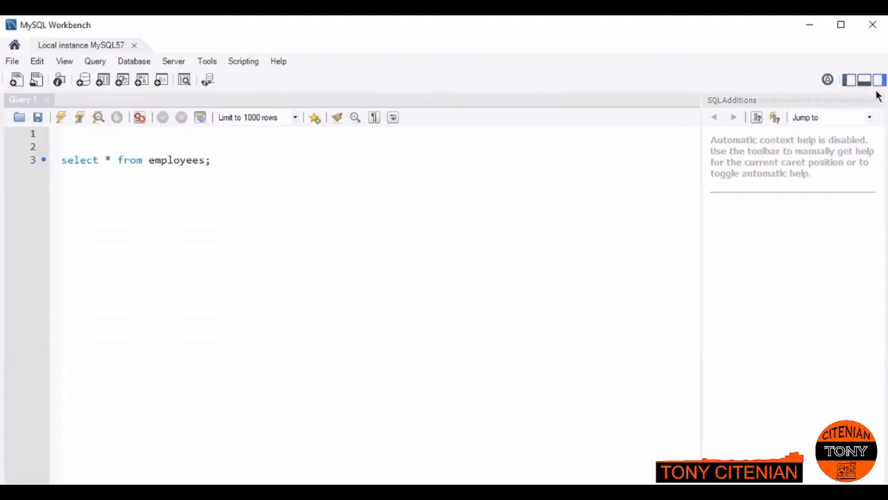
pyautogui.click(873, 82)
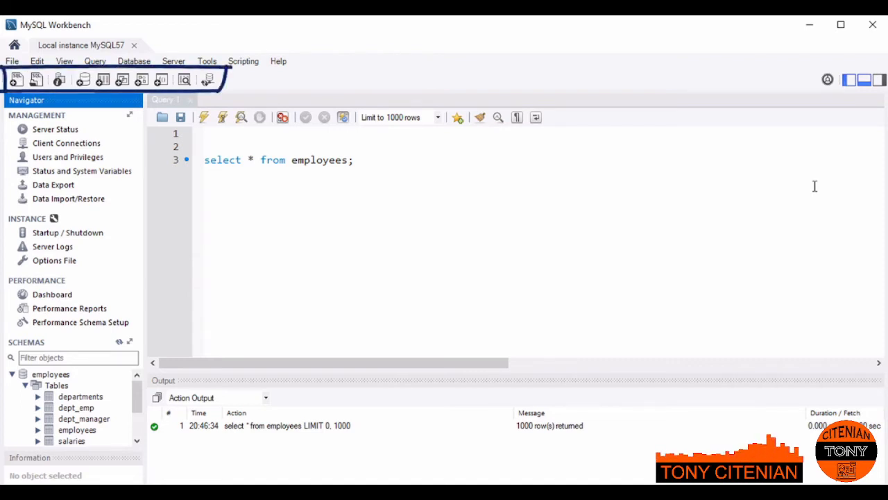
pyautogui.moveTo(277, 201)
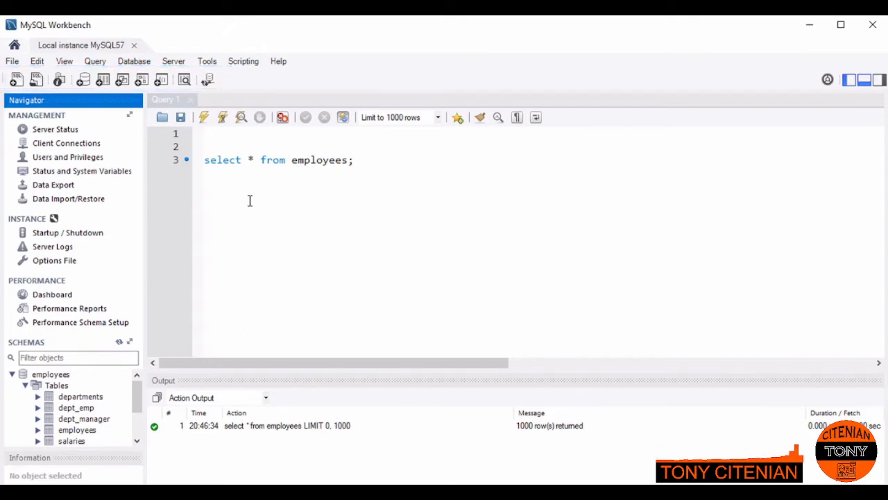
pyautogui.moveTo(17, 79)
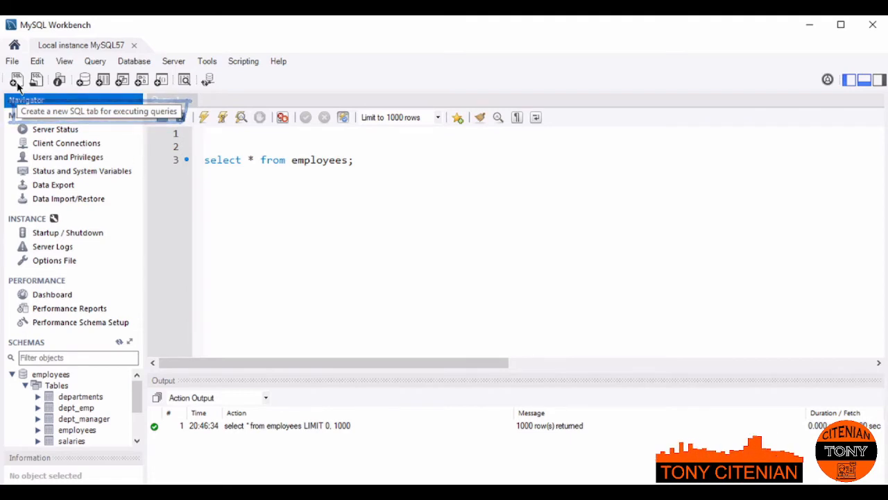
# Write 'select * from departments;' in a new SQL File 7 tab, switching to Query 1 and back
pyautogui.click(18, 81)
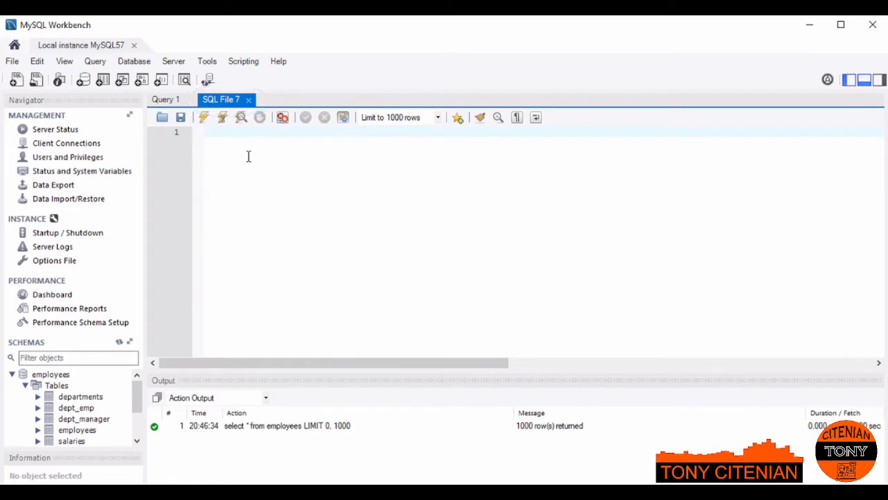
pyautogui.write('select')
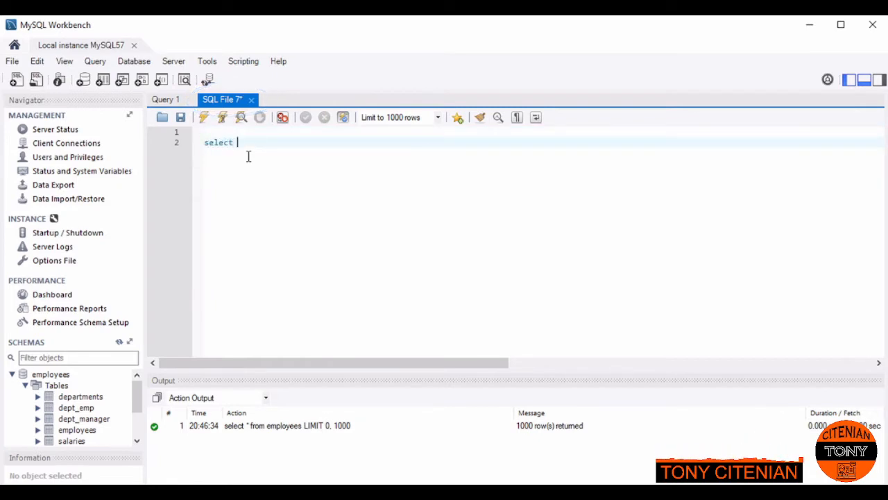
pyautogui.write('* from departments')
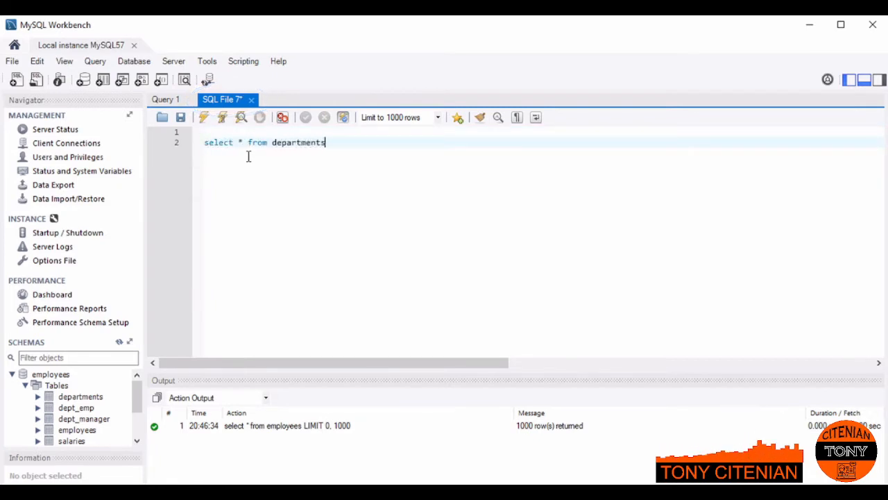
pyautogui.write(';')
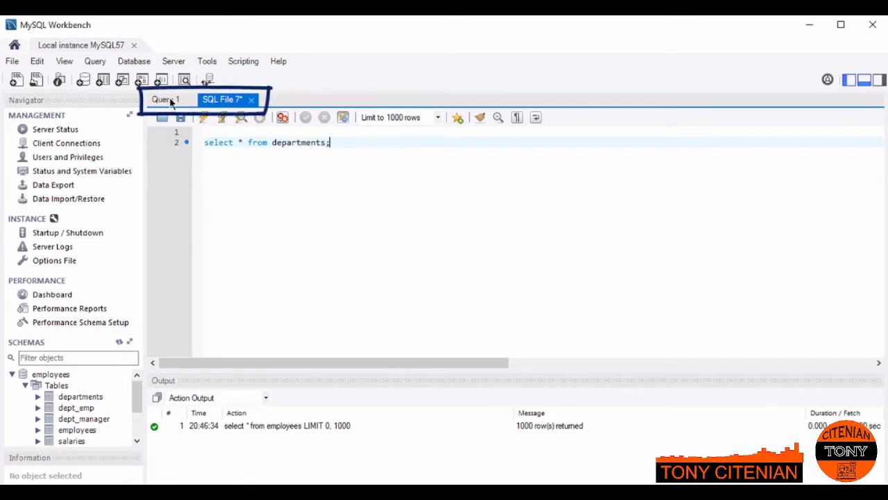
pyautogui.click(165, 99)
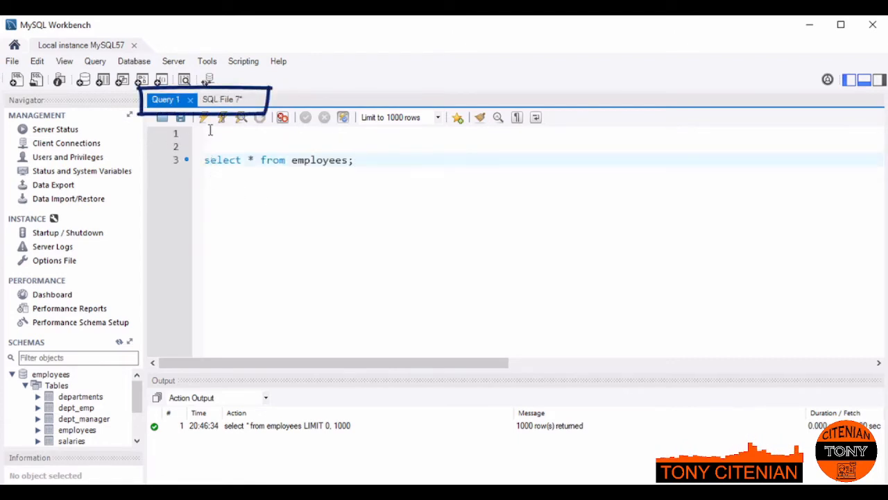
pyautogui.click(222, 99)
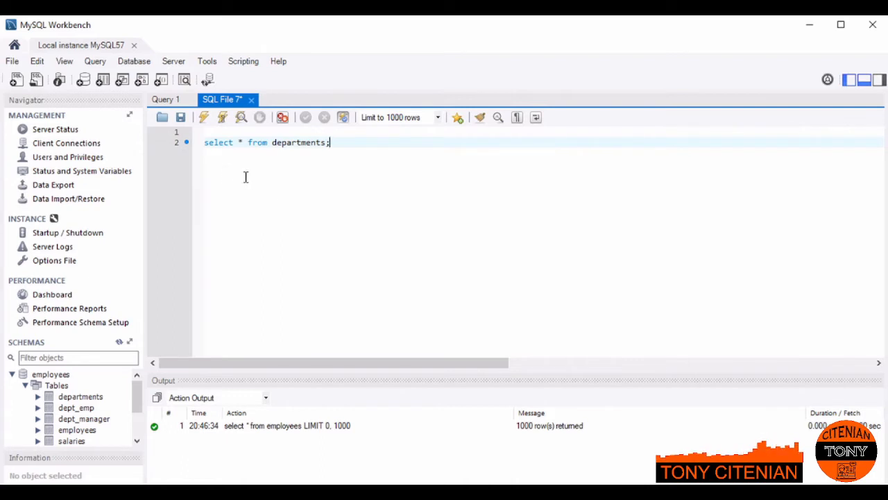
pyautogui.moveTo(35, 79)
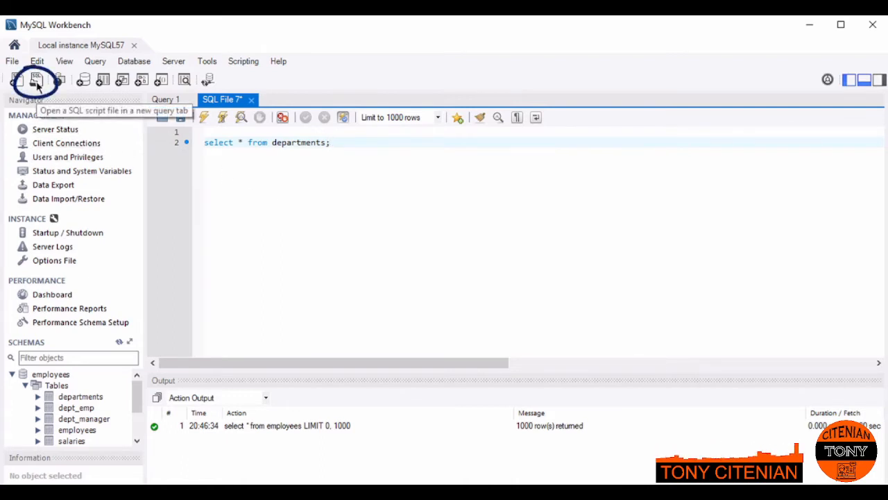
# Open the Query N script from the E:\SQL folder
pyautogui.click(36, 79)
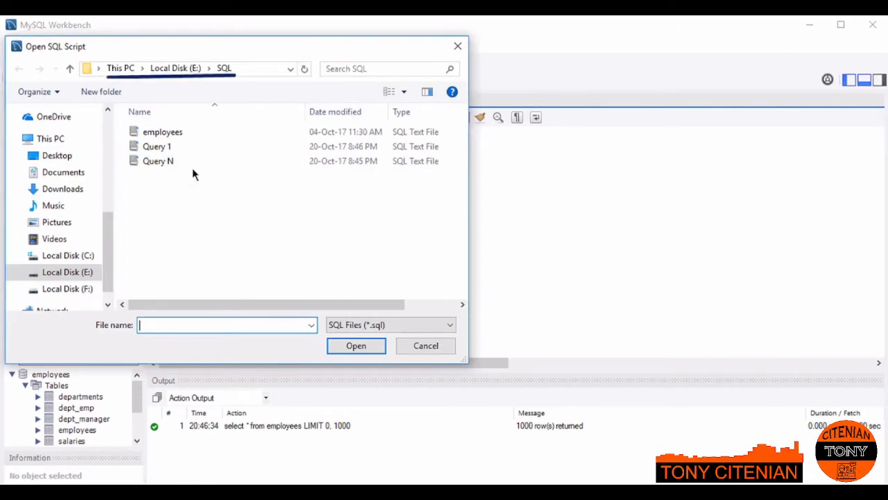
pyautogui.click(158, 161)
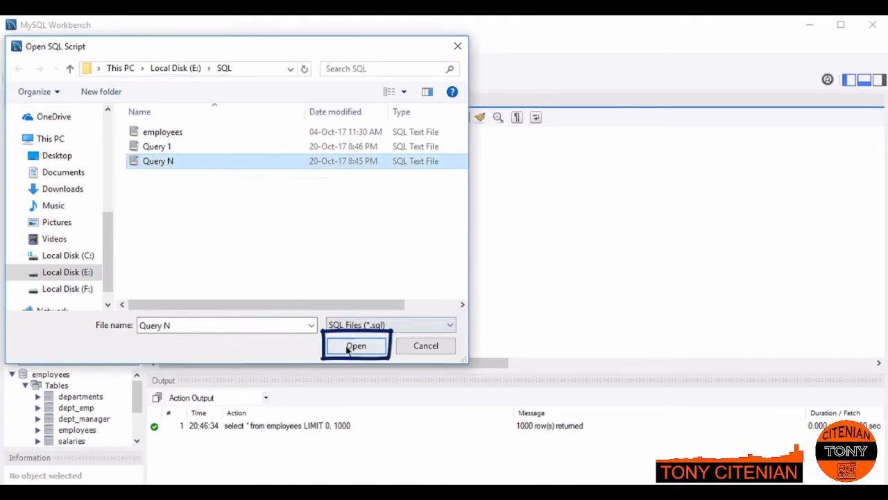
pyautogui.click(356, 345)
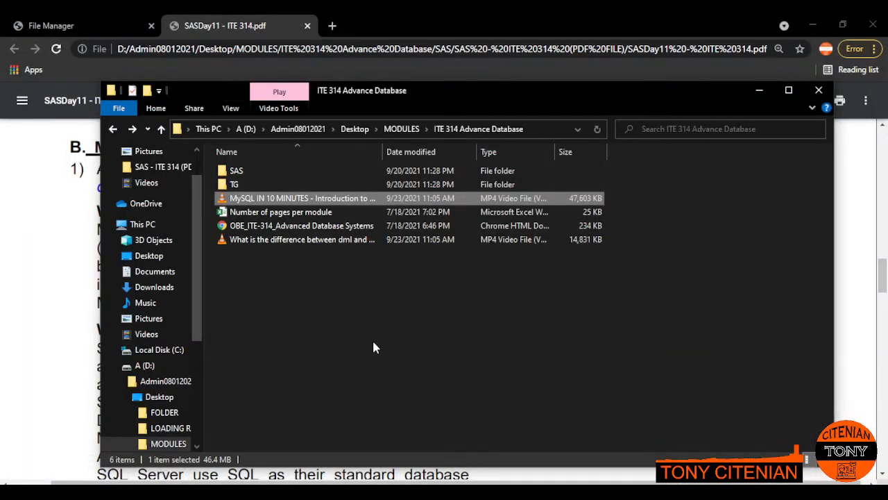
pyautogui.click(233, 25)
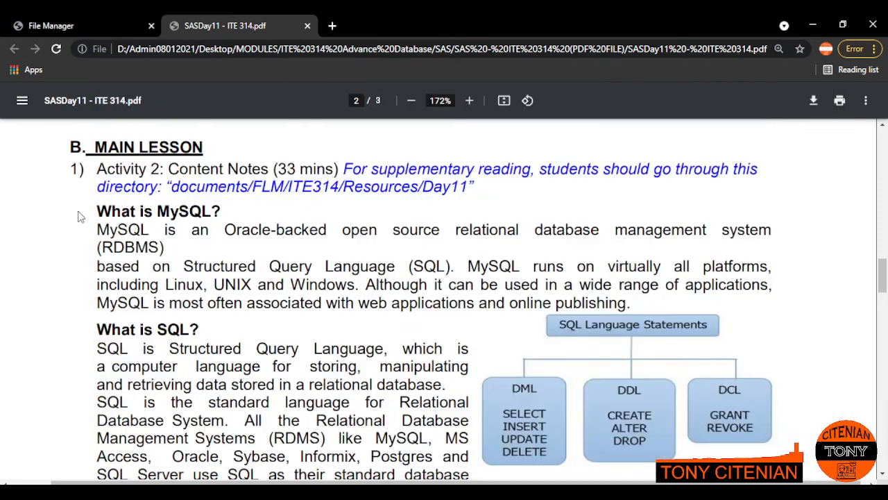
pyautogui.moveTo(508, 338)
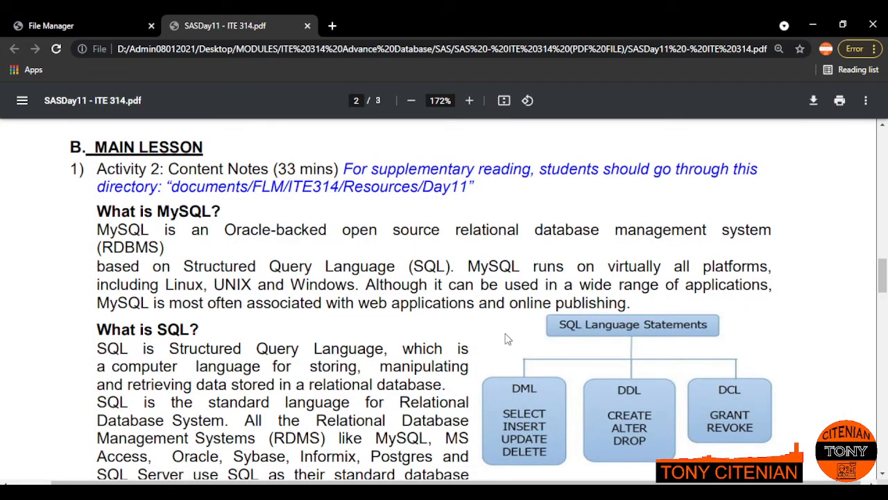
pyautogui.moveTo(413, 314)
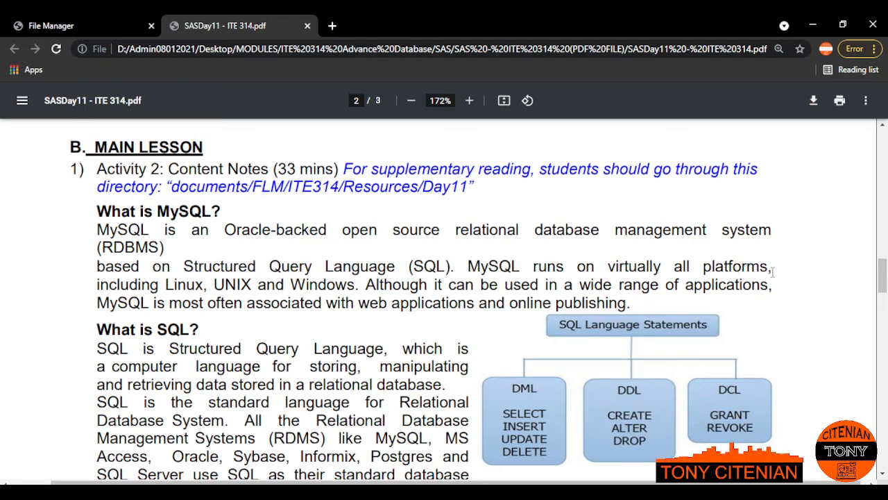
pyautogui.moveTo(309, 296)
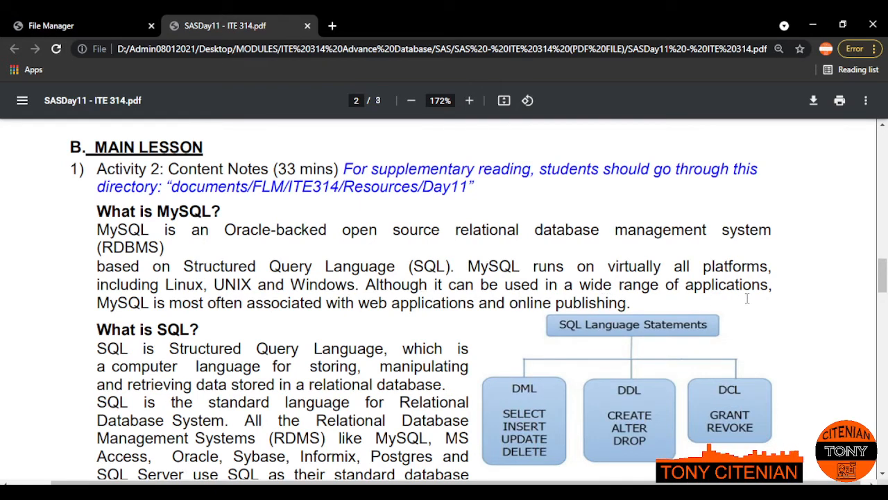
pyautogui.moveTo(216, 317)
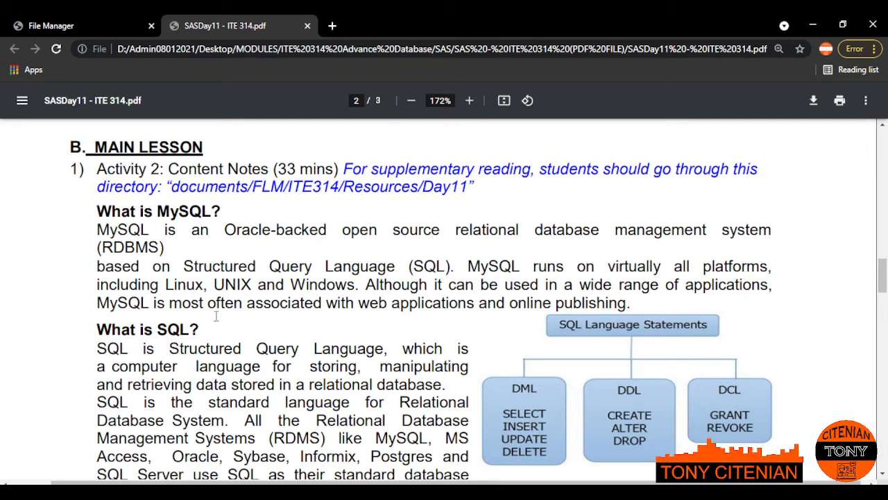
pyautogui.moveTo(287, 319)
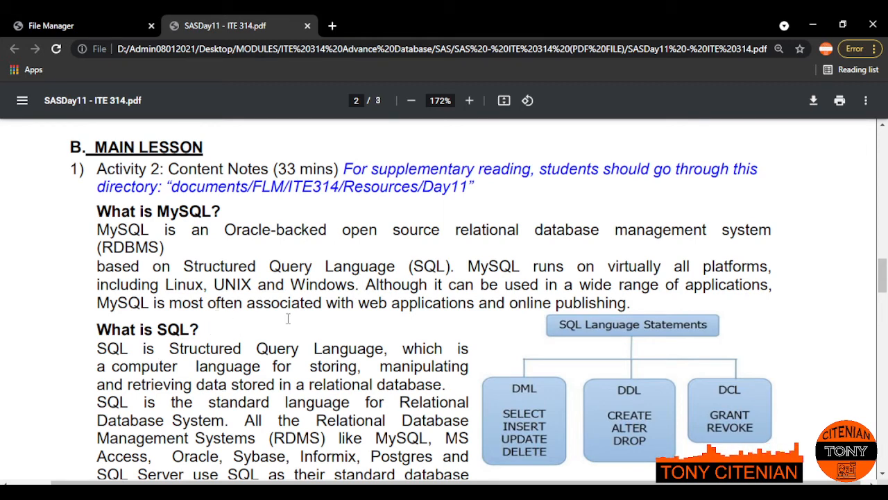
pyautogui.moveTo(417, 325)
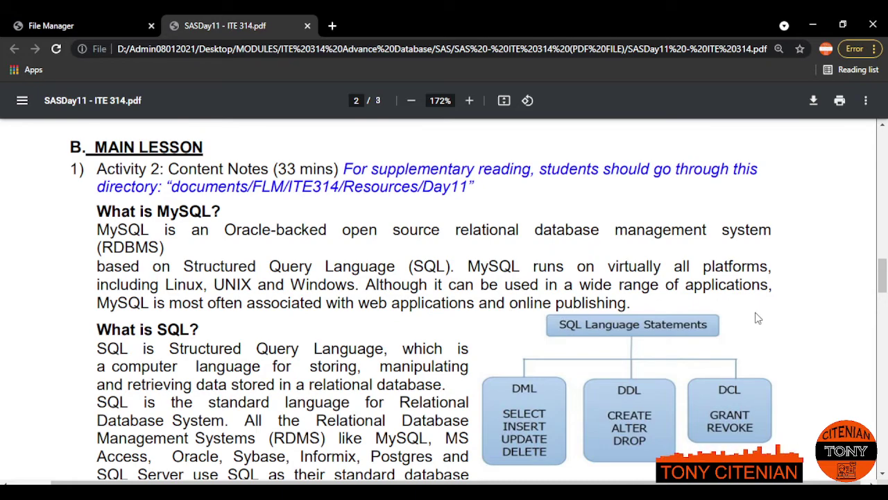
pyautogui.scroll(-3)
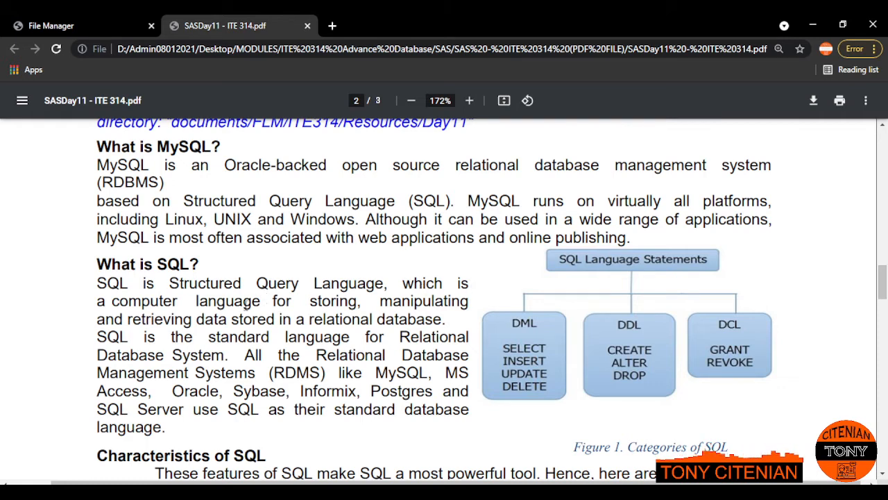
pyautogui.moveTo(413, 313)
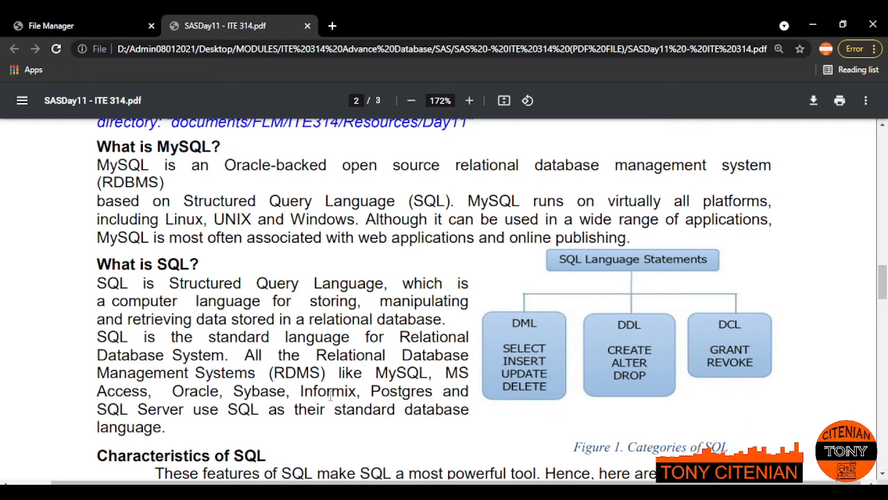
pyautogui.moveTo(414, 382)
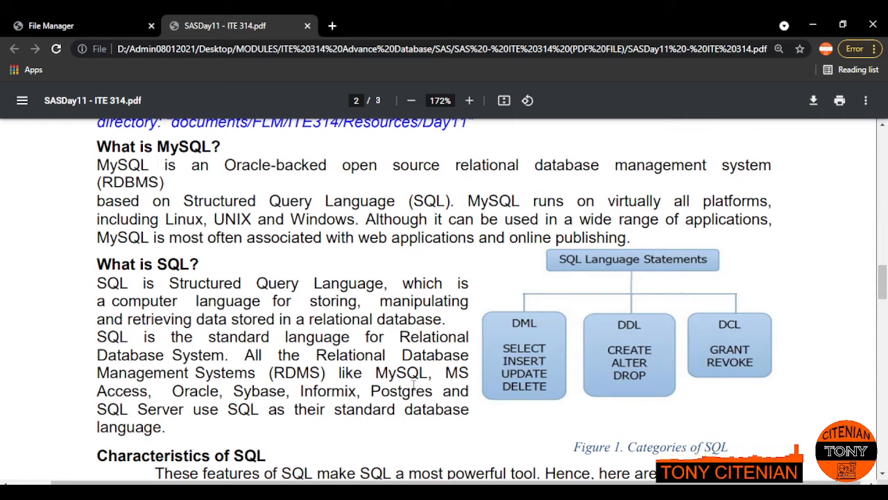
pyautogui.moveTo(463, 387)
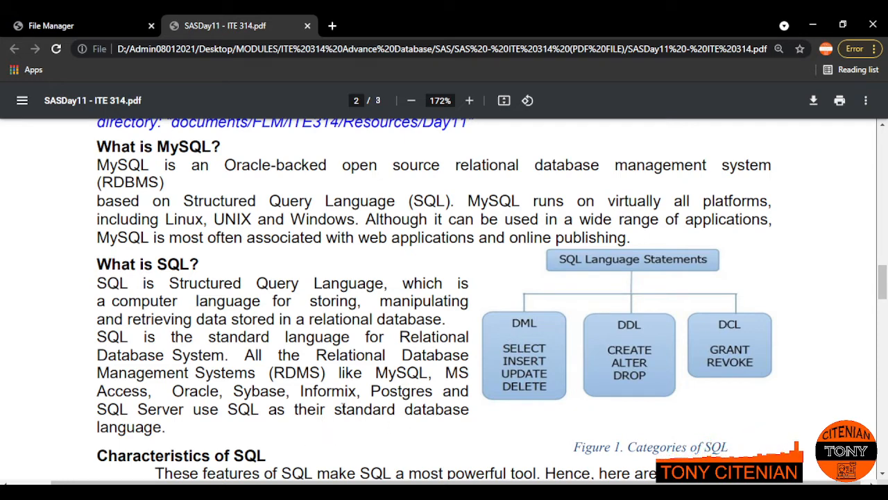
pyautogui.moveTo(596, 331)
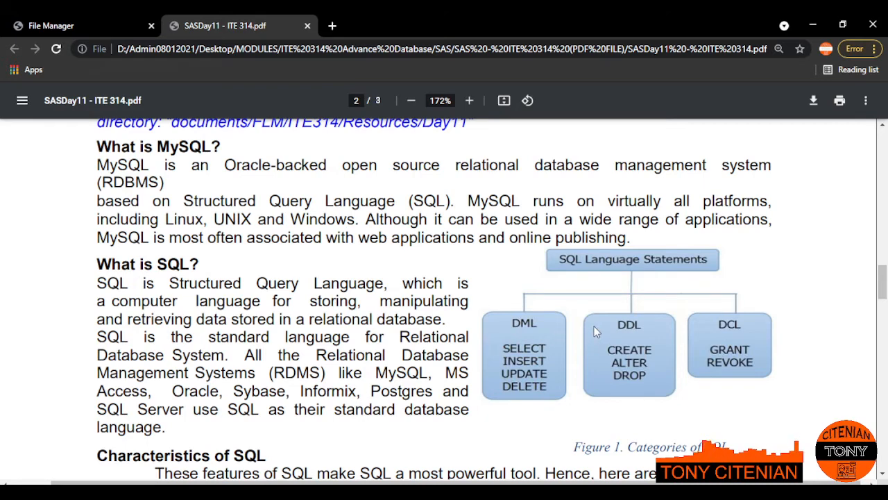
pyautogui.moveTo(632, 273)
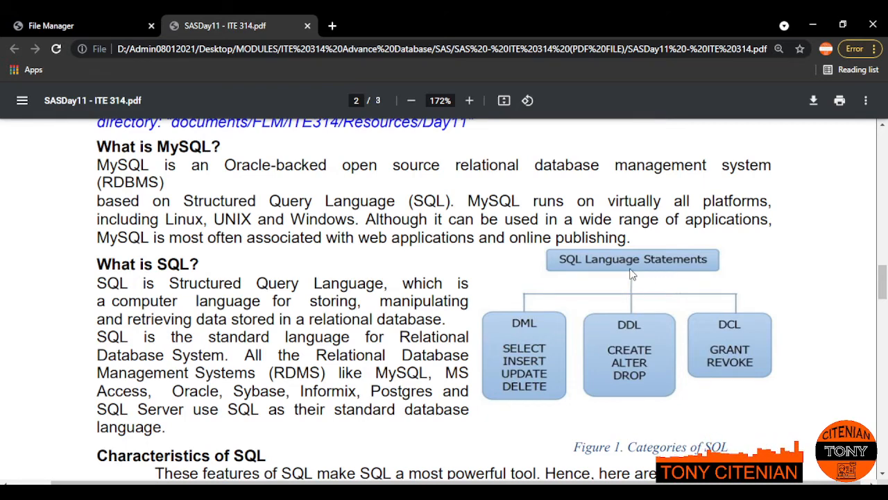
pyautogui.moveTo(746, 270)
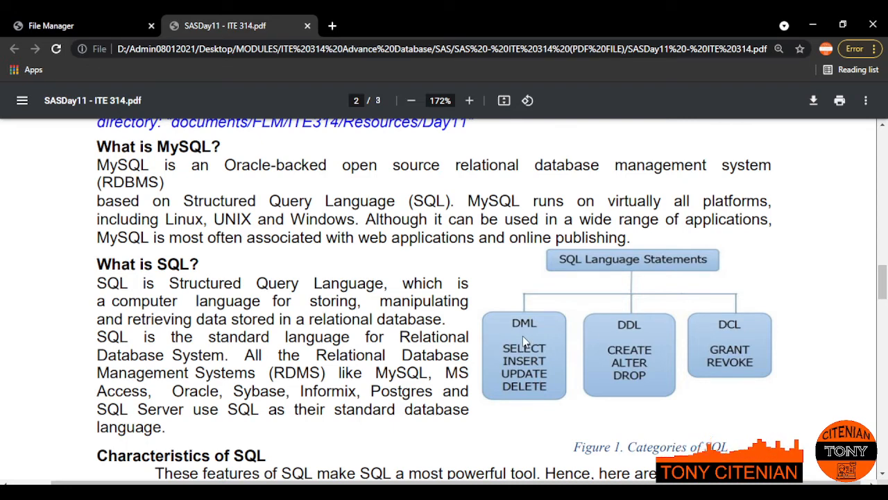
pyautogui.moveTo(570, 344)
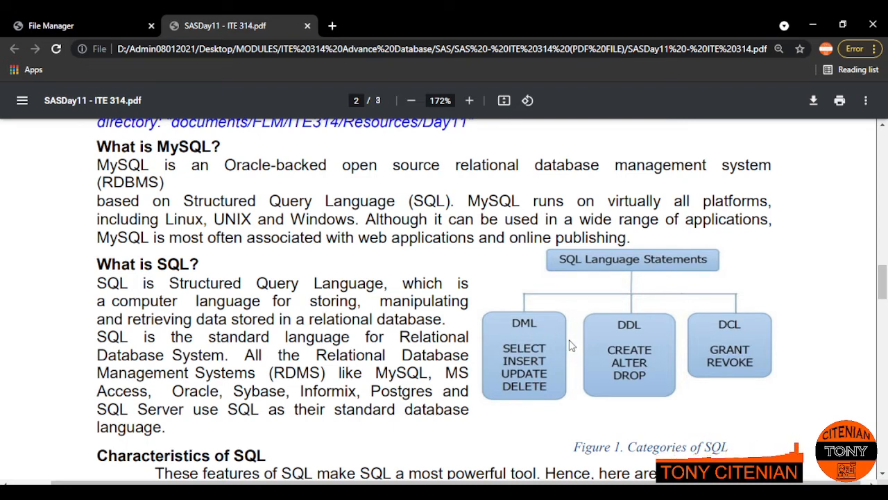
pyautogui.moveTo(523, 362)
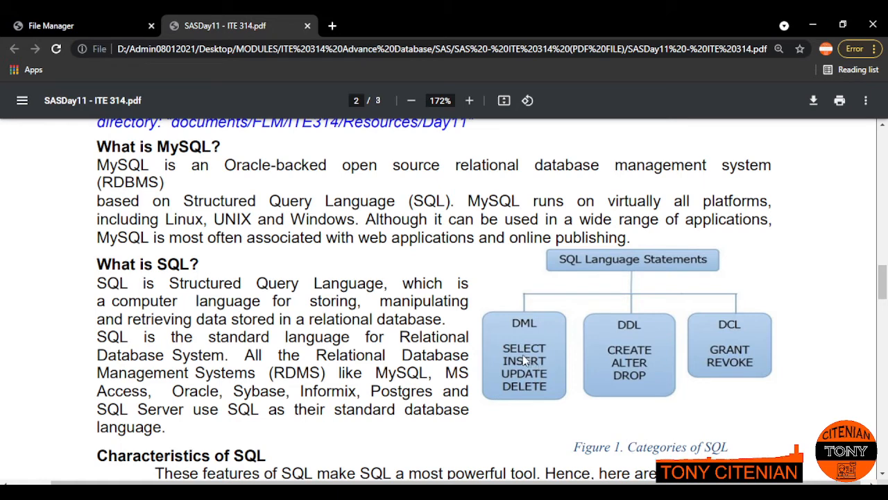
pyautogui.moveTo(595, 339)
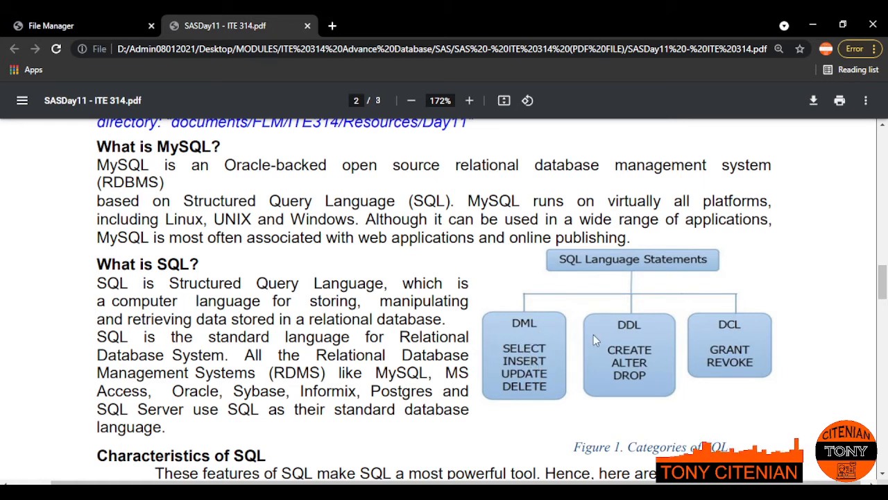
pyautogui.moveTo(535, 390)
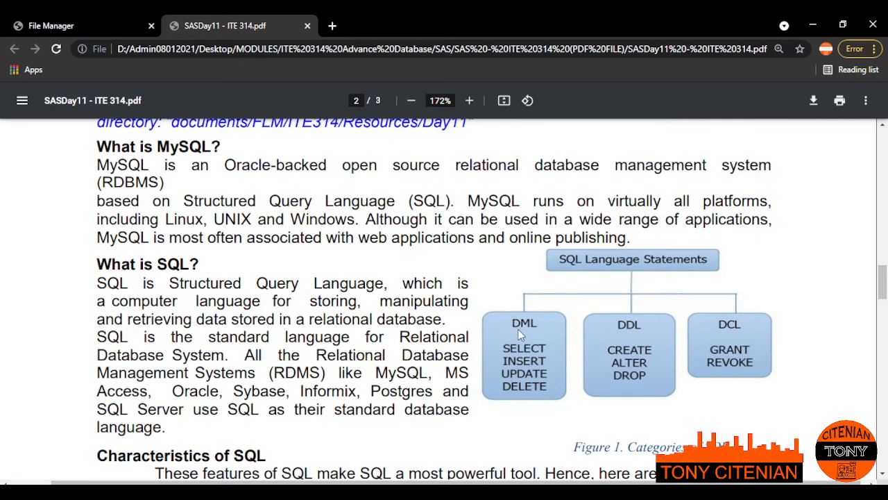
pyautogui.moveTo(542, 337)
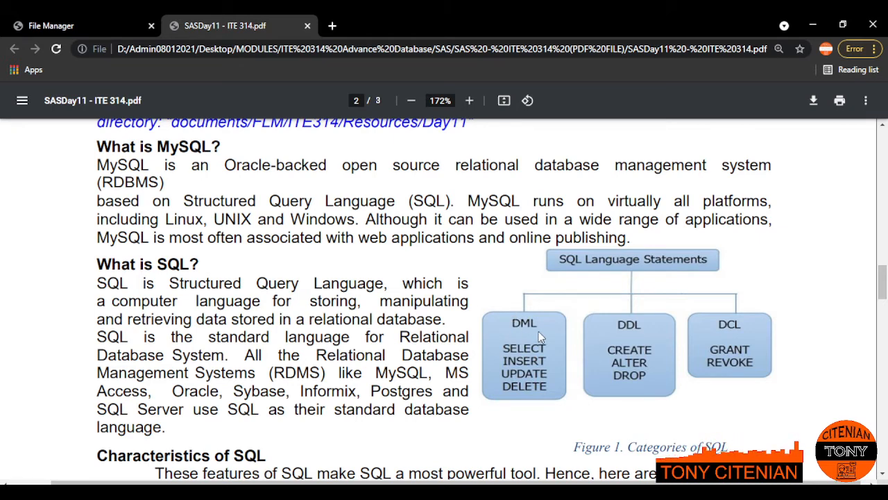
pyautogui.moveTo(654, 338)
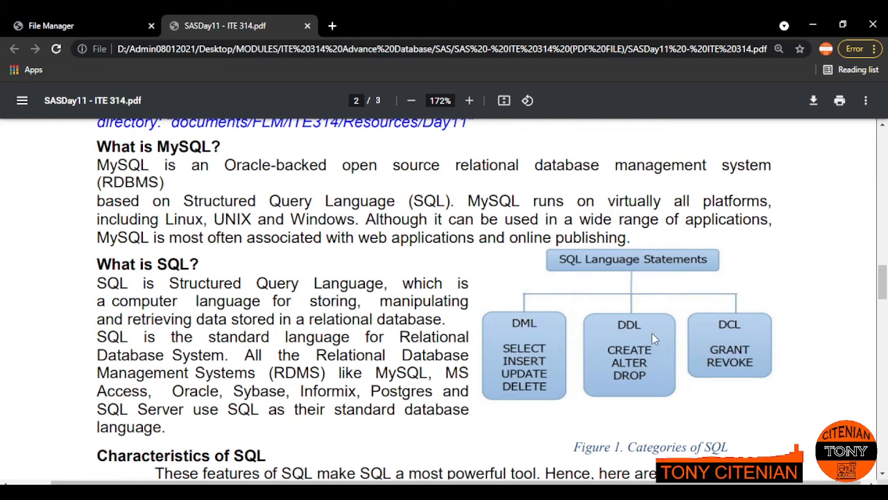
pyautogui.moveTo(636, 393)
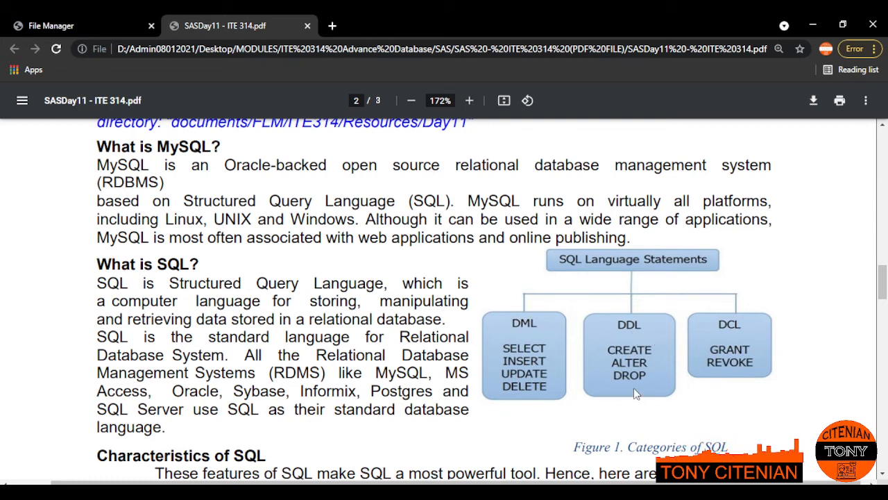
pyautogui.moveTo(666, 373)
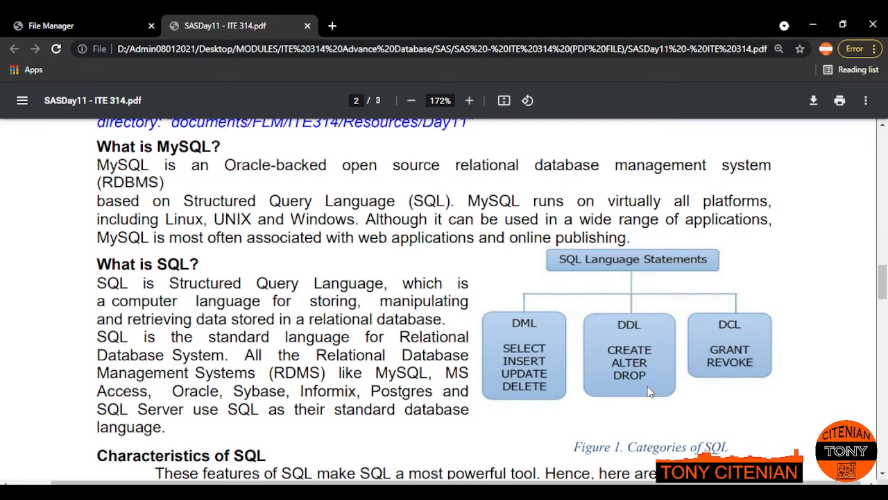
pyautogui.moveTo(803, 347)
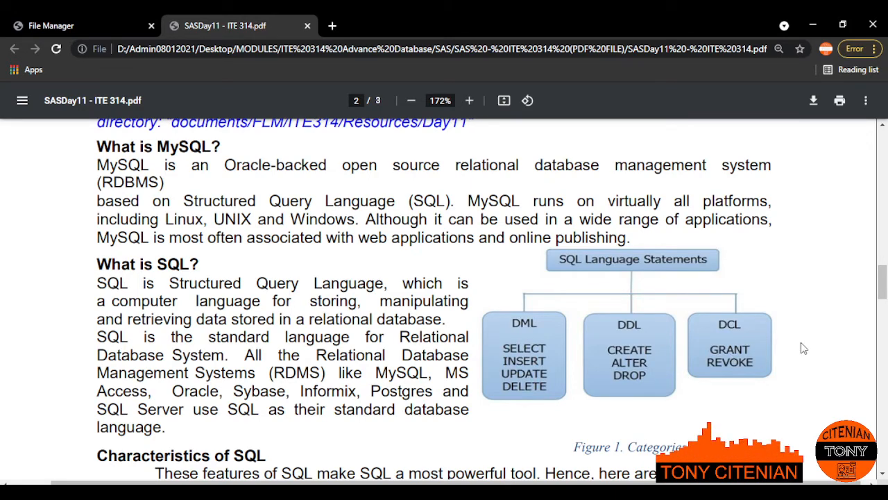
# Scroll the lesson PDF to the Characteristics of SQL list
pyautogui.scroll(-3)
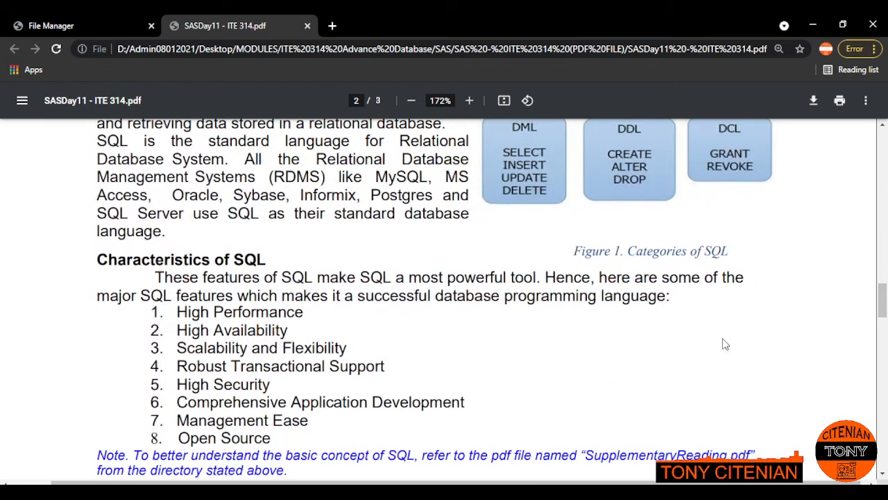
pyautogui.scroll(3)
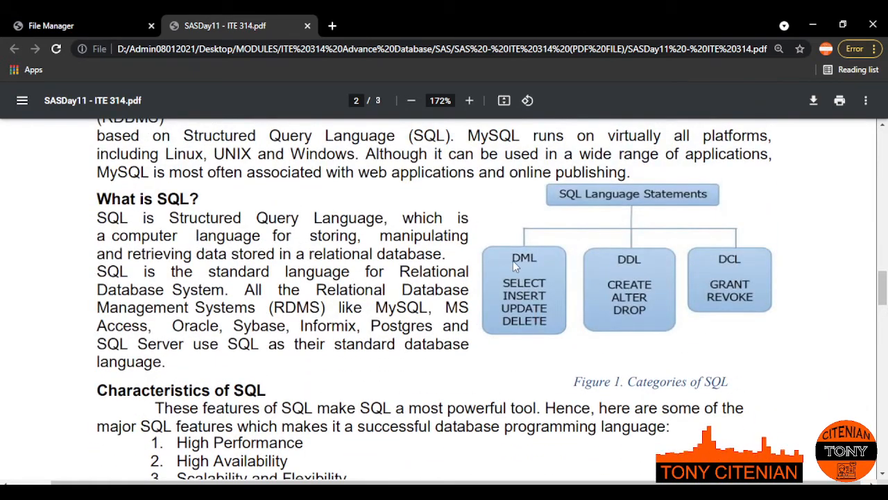
pyautogui.moveTo(522, 269)
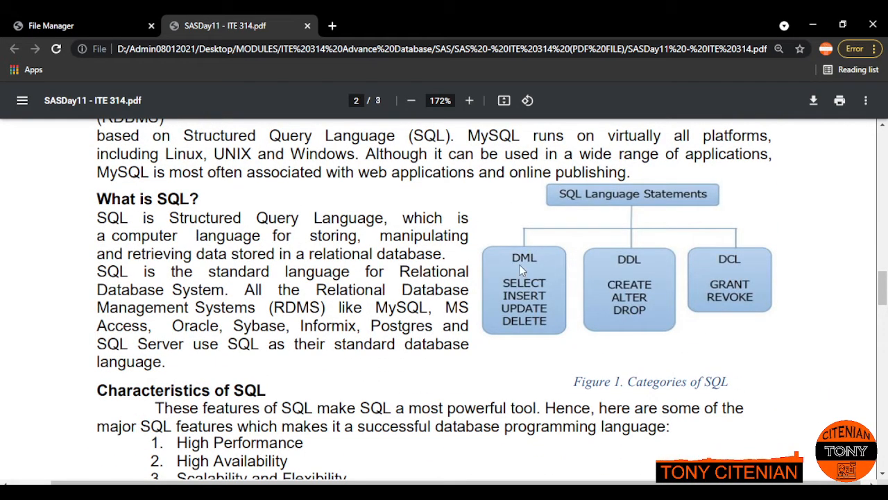
pyautogui.moveTo(651, 291)
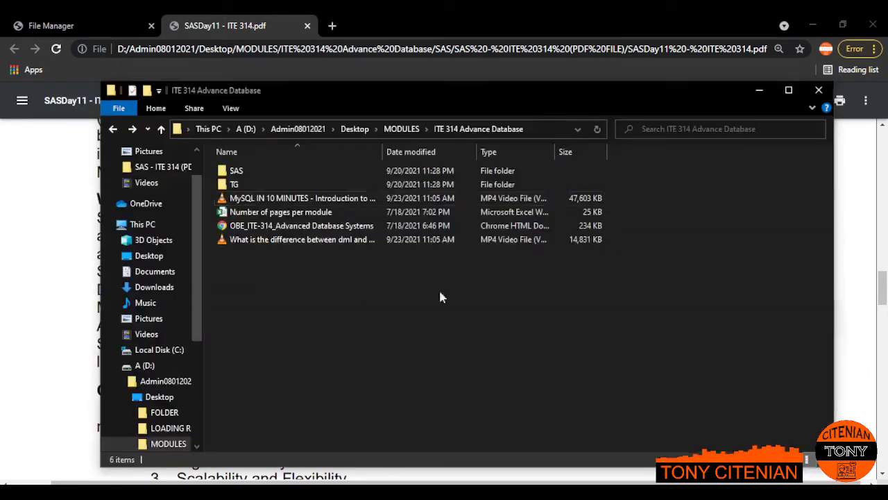
# Play the 'What is the difference between dml and ...' tutorial video
pyautogui.click(302, 240)
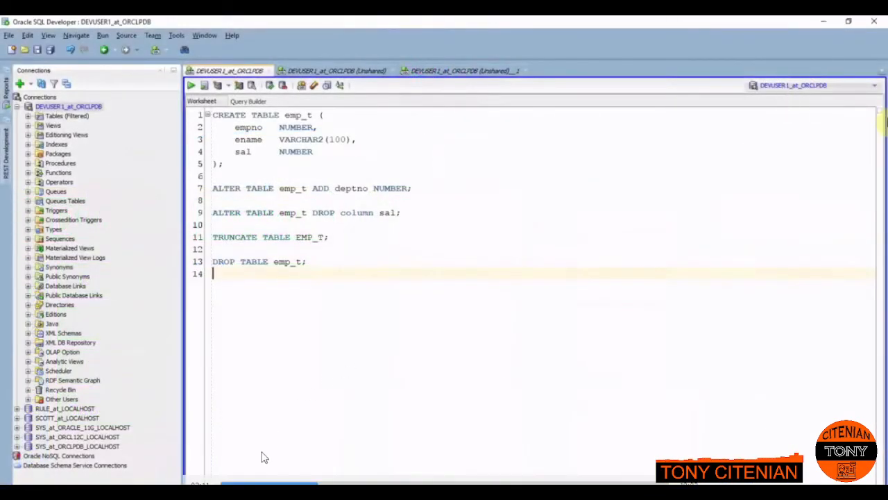
pyautogui.moveTo(521, 453)
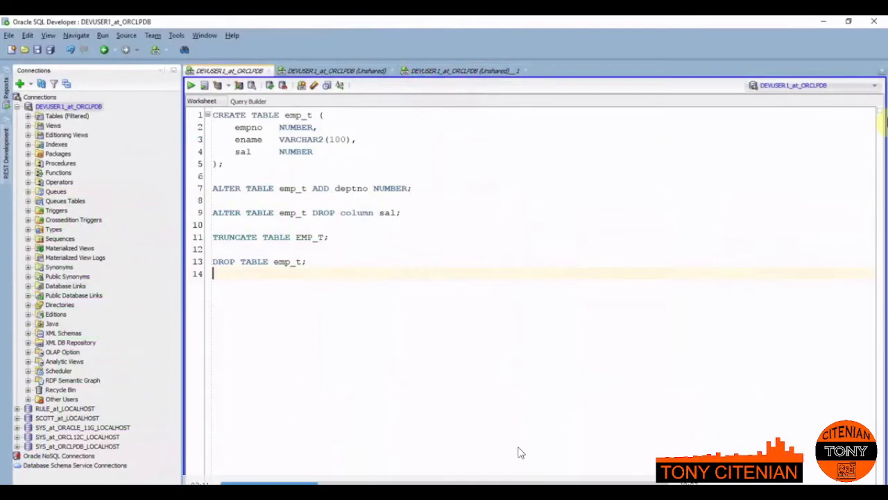
pyautogui.moveTo(466, 440)
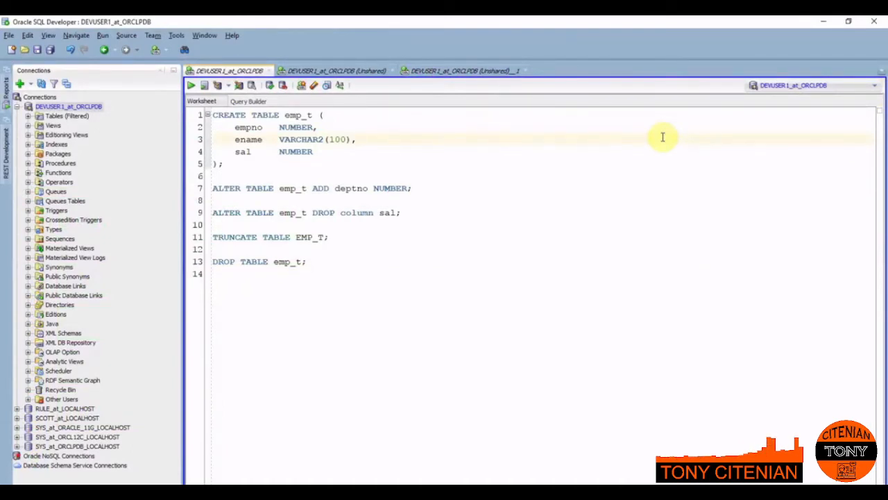
# Run the emp_t ALTER, TRUNCATE and DROP TABLE statements, then view the fn_get_avg_sal worksheet
pyautogui.click(192, 86)
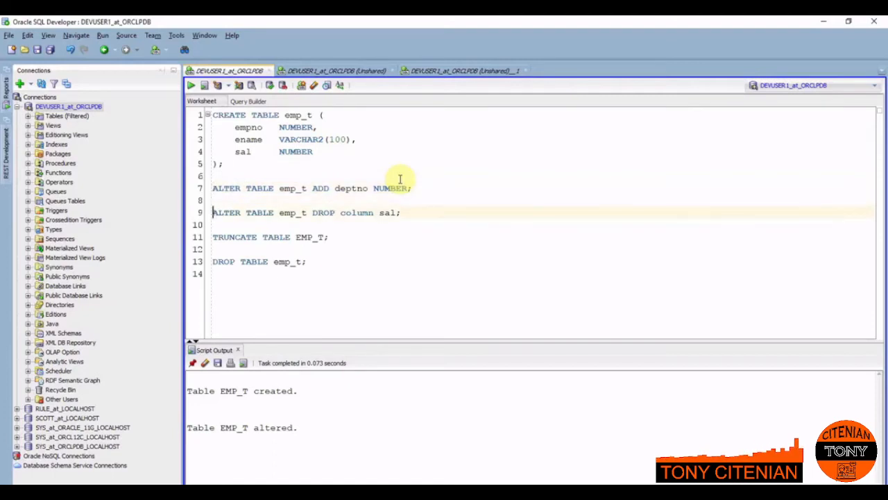
pyautogui.click(202, 84)
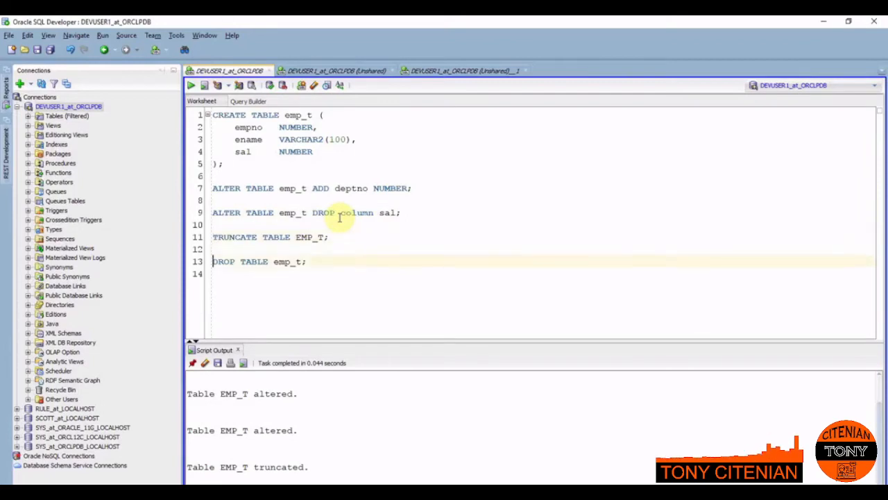
pyautogui.click(193, 86)
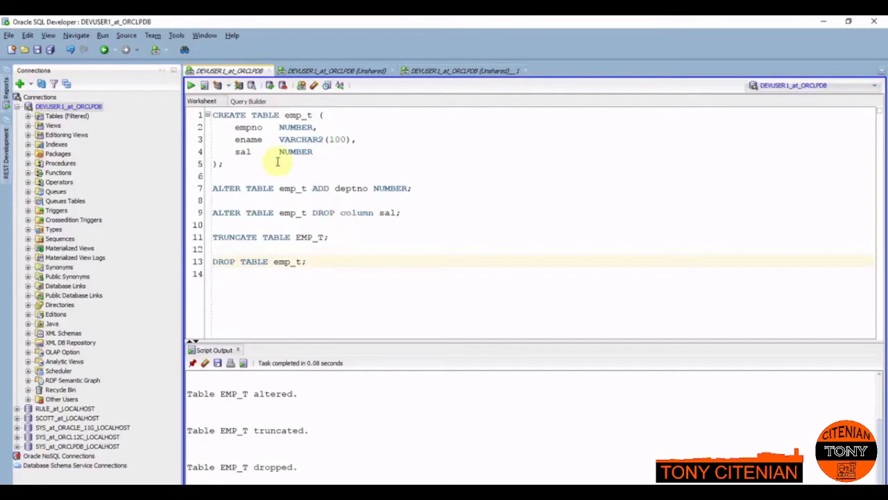
pyautogui.click(331, 70)
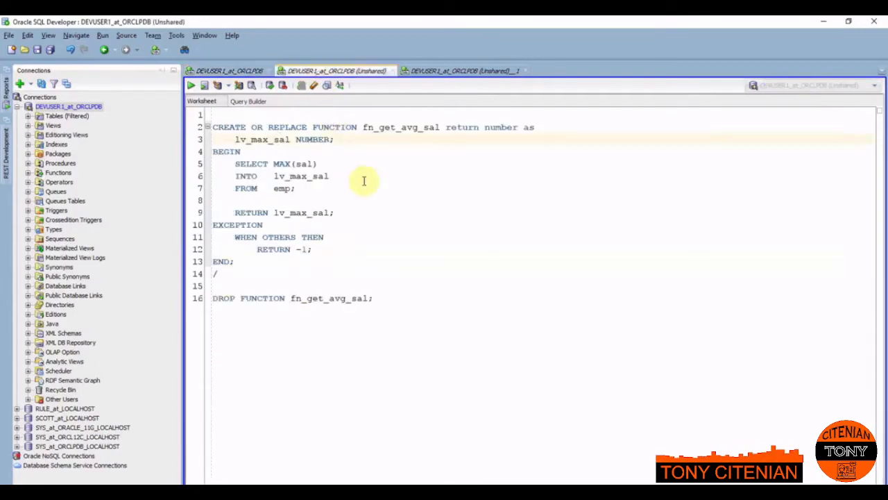
# Compile and drop function FN_GET_AVG_SAL, then bring up the EMP_ROLL_NO_SEQ sequence worksheet
pyautogui.click(190, 85)
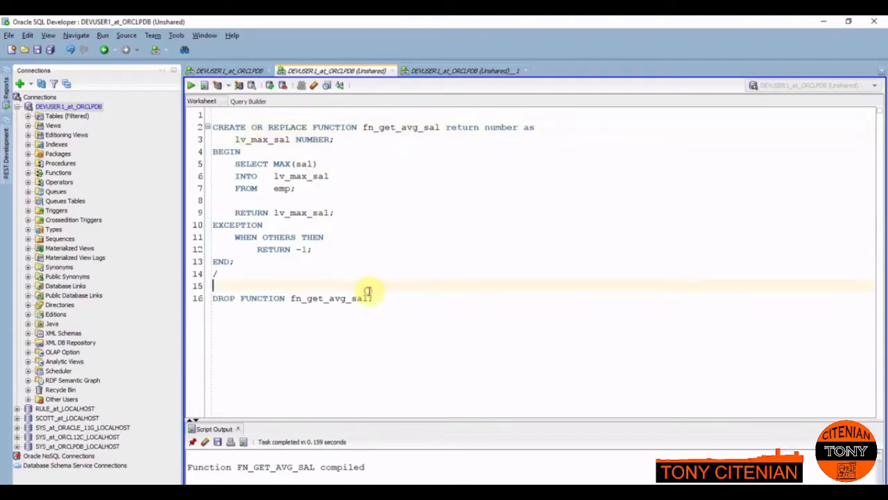
pyautogui.click(191, 85)
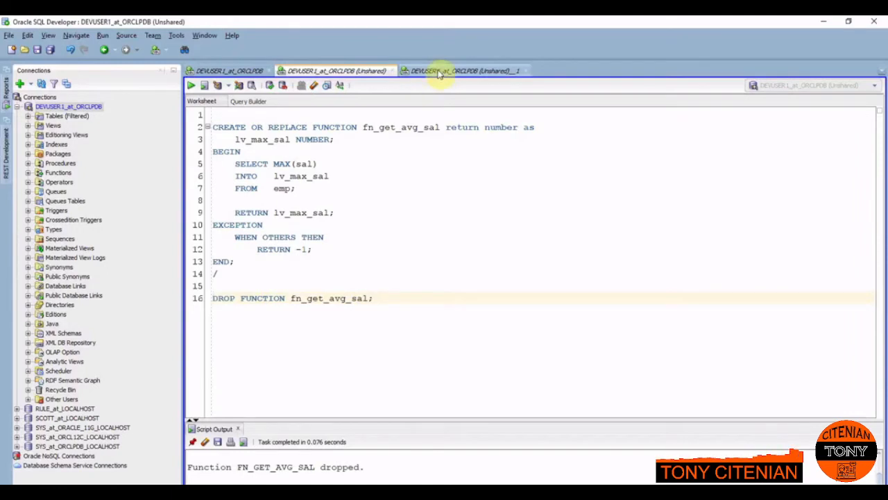
pyautogui.click(442, 70)
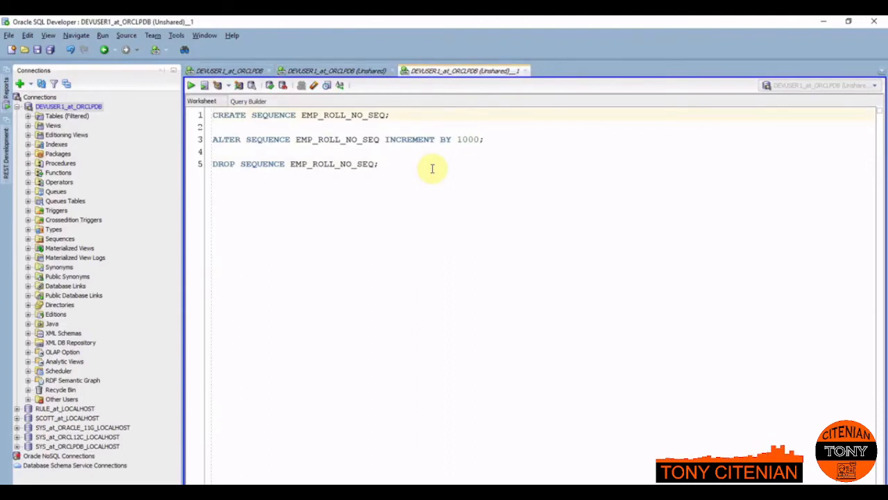
# Create sequence EMP_ROLL_NO_SEQ, alter it to increment by 1000, and run DROP SEQUENCE
pyautogui.click(192, 85)
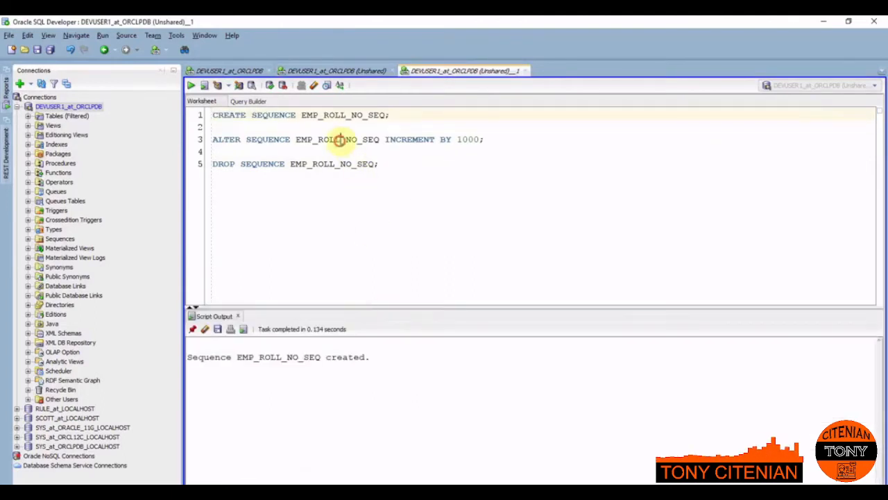
pyautogui.moveTo(376, 249)
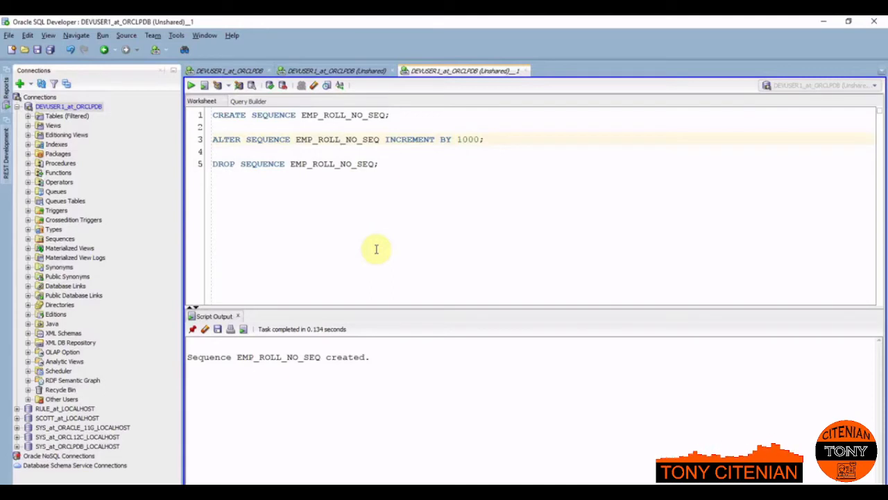
pyautogui.click(190, 85)
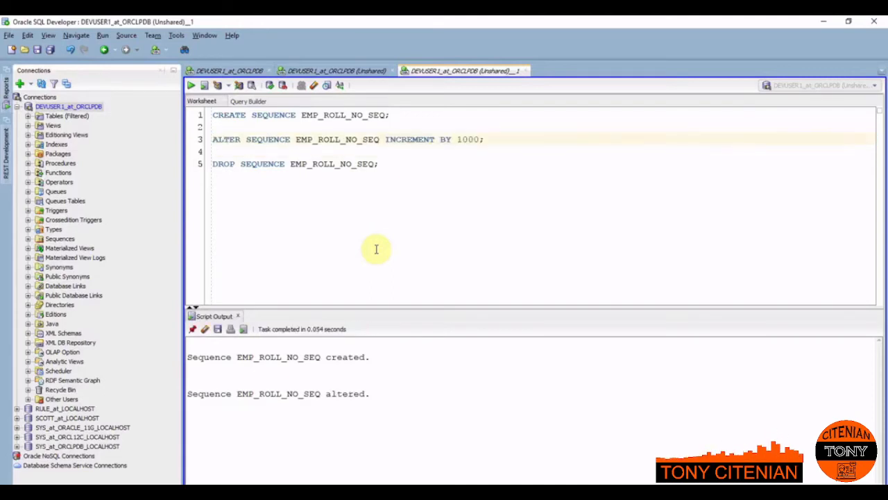
pyautogui.click(192, 85)
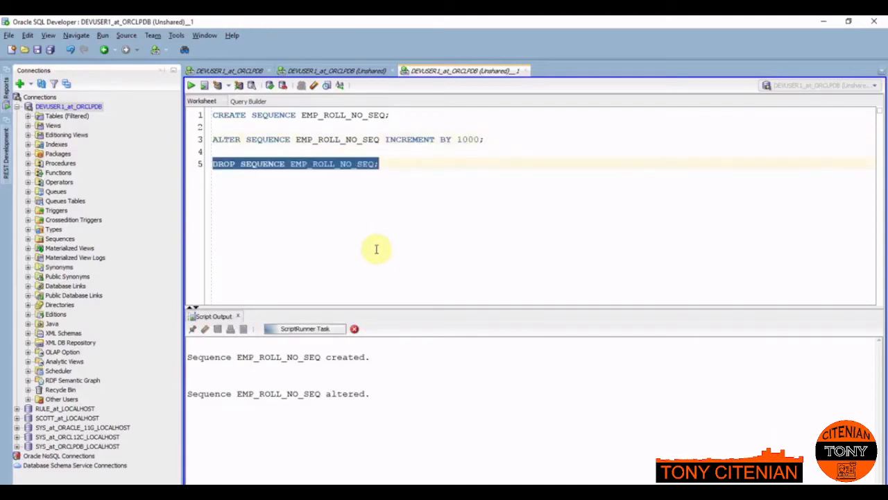
pyautogui.click(192, 84)
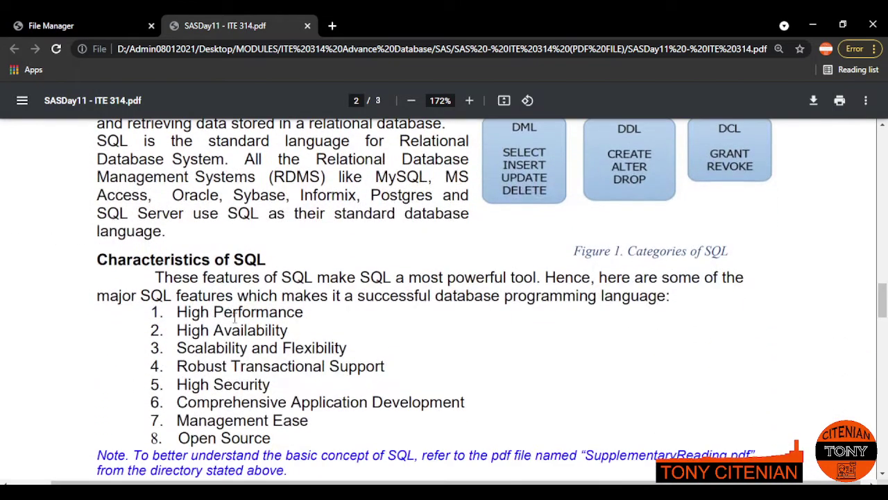
pyautogui.scroll(-3)
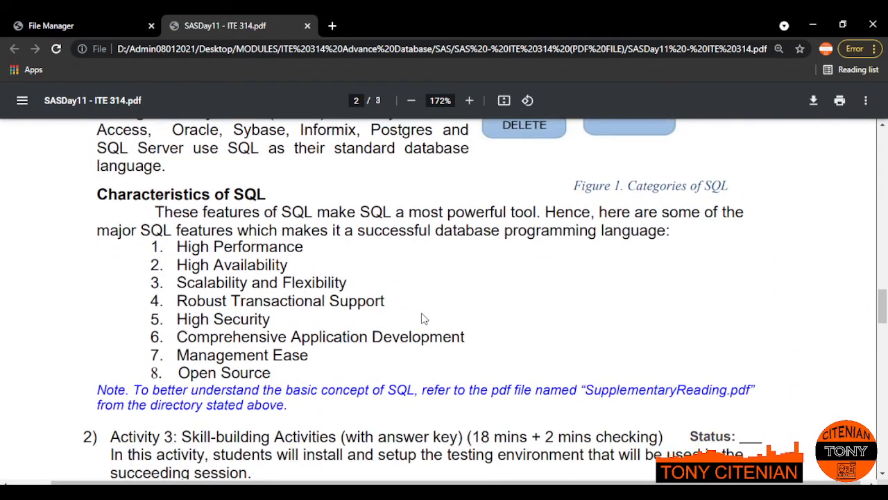
pyautogui.moveTo(451, 295)
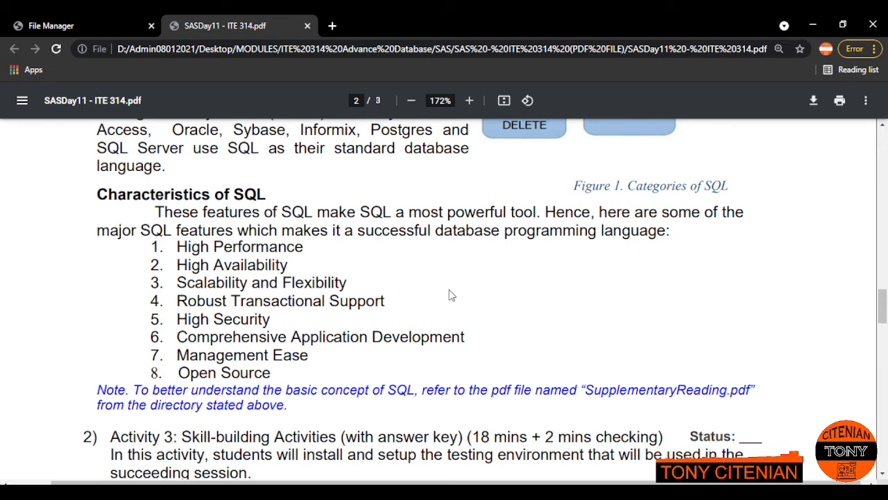
pyautogui.scroll(-3)
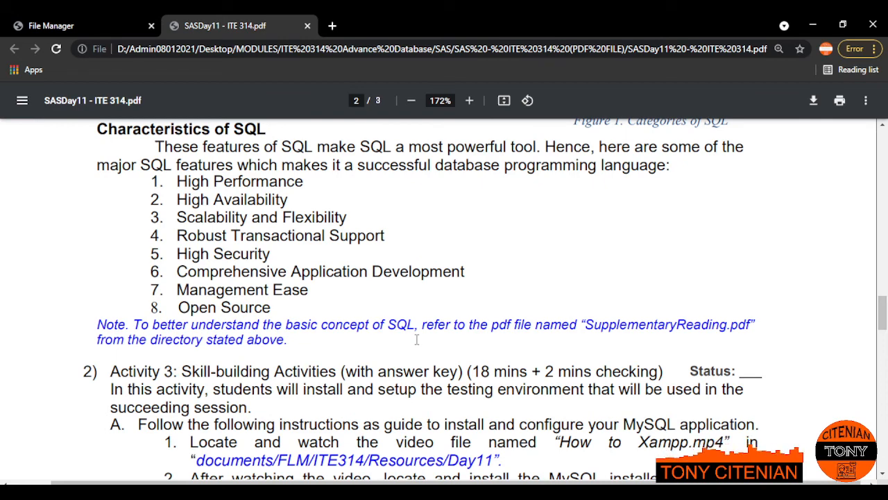
# Scroll the PDF through Activity 3's install steps, then switch to the 000webhost File Manager tab
pyautogui.scroll(-3)
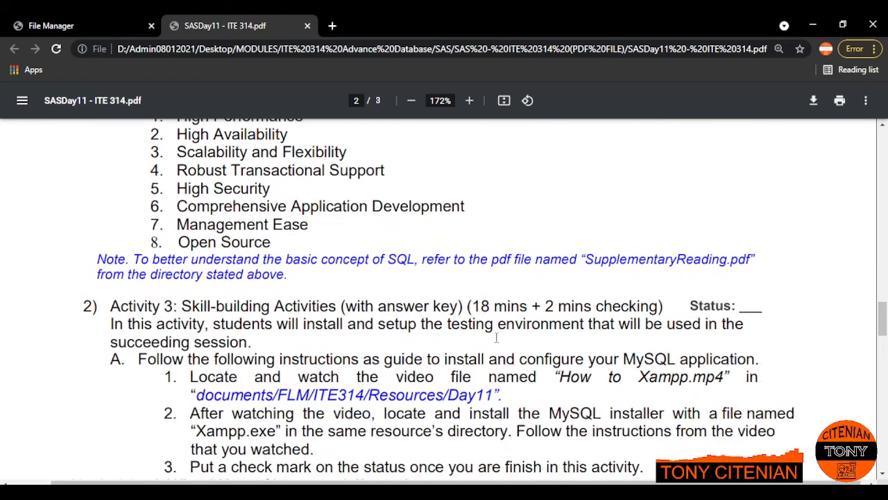
pyautogui.scroll(-3)
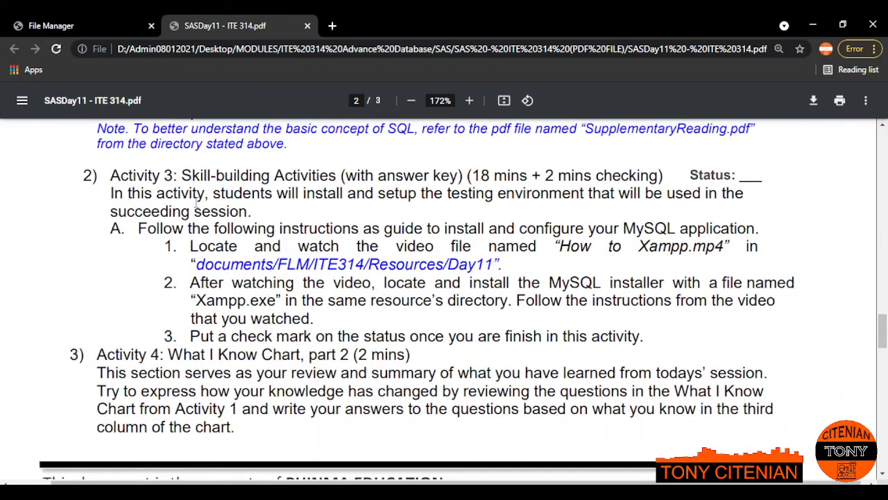
pyautogui.moveTo(527, 211)
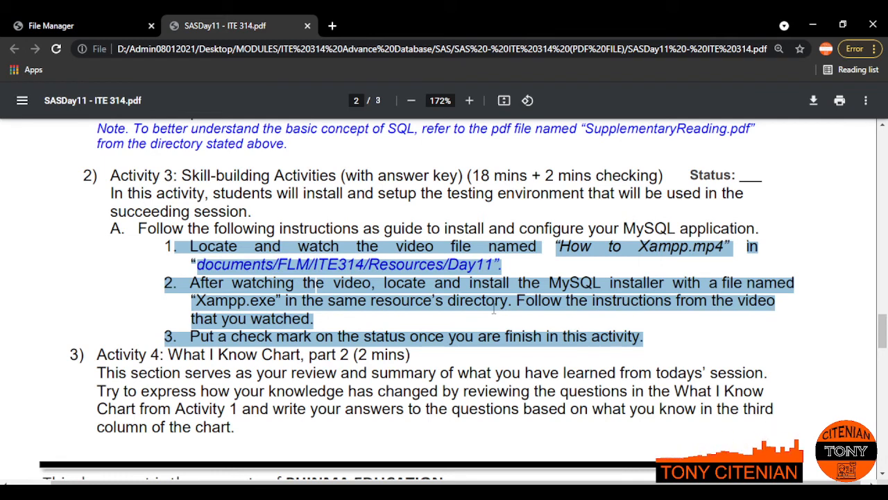
pyautogui.moveTo(792, 70)
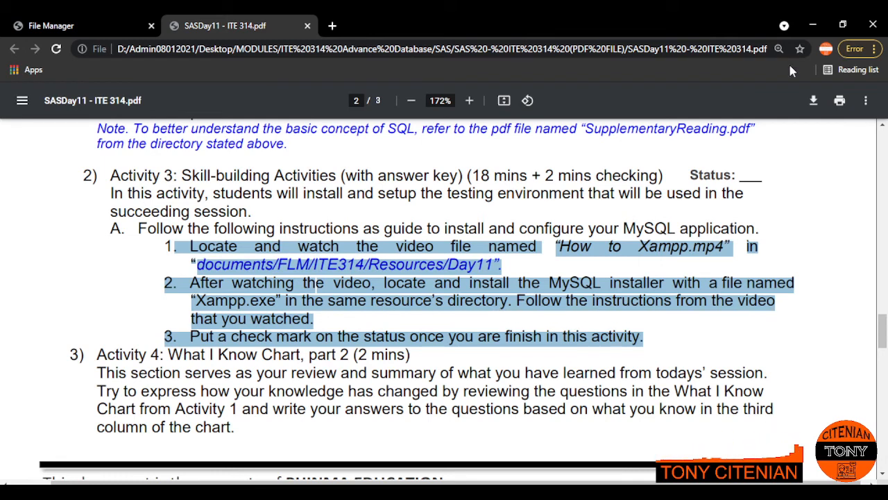
pyautogui.click(69, 25)
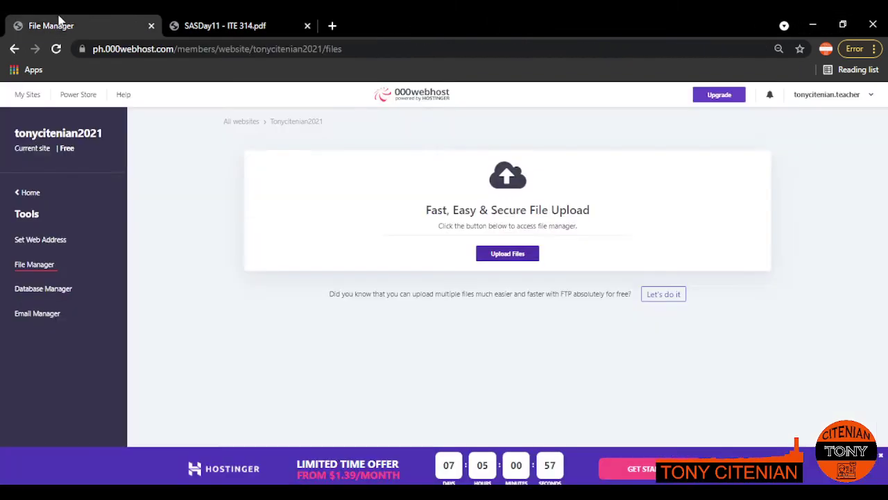
# From the website list, reach the site's Database Manager and start a new database
pyautogui.click(28, 95)
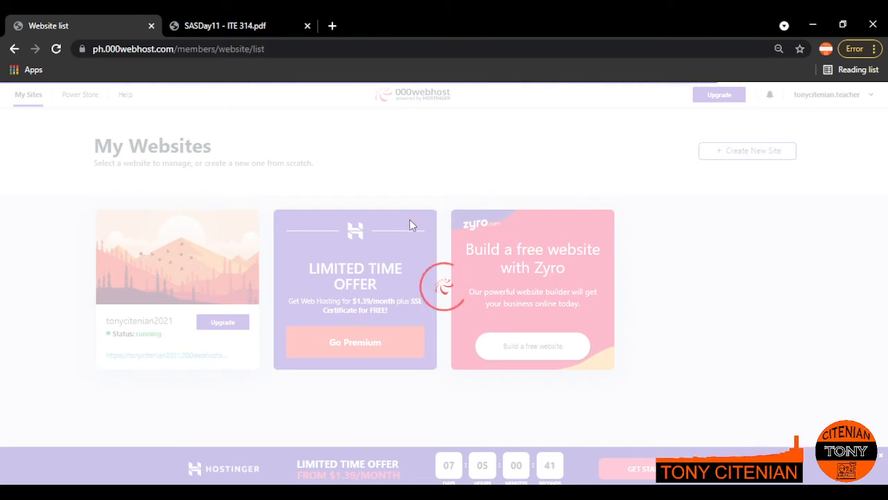
pyautogui.click(177, 257)
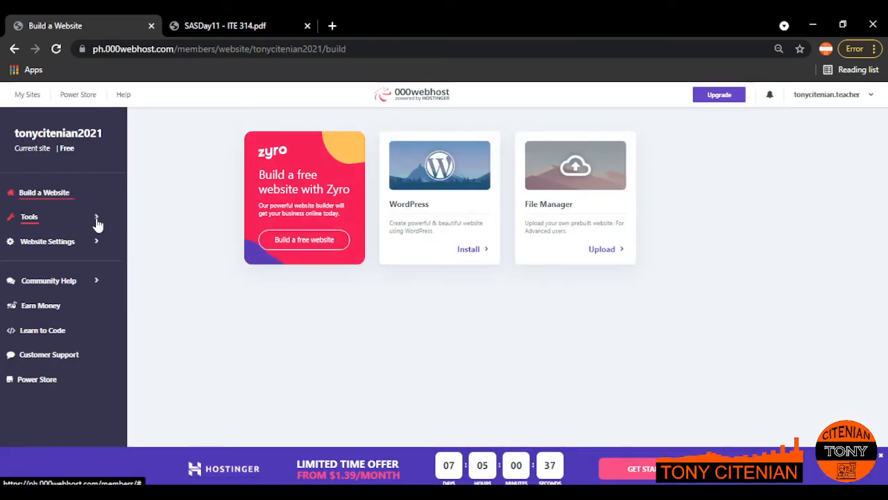
pyautogui.click(30, 217)
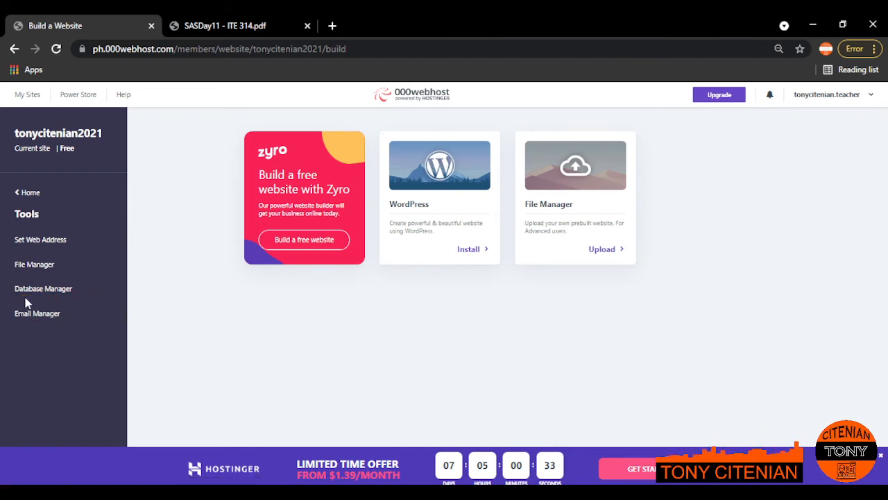
pyautogui.moveTo(45, 296)
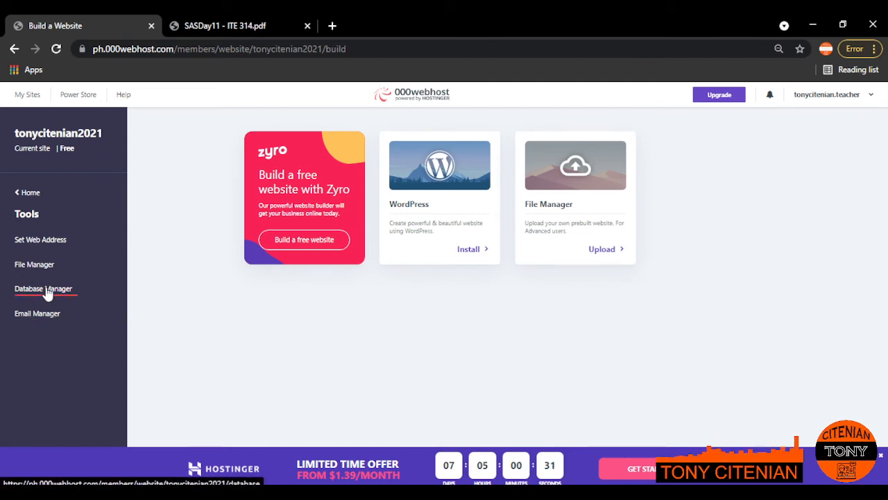
pyautogui.click(44, 288)
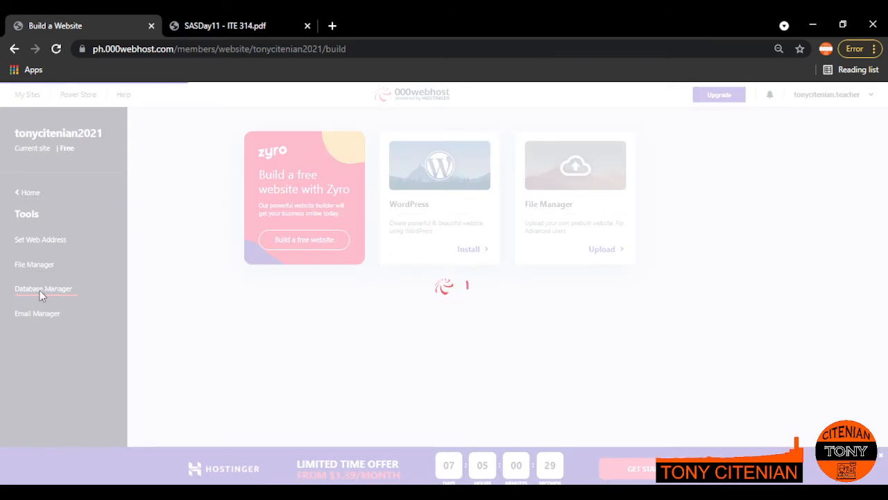
pyautogui.click(44, 289)
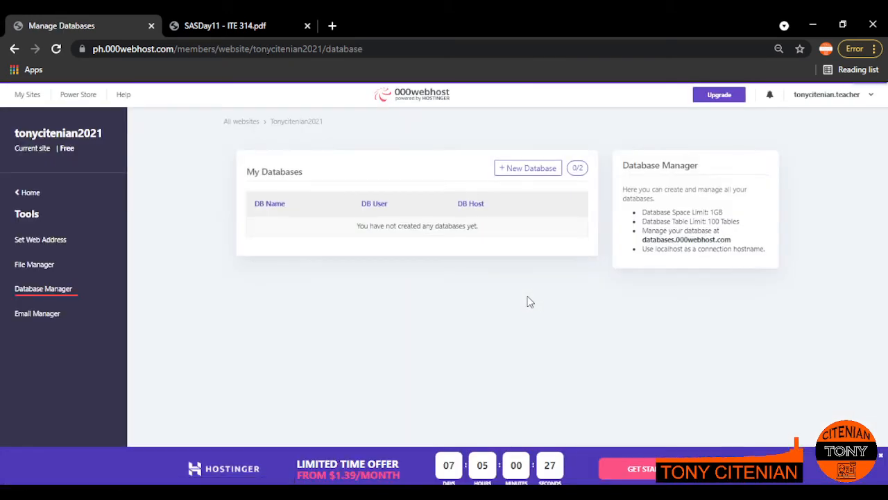
pyautogui.moveTo(587, 183)
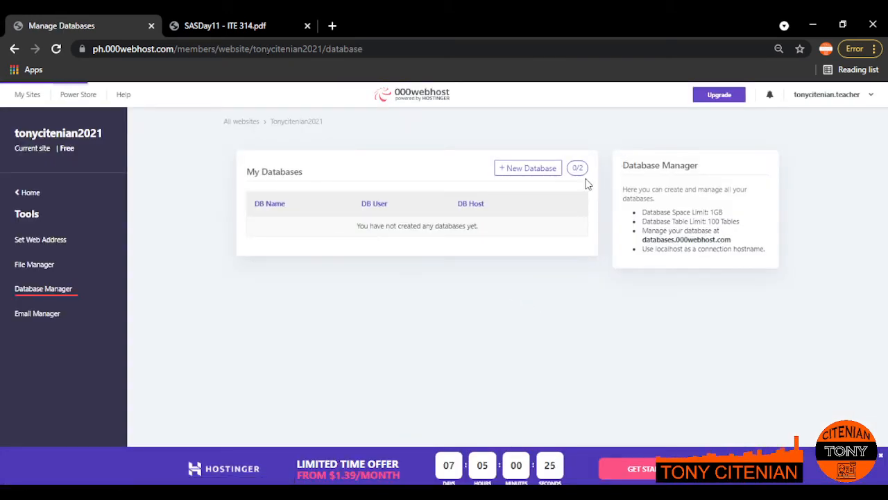
pyautogui.moveTo(559, 303)
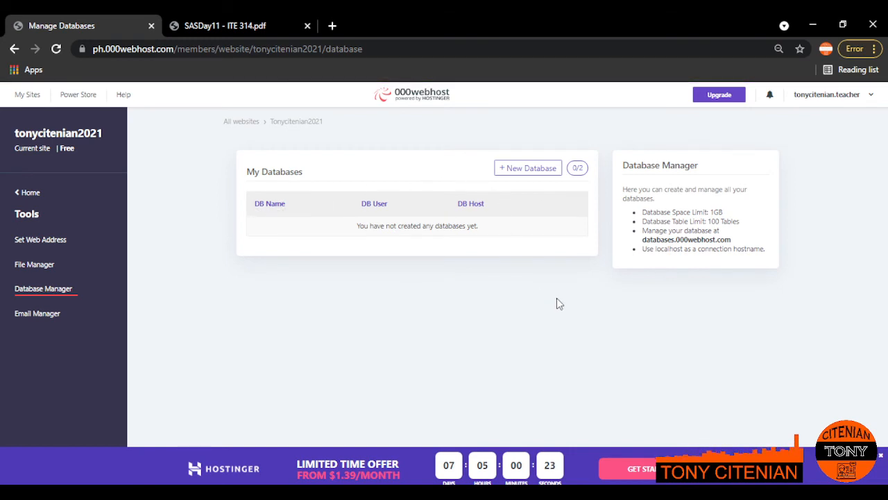
pyautogui.moveTo(586, 170)
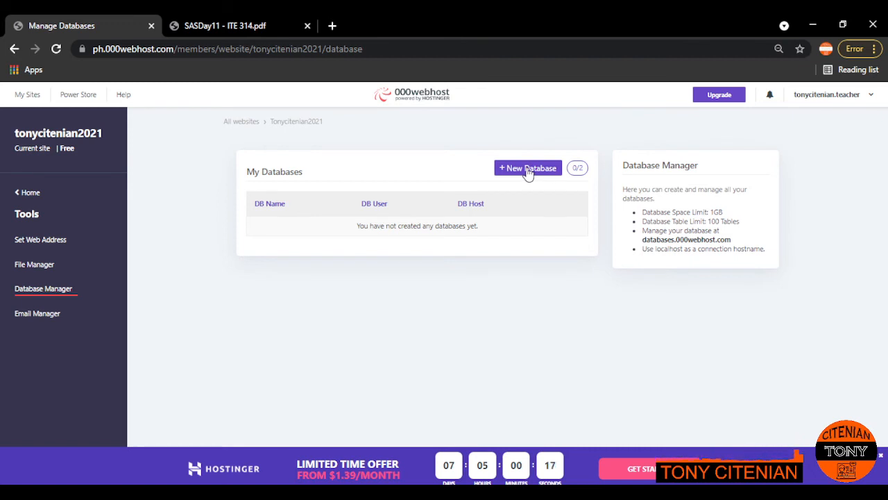
pyautogui.click(527, 168)
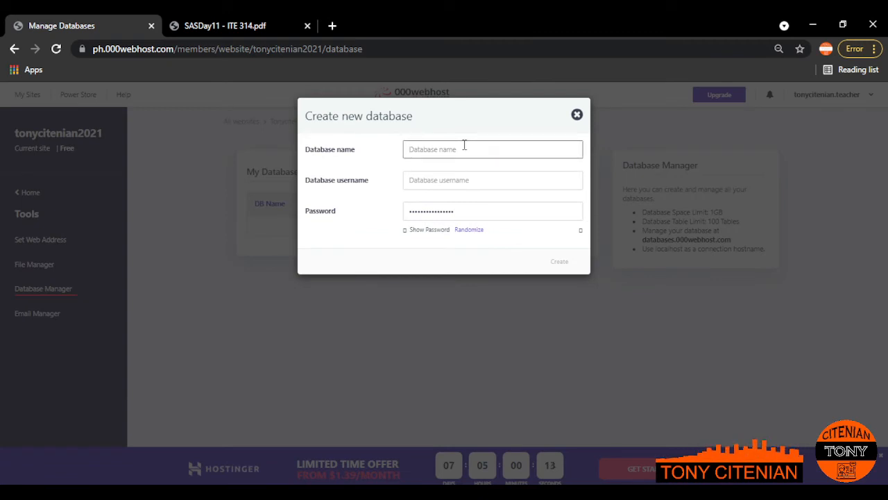
# Enter database name ITE314_DB and username WEBHOST in the new database form
pyautogui.click(493, 149)
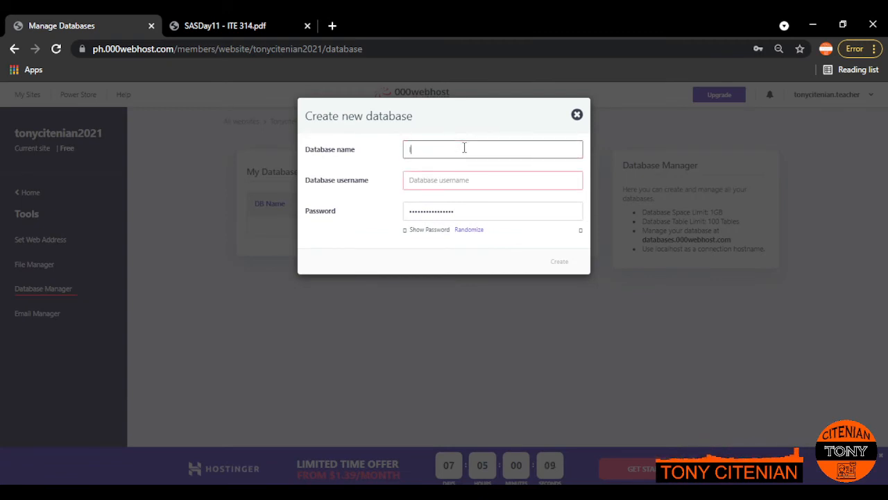
pyautogui.write('ITE314_DB')
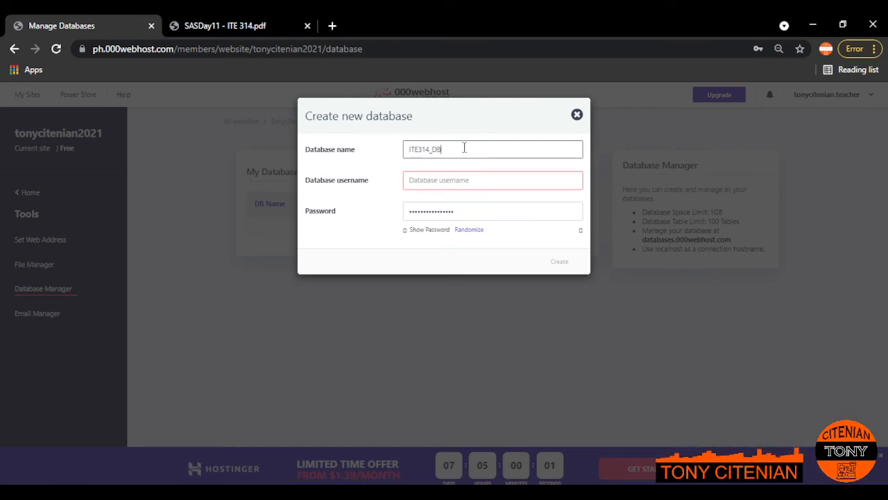
pyautogui.click(559, 261)
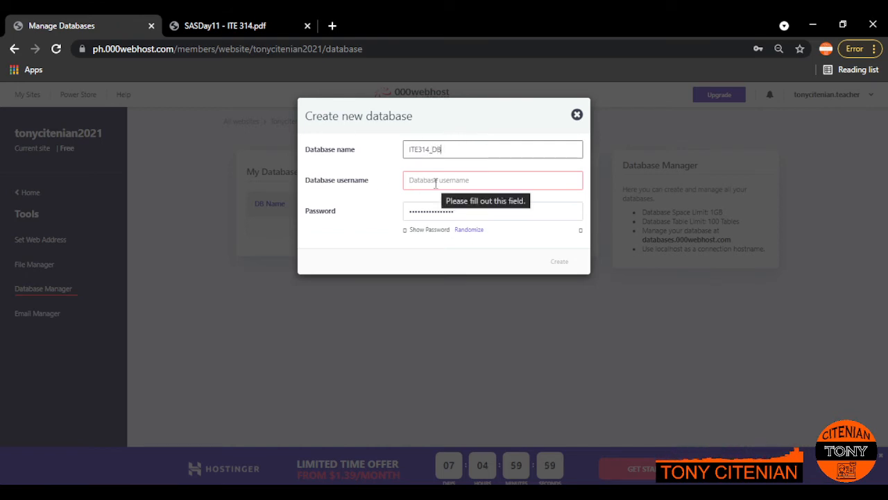
pyautogui.click(493, 180)
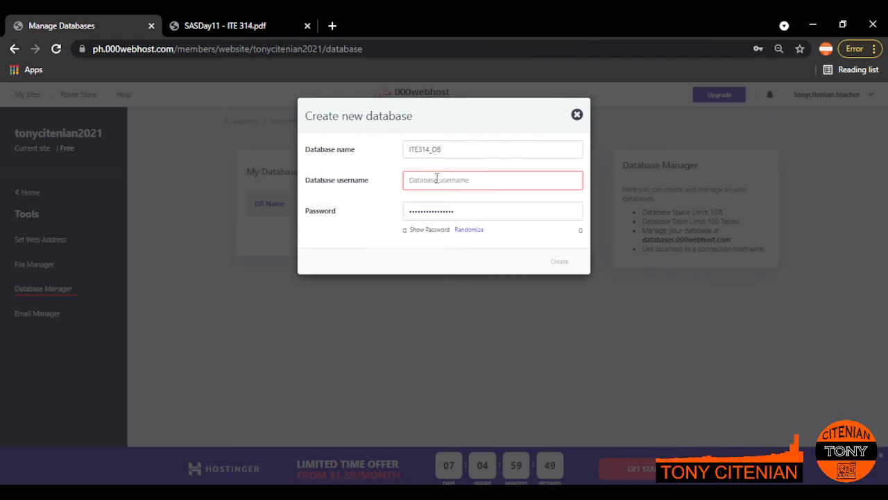
pyautogui.moveTo(486, 175)
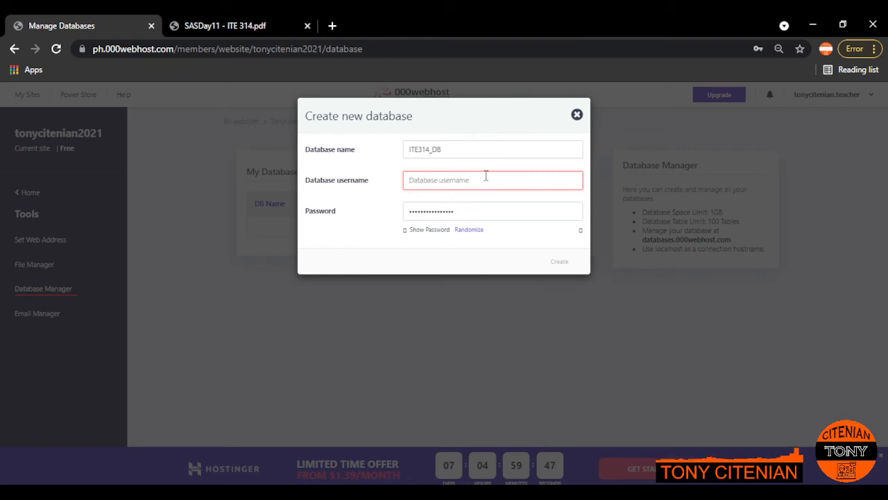
pyautogui.moveTo(490, 185)
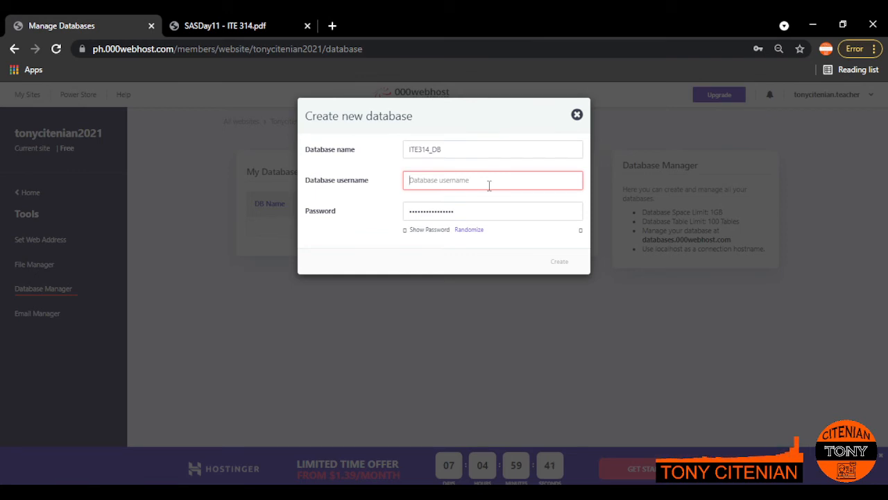
pyautogui.write('WEBHOST')
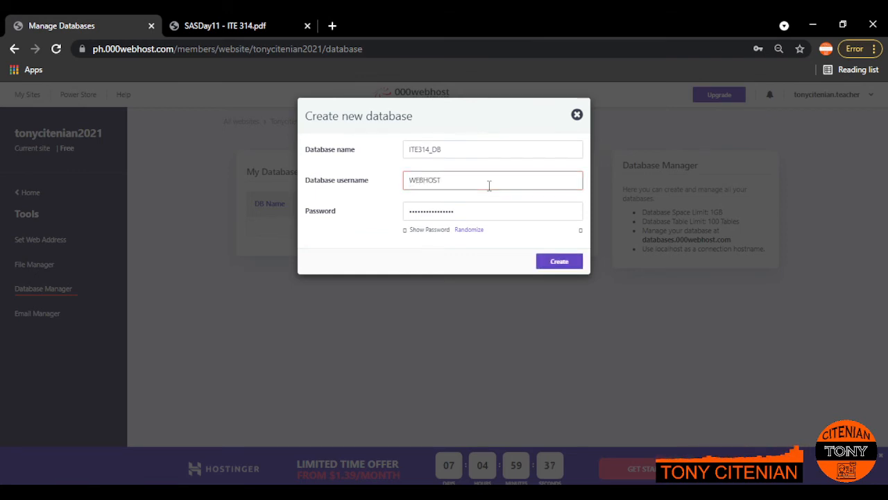
pyautogui.moveTo(433, 235)
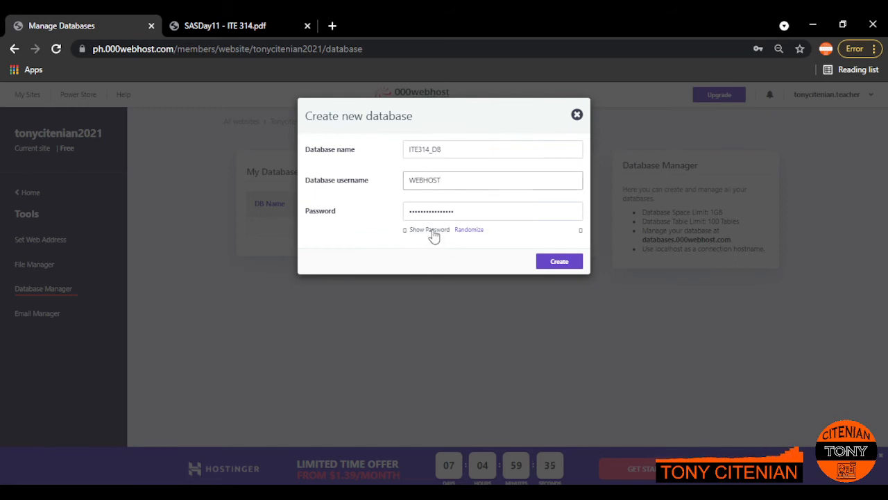
# Reveal the password in plain text and replace it with a custom one
pyautogui.click(406, 230)
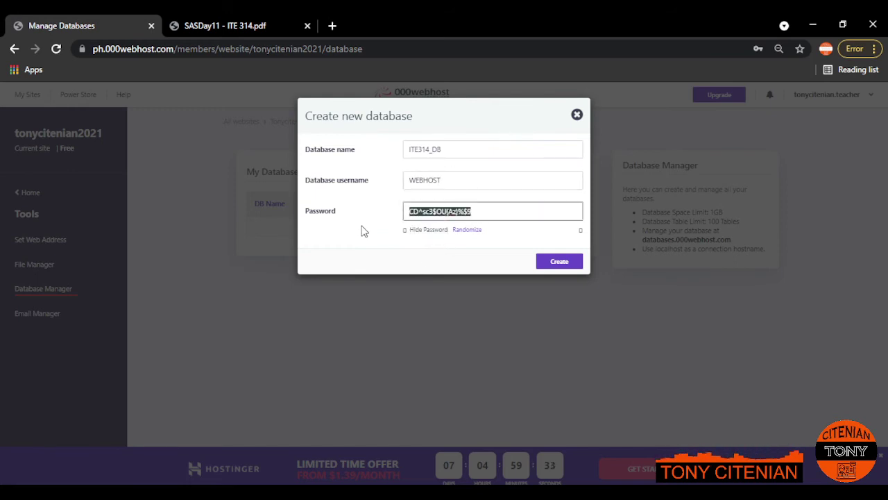
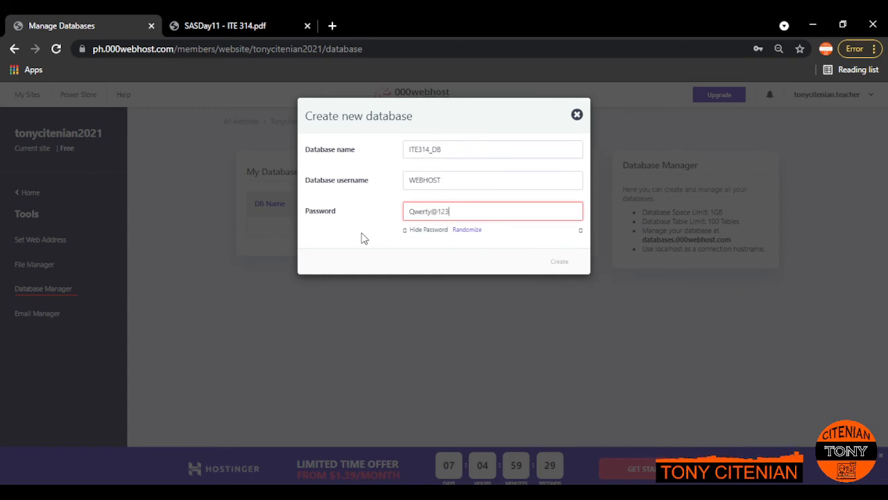
pyautogui.moveTo(484, 268)
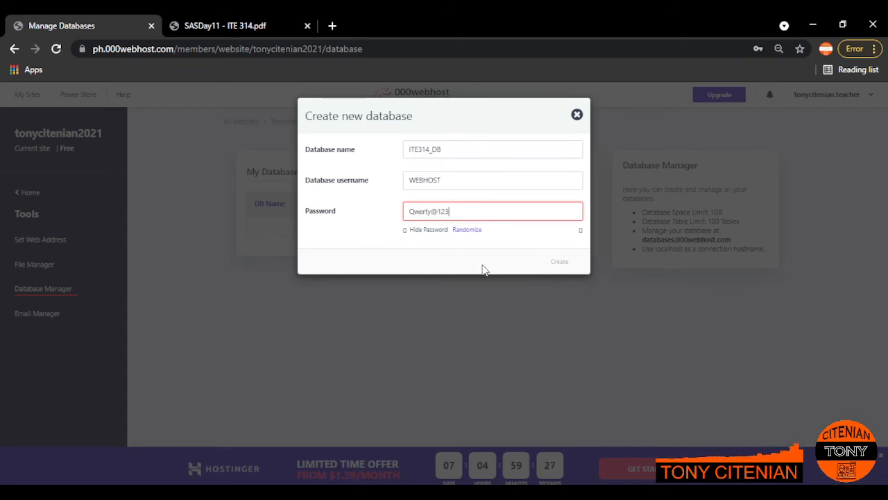
pyautogui.moveTo(497, 257)
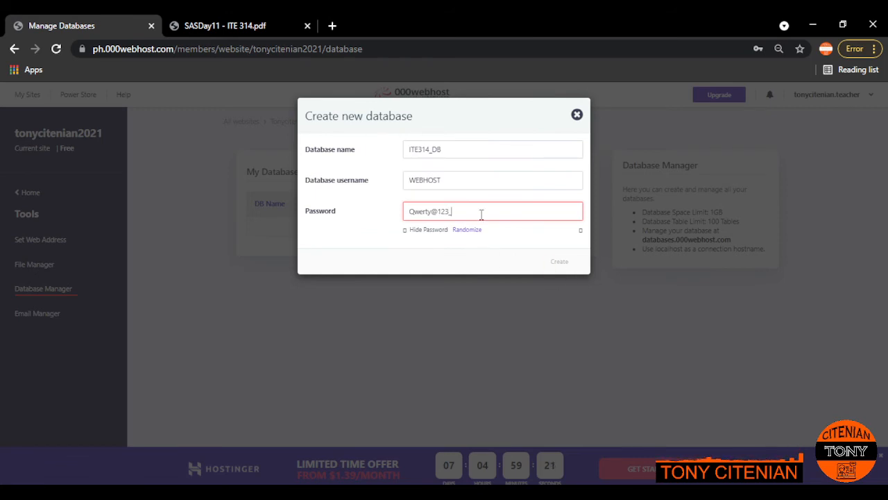
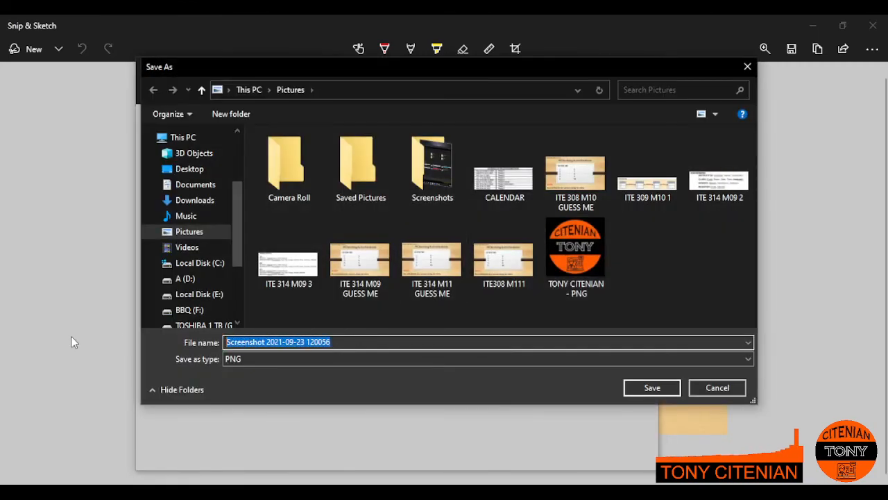
# Name the database form screenshot 'ITE 314 DB' and save it in Pictures
pyautogui.write('ITE 314 DB')
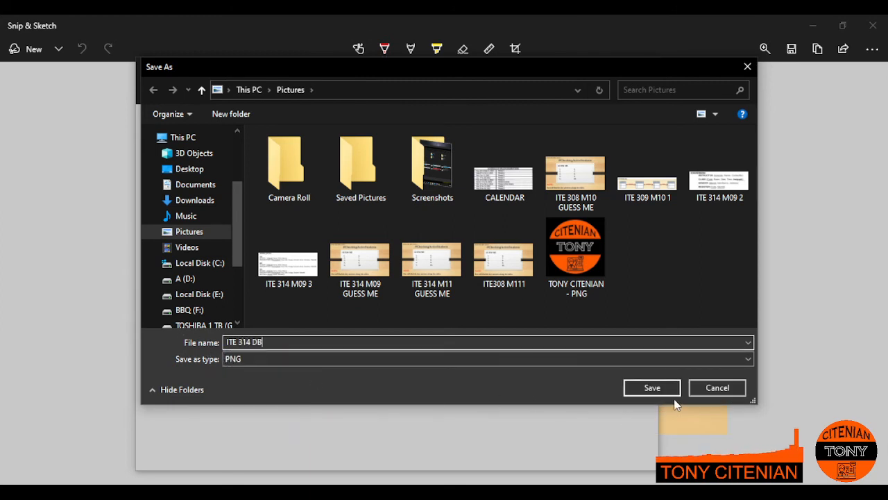
pyautogui.click(652, 387)
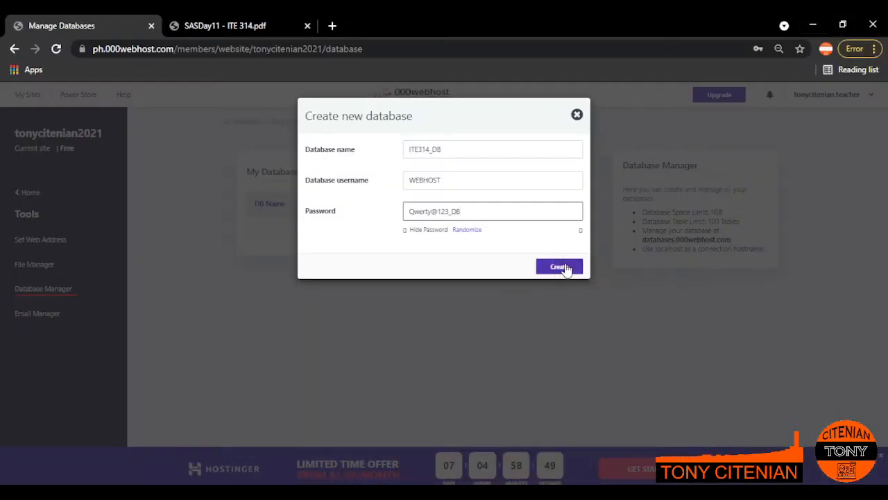
# Create ITE314_DB with user WEBHOST and wait until creation completes
pyautogui.click(560, 266)
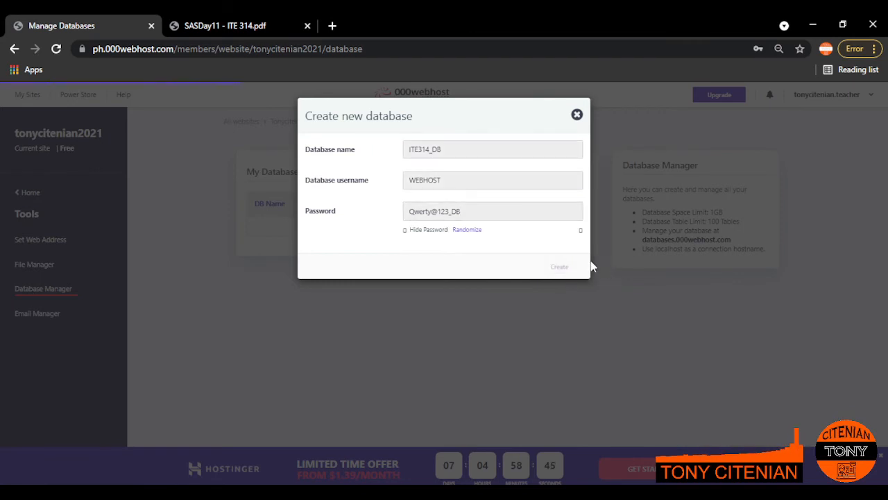
pyautogui.click(559, 267)
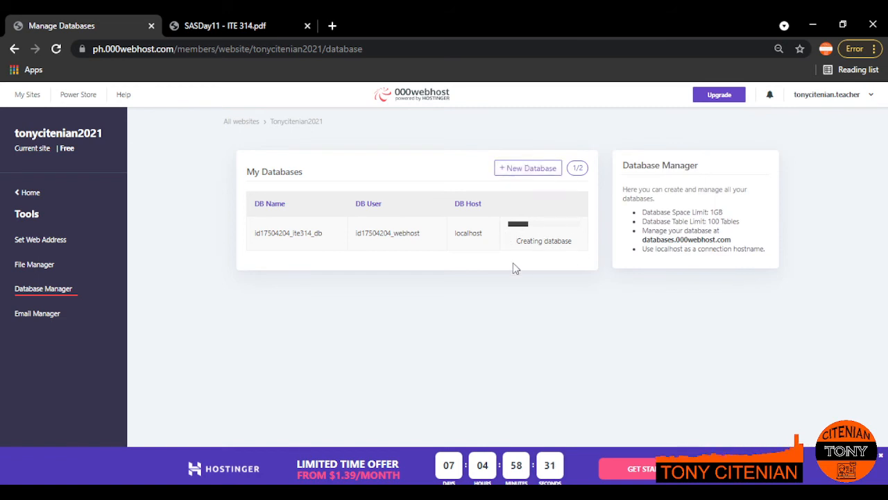
pyautogui.moveTo(611, 301)
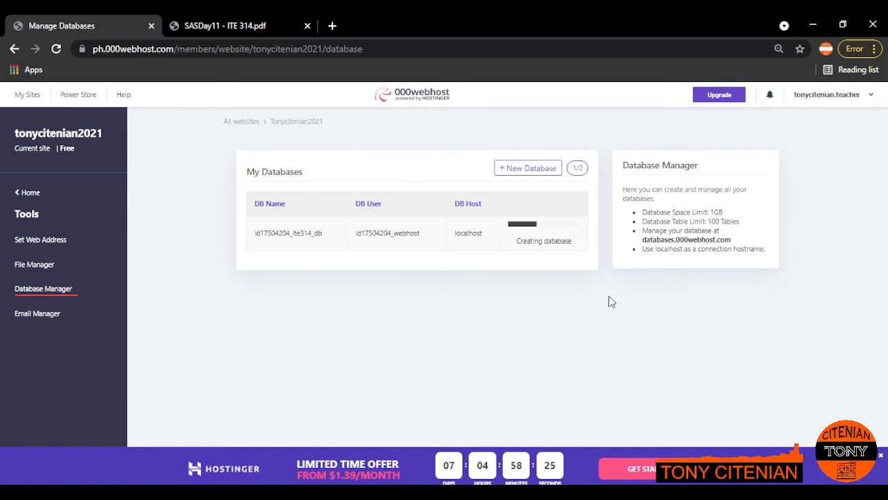
pyautogui.moveTo(426, 252)
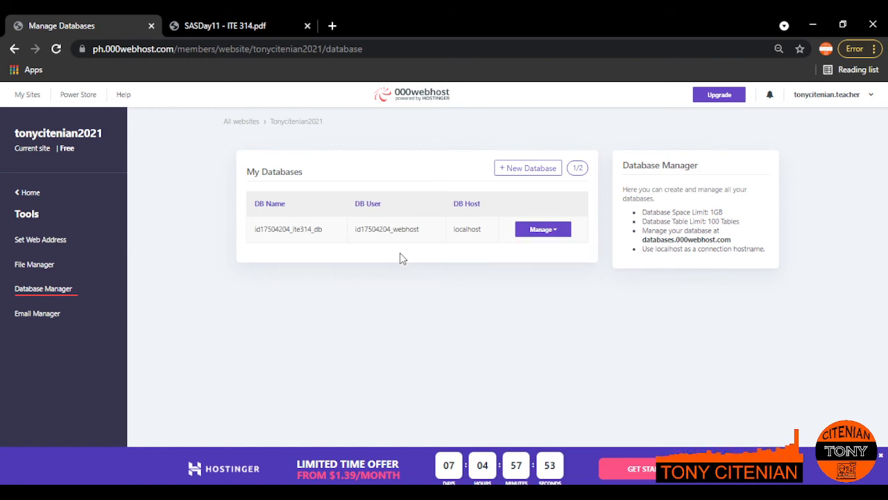
pyautogui.moveTo(732, 202)
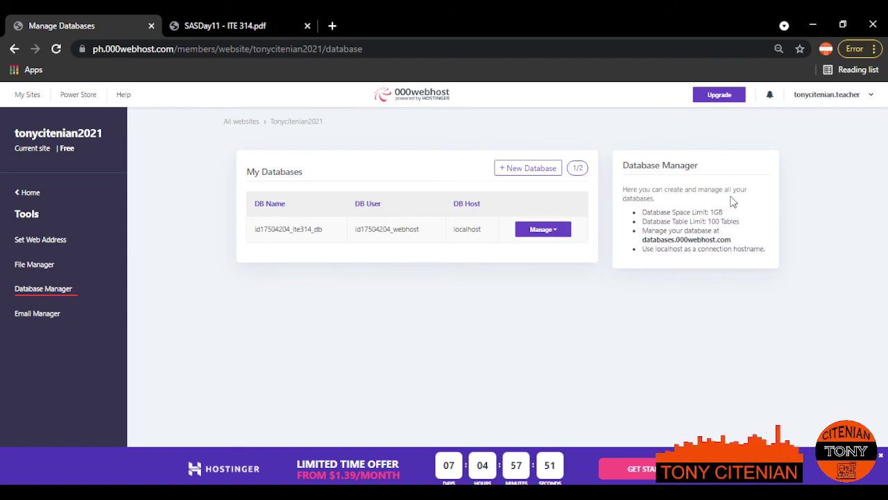
pyautogui.moveTo(761, 211)
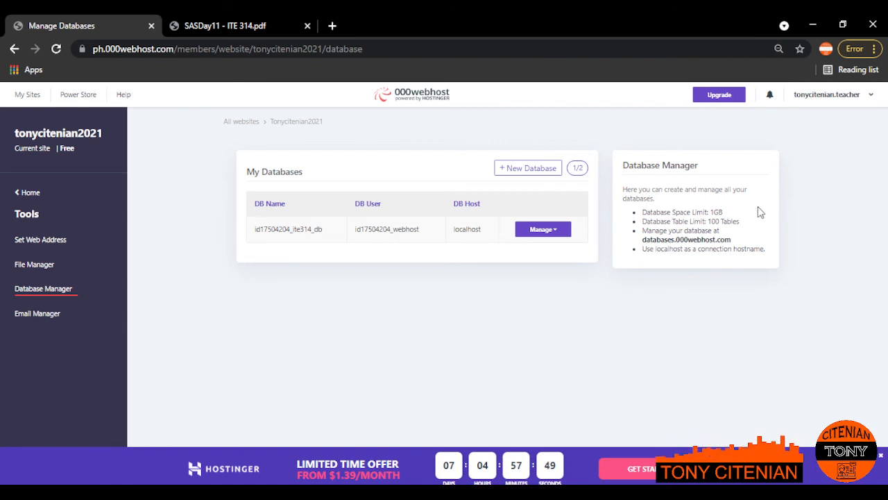
pyautogui.moveTo(737, 226)
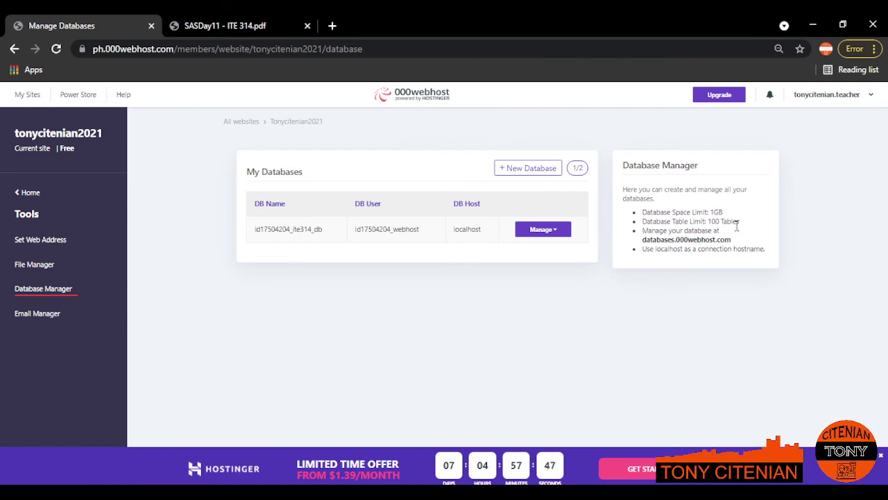
pyautogui.moveTo(660, 230)
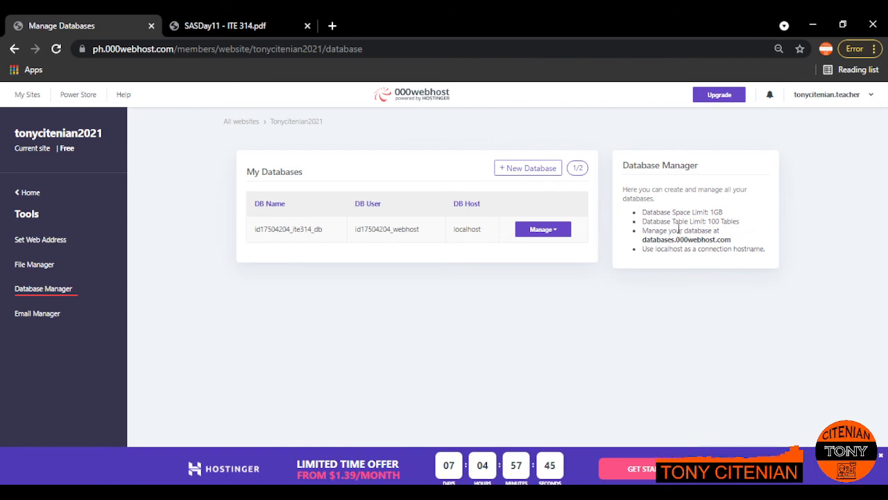
pyautogui.moveTo(743, 235)
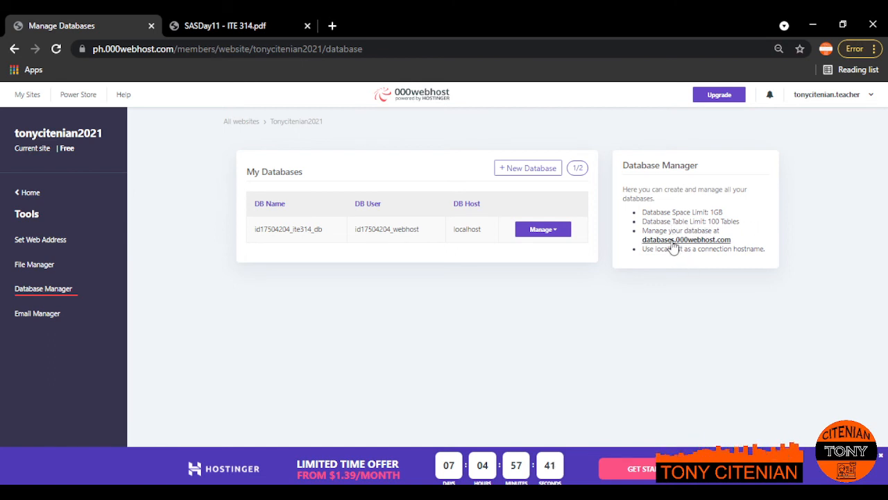
pyautogui.moveTo(744, 237)
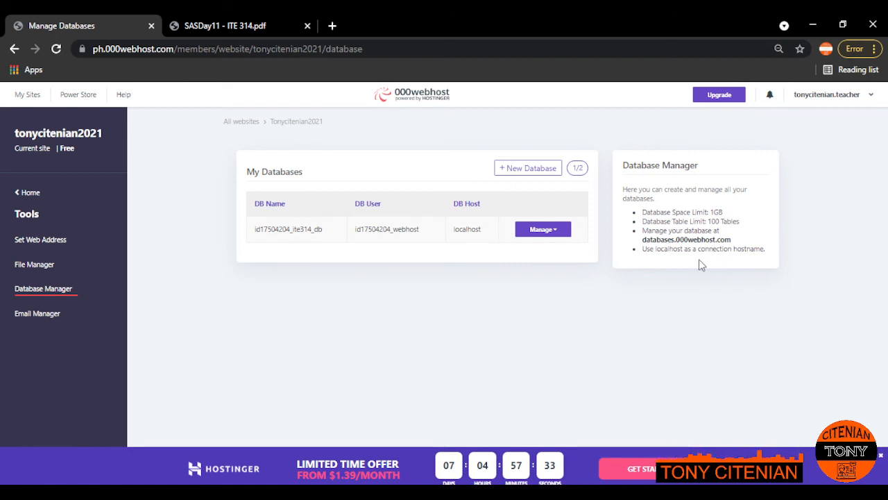
pyautogui.moveTo(692, 270)
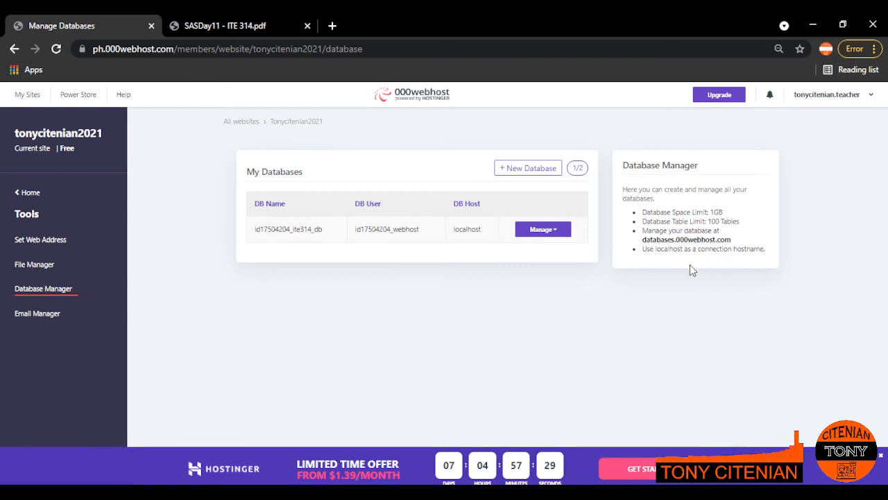
pyautogui.moveTo(547, 242)
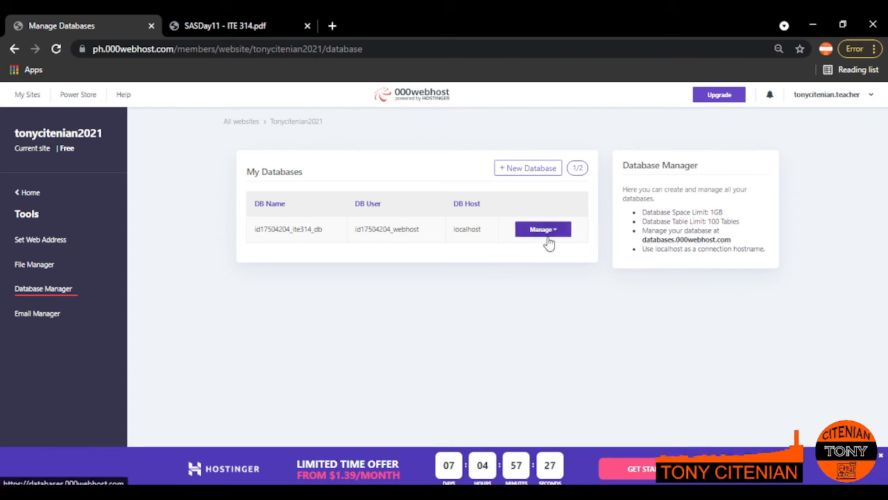
# Expand the ite314 database's Manage options and open PhpMyAdmin in a new tab
pyautogui.click(542, 229)
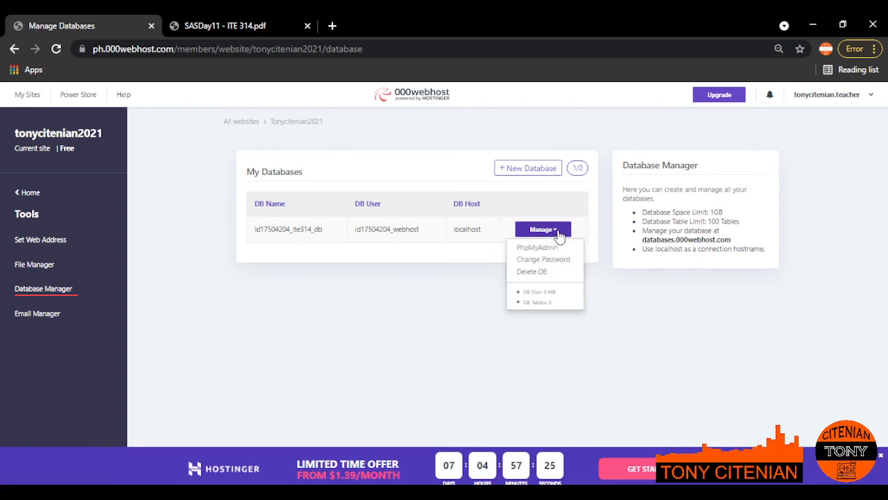
pyautogui.rightClick(536, 247)
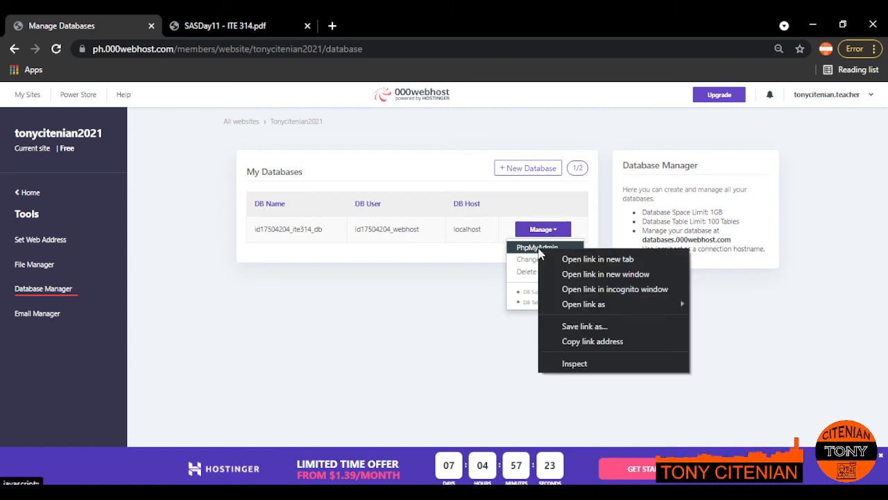
pyautogui.click(598, 259)
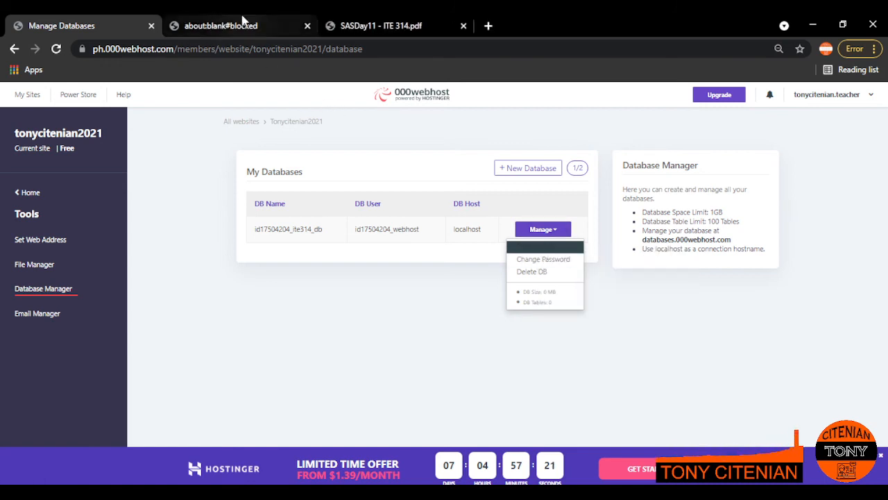
pyautogui.moveTo(392, 257)
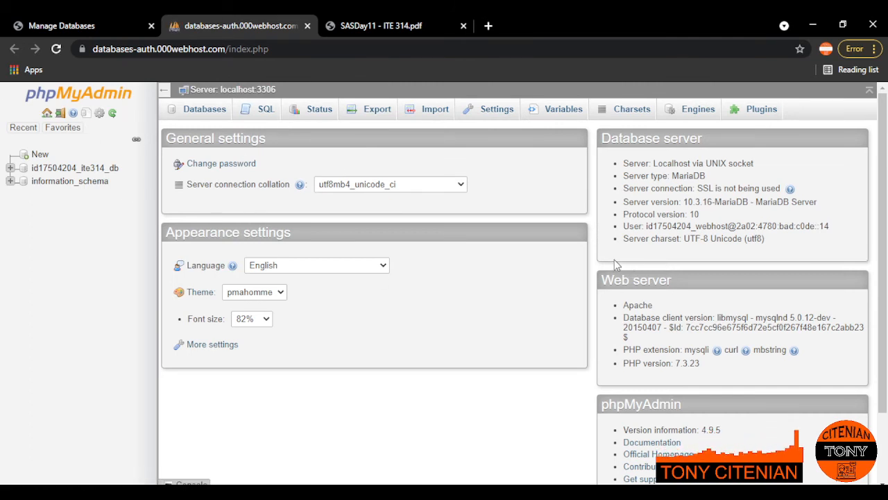
pyautogui.moveTo(411, 109)
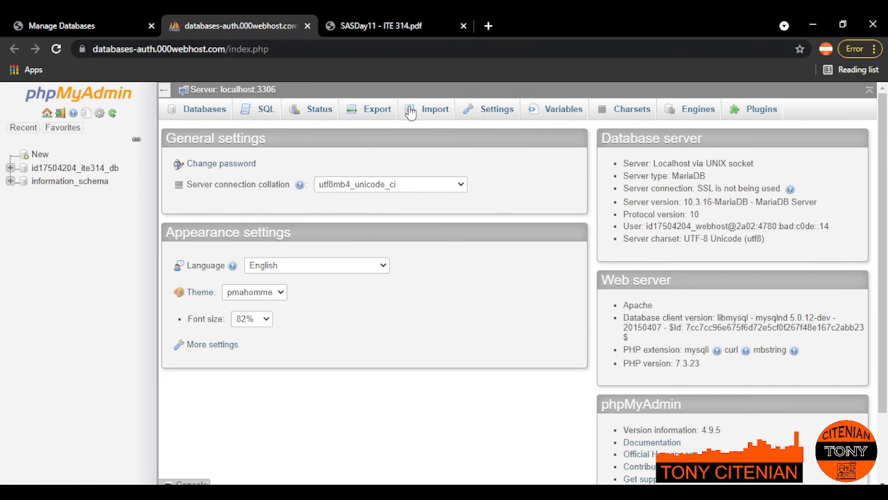
pyautogui.moveTo(61, 200)
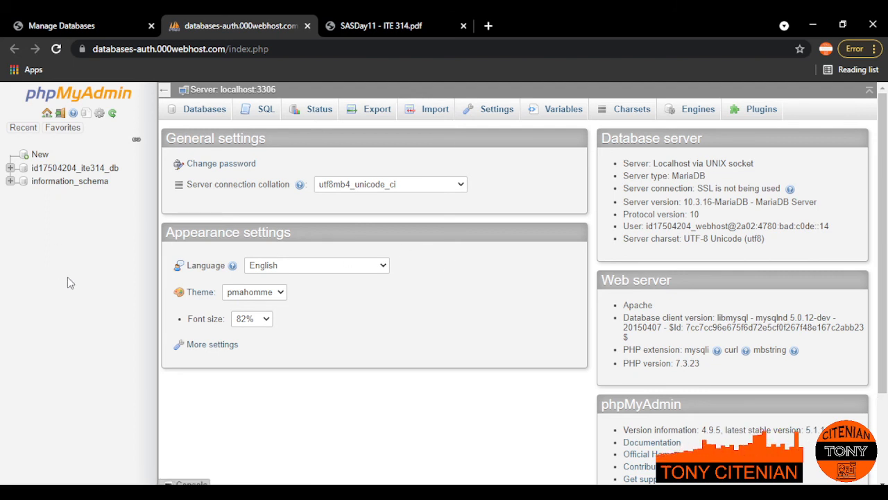
pyautogui.moveTo(91, 321)
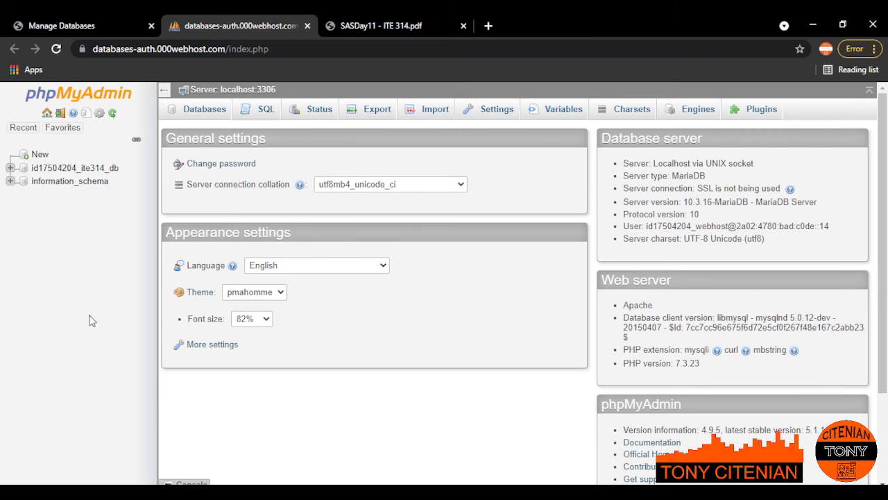
pyautogui.moveTo(100, 318)
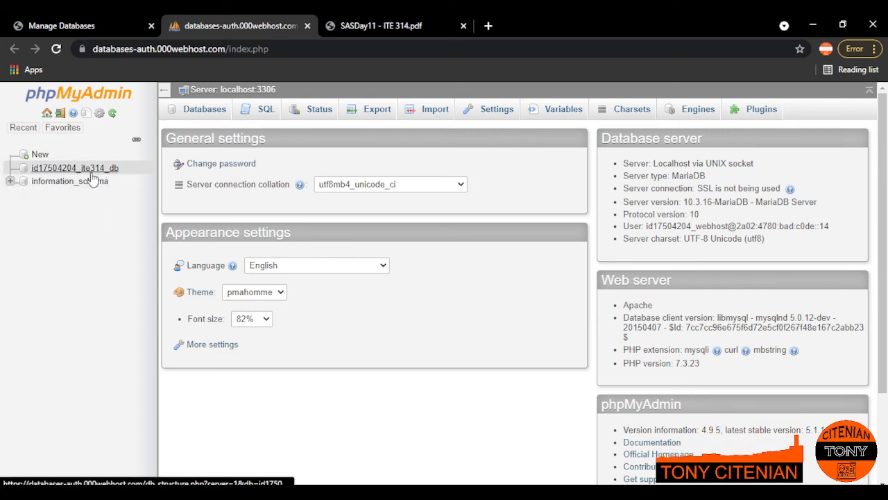
# Open id17504204_ite314_db in phpMyAdmin, see it has no tables, and return to the SASDay11 PDF
pyautogui.click(74, 168)
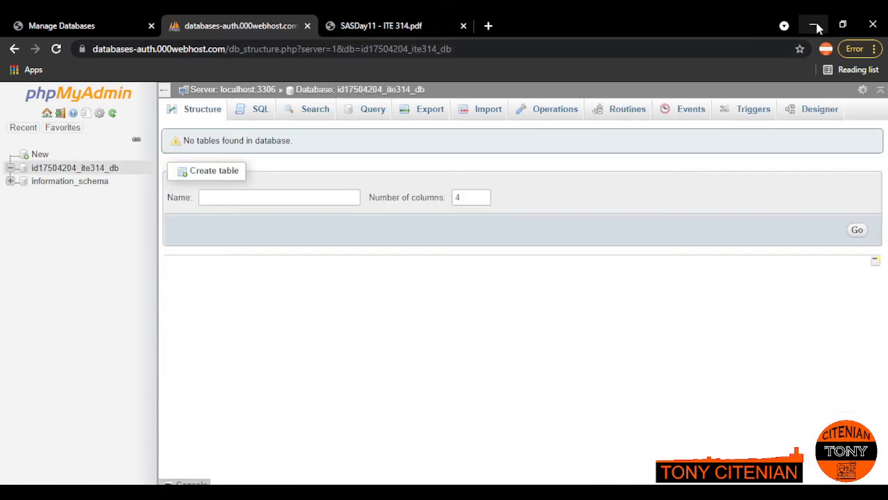
pyautogui.click(816, 23)
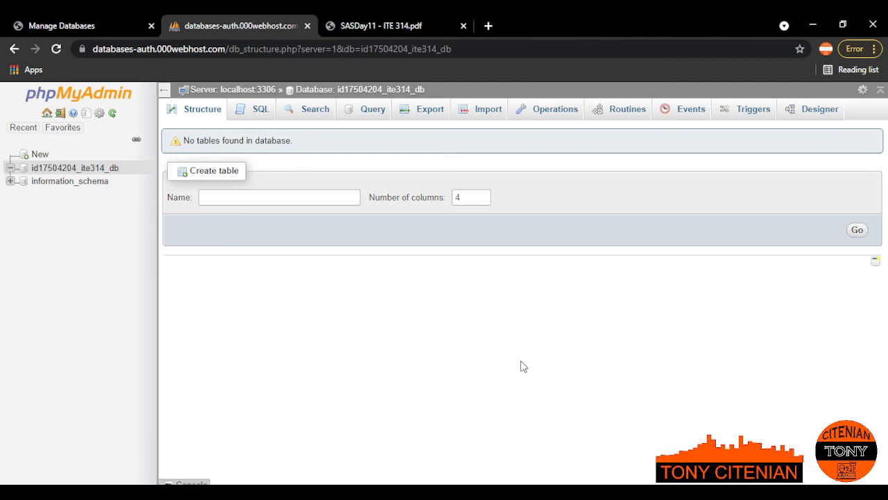
pyautogui.moveTo(103, 112)
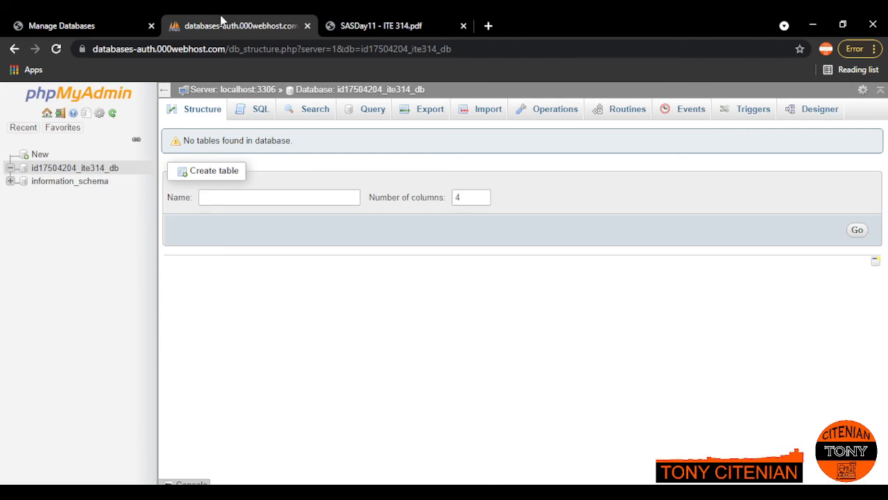
pyautogui.click(379, 26)
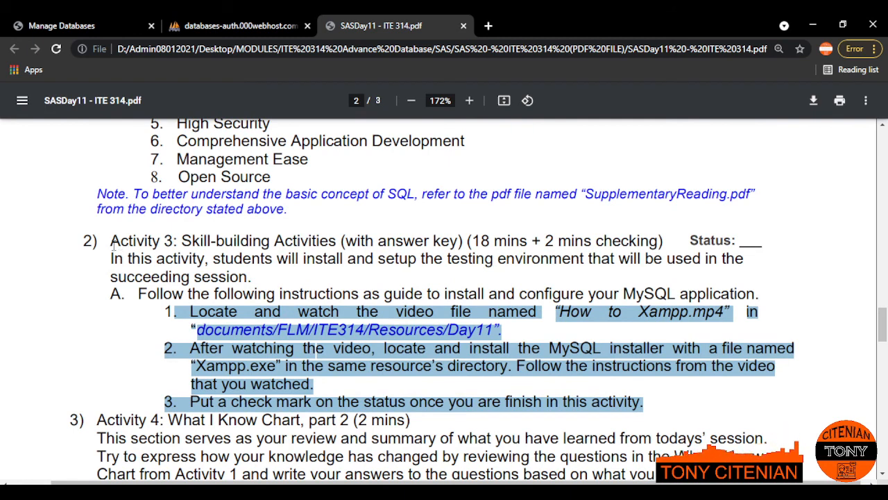
pyautogui.moveTo(352, 179)
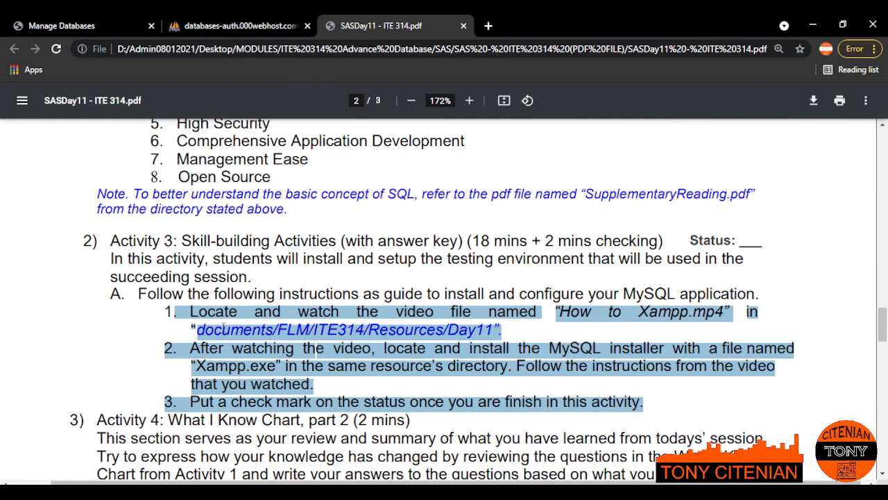
# Scroll the SASDay11 PDF through pages 1–2 to Activity 5's SQL questions on page 3
pyautogui.scroll(-3)
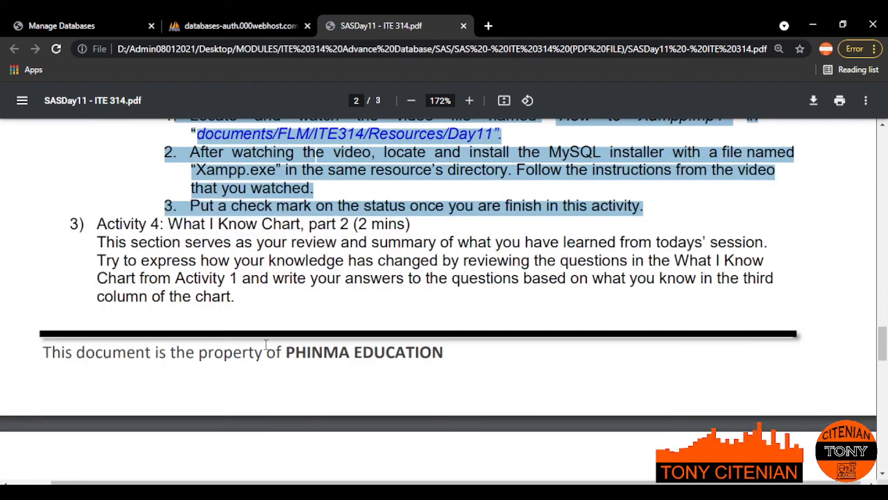
pyautogui.moveTo(242, 372)
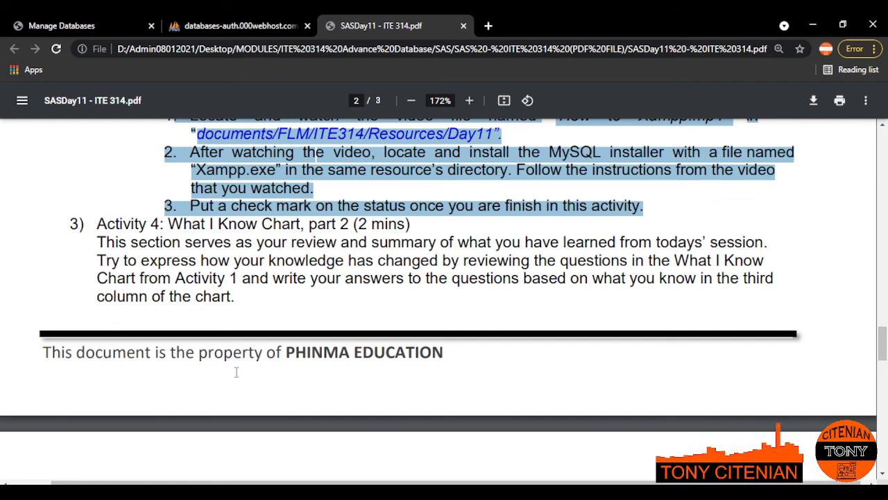
pyautogui.moveTo(352, 334)
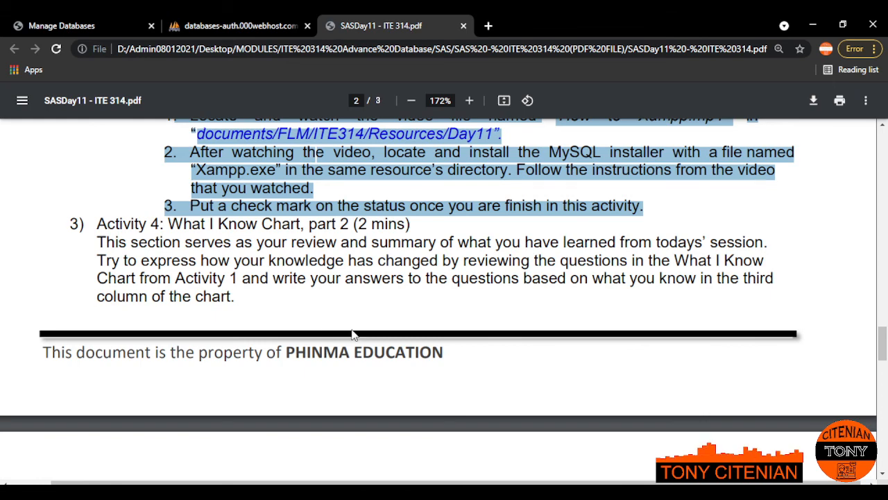
pyautogui.click(411, 100)
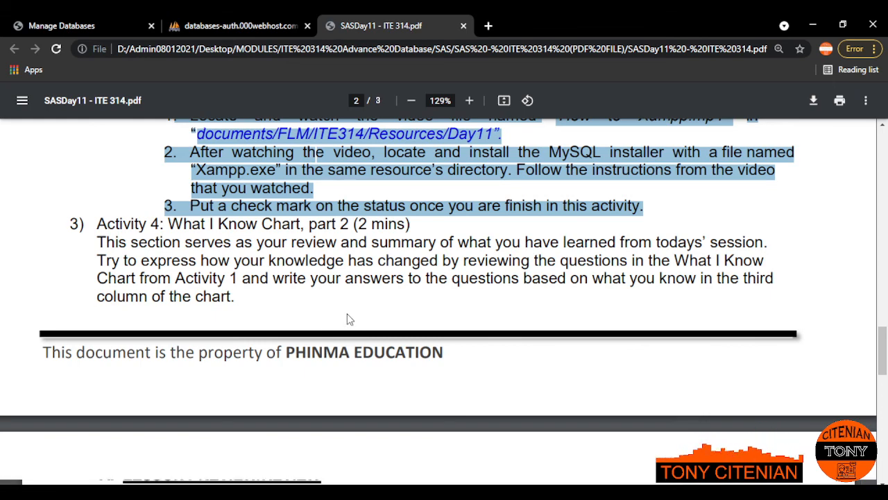
pyautogui.scroll(-3)
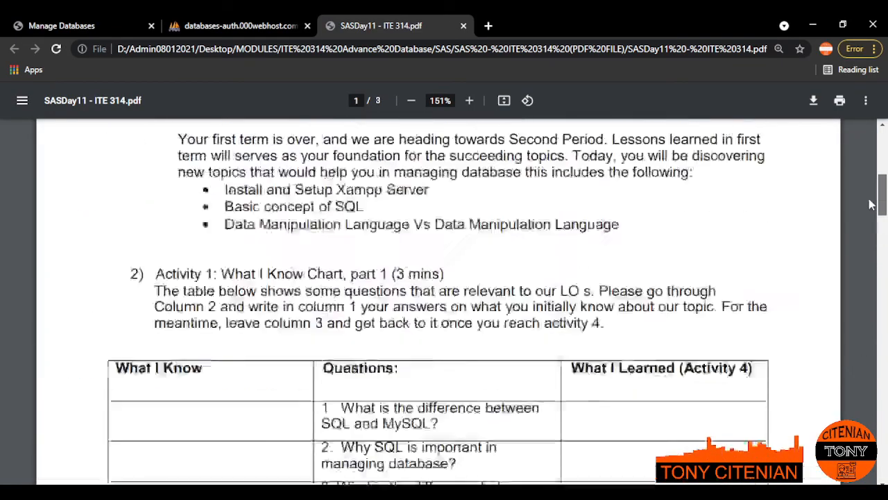
pyautogui.scroll(-3)
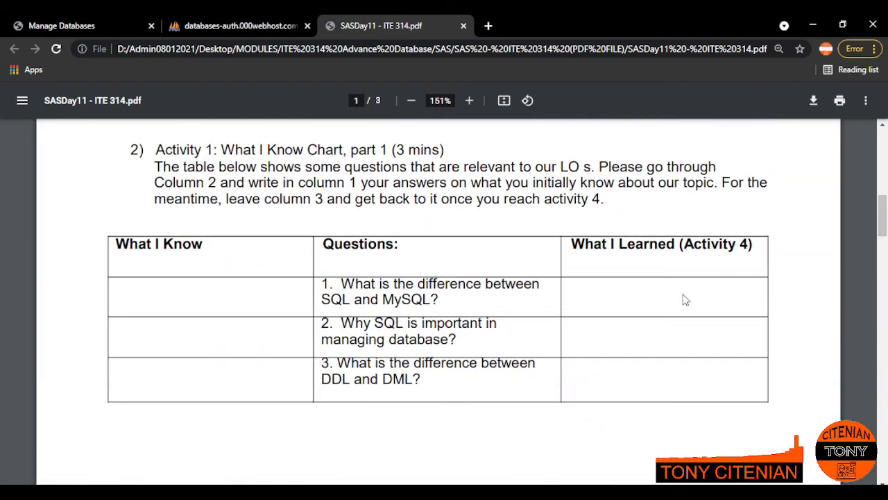
pyautogui.scroll(-3)
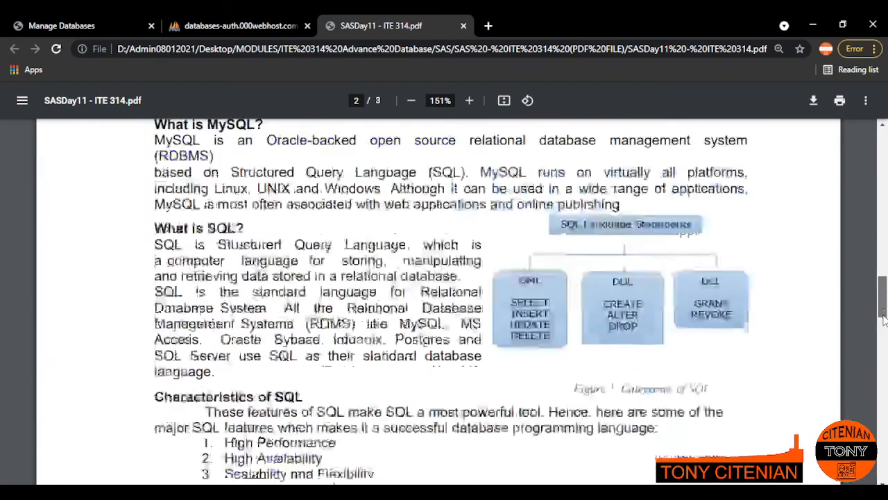
pyautogui.scroll(-3)
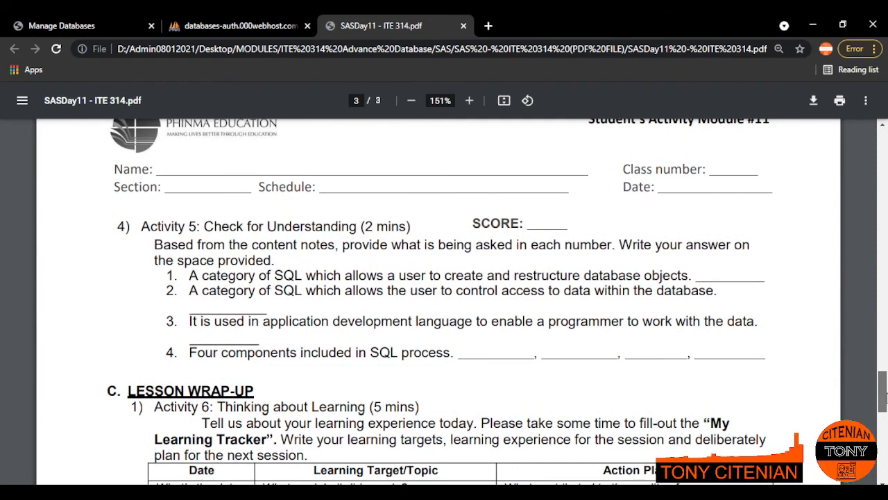
pyautogui.moveTo(143, 209)
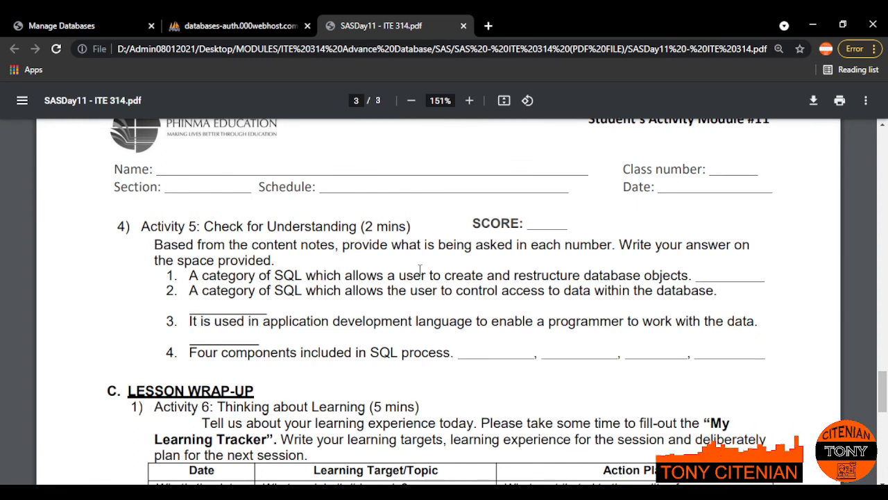
pyautogui.moveTo(656, 261)
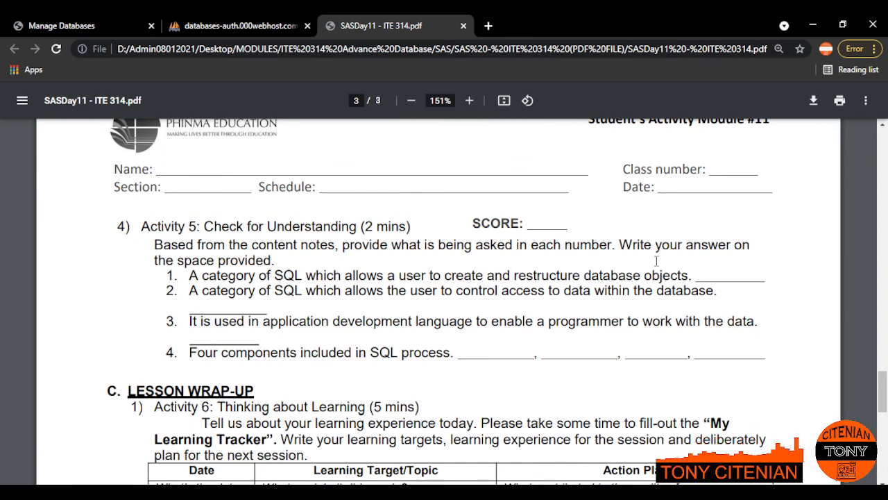
pyautogui.moveTo(694, 261)
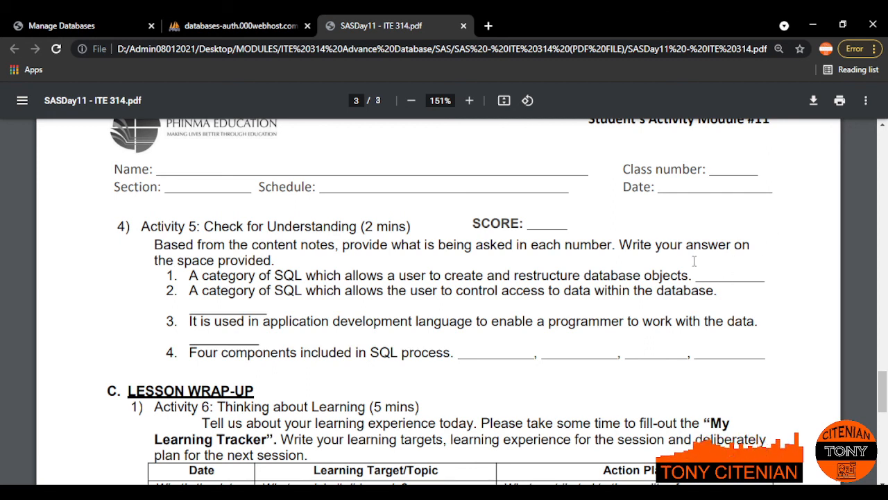
pyautogui.moveTo(205, 300)
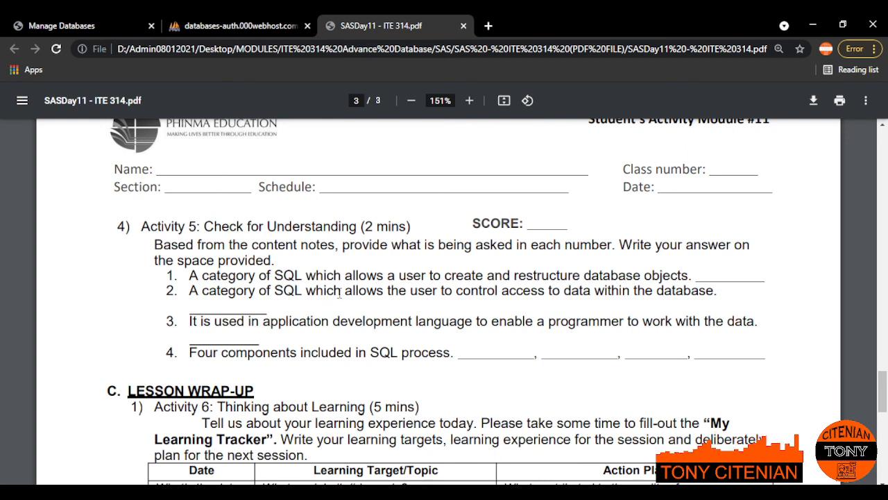
pyautogui.moveTo(544, 290)
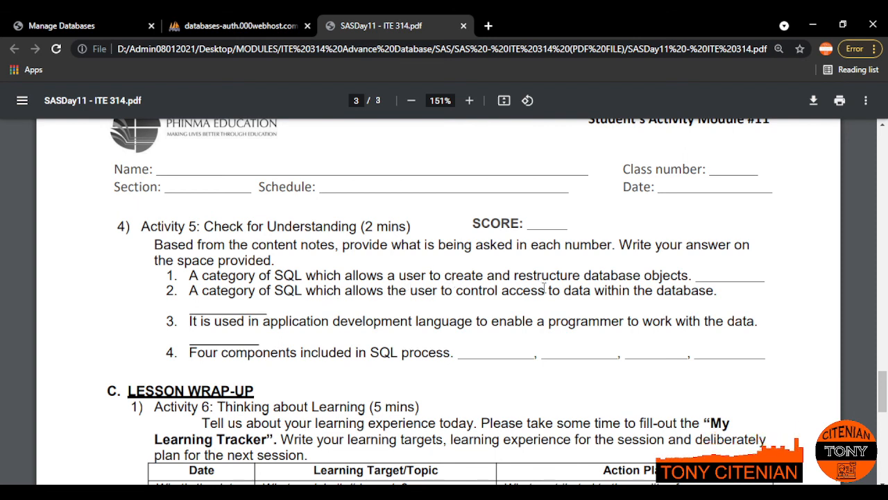
pyautogui.moveTo(712, 277)
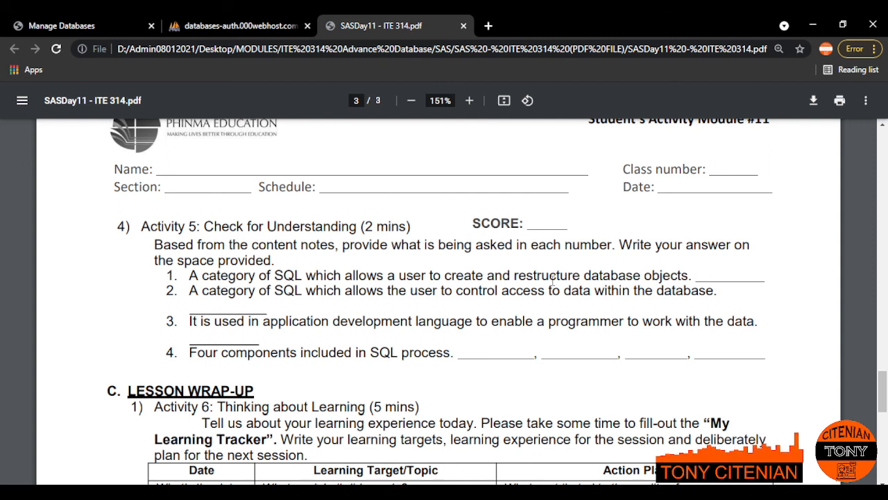
pyautogui.moveTo(276, 306)
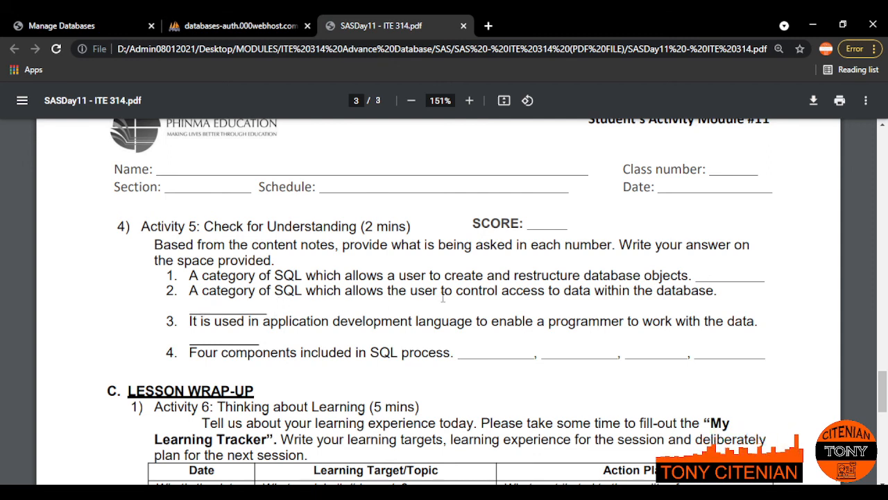
pyautogui.moveTo(555, 299)
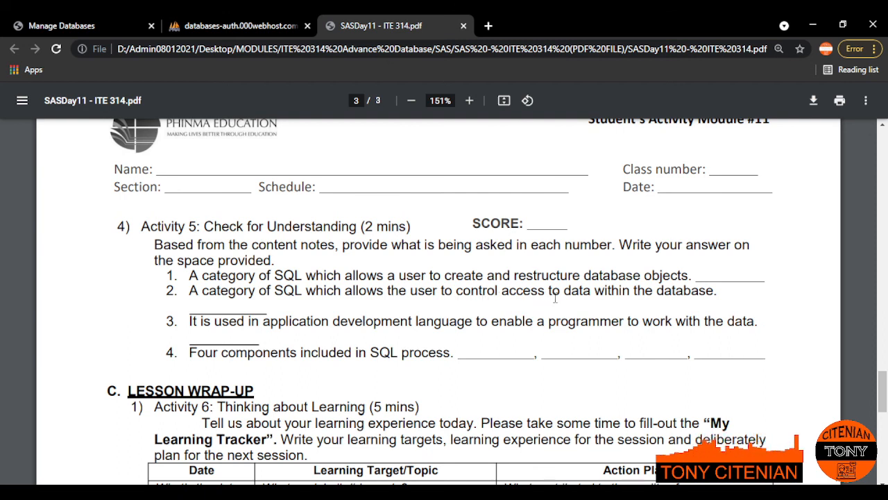
pyautogui.moveTo(703, 301)
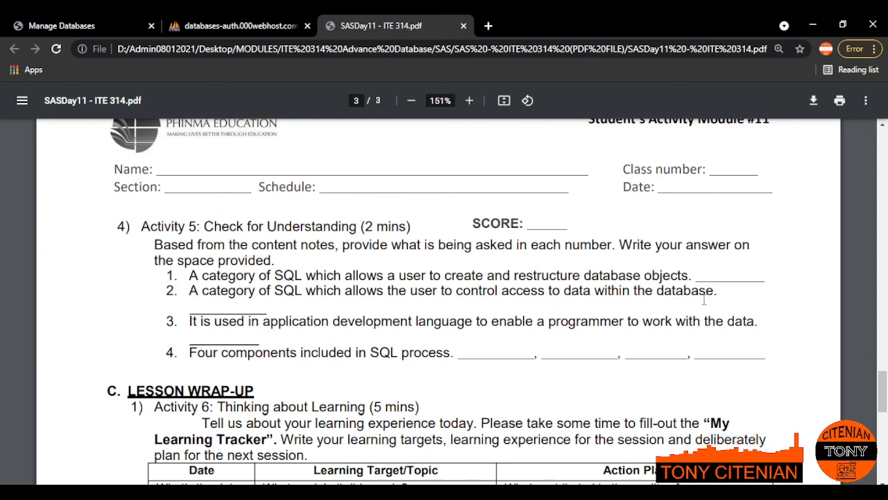
pyautogui.moveTo(267, 332)
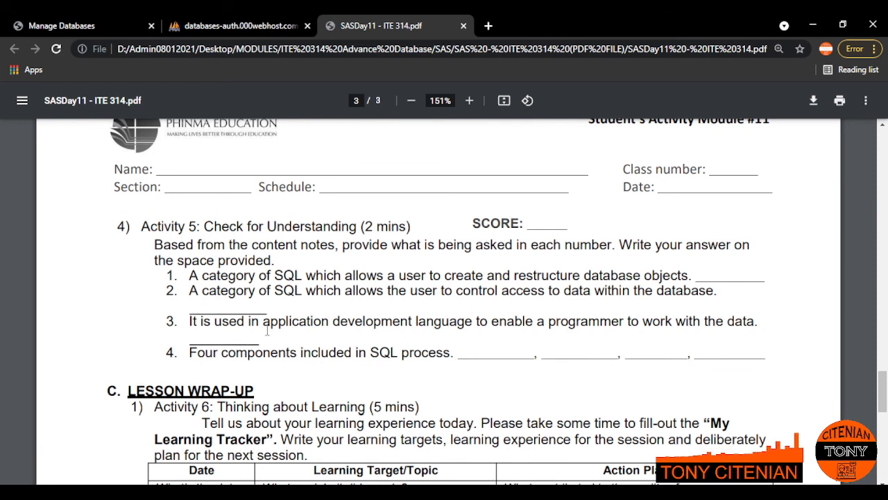
pyautogui.moveTo(481, 335)
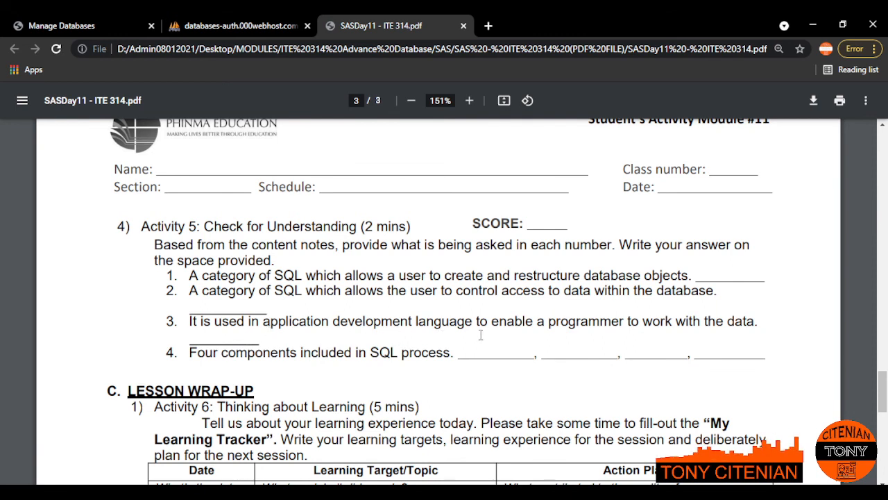
pyautogui.moveTo(598, 328)
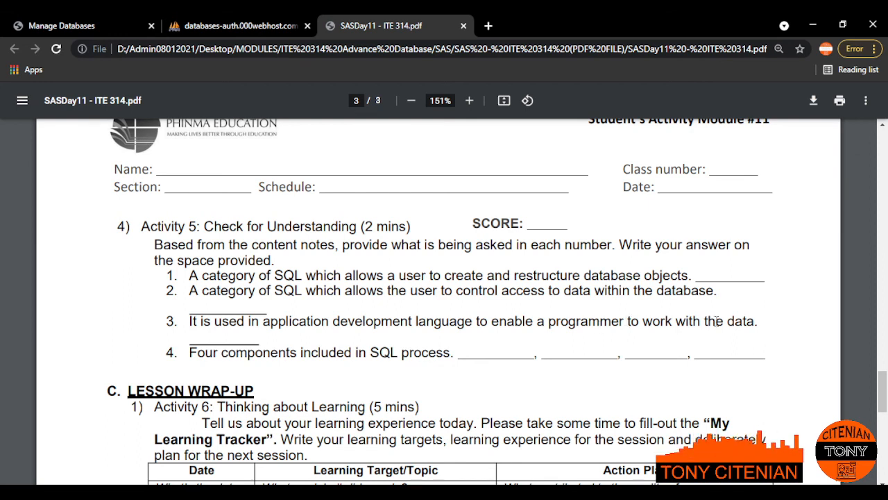
pyautogui.moveTo(545, 340)
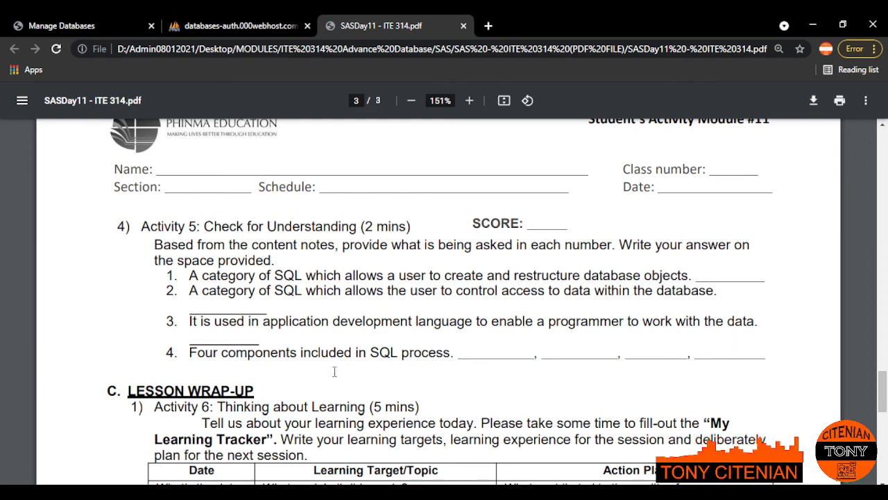
pyautogui.moveTo(325, 366)
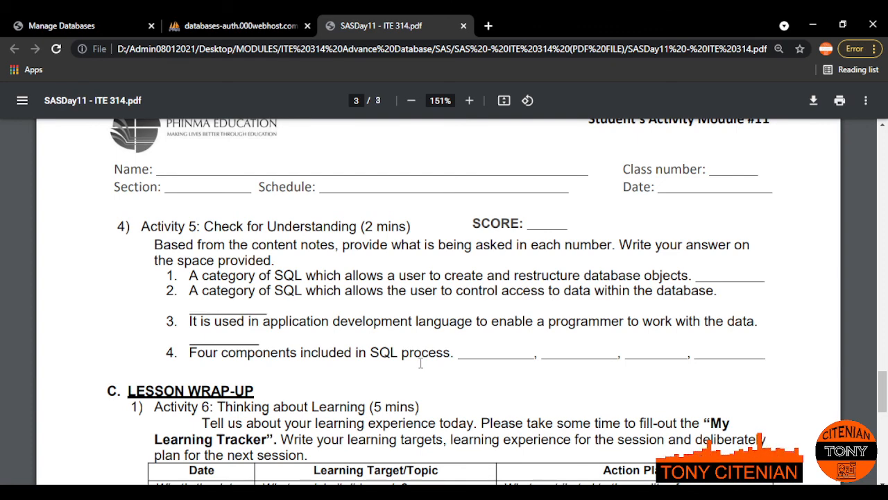
pyautogui.scroll(-3)
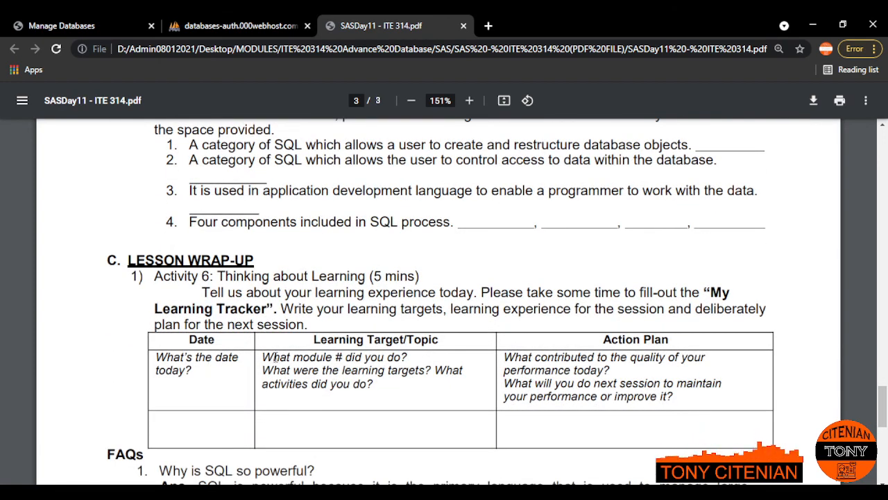
pyautogui.moveTo(707, 345)
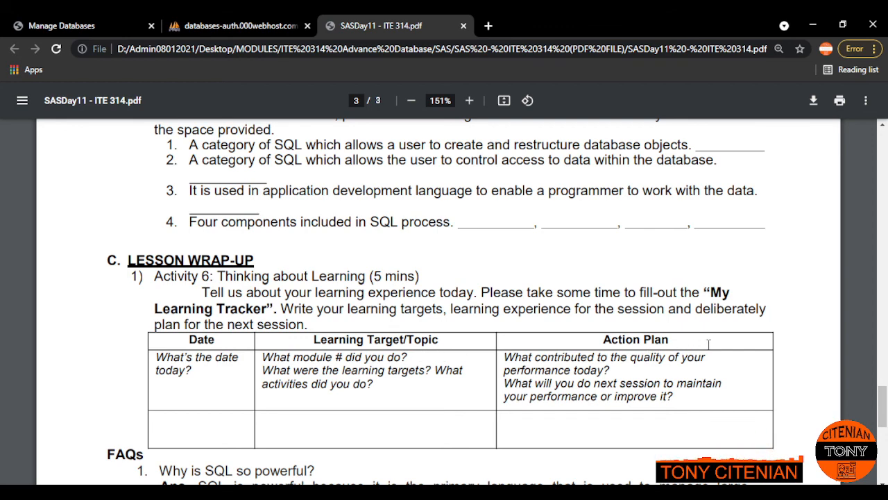
pyautogui.moveTo(721, 339)
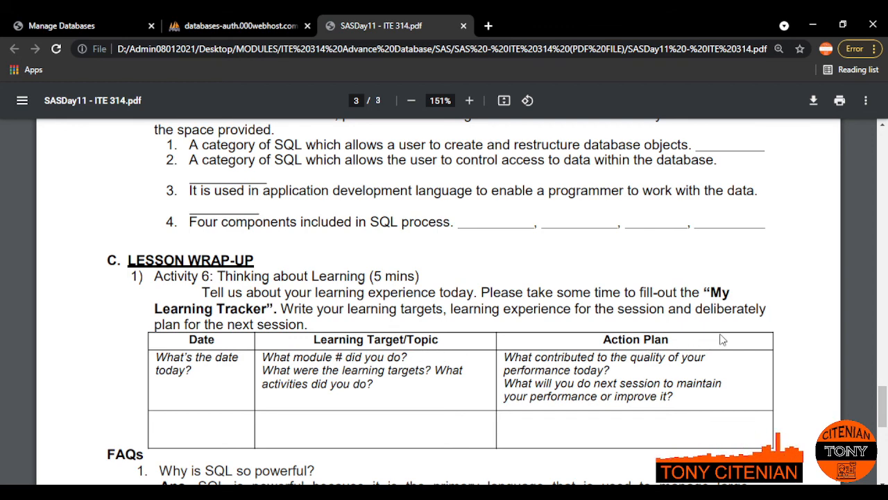
pyautogui.scroll(-3)
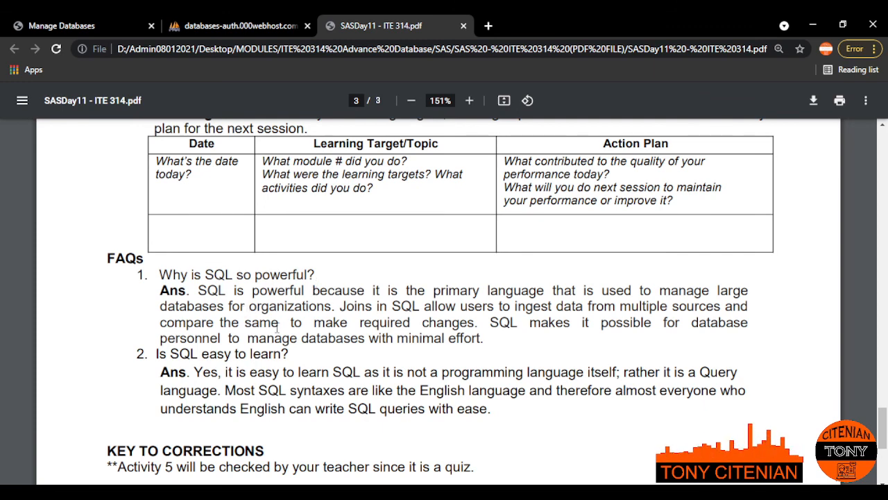
pyautogui.moveTo(340, 353)
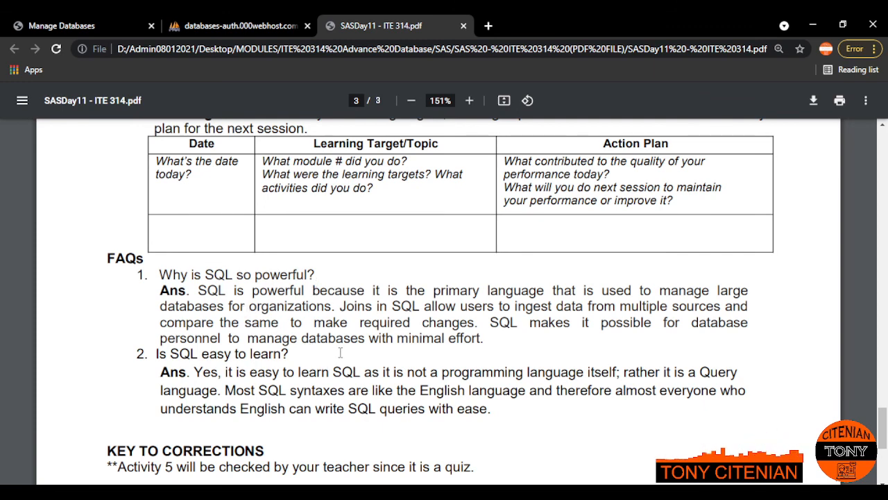
pyautogui.moveTo(579, 356)
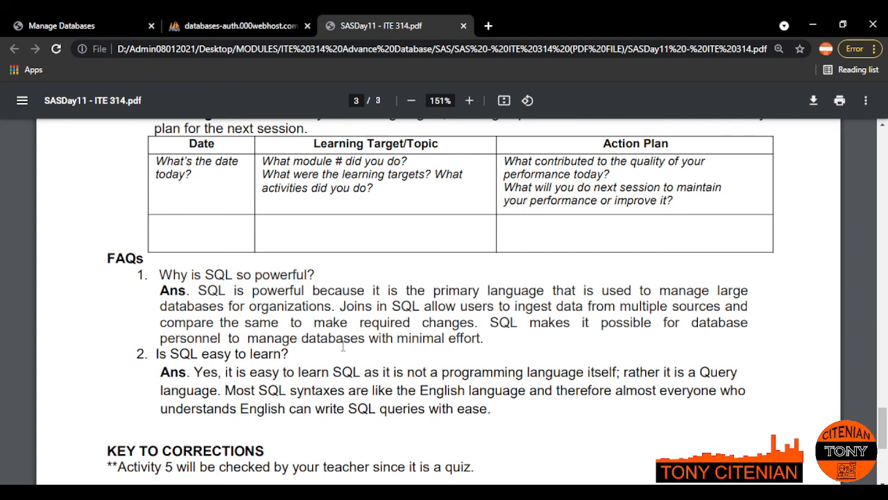
pyautogui.moveTo(581, 337)
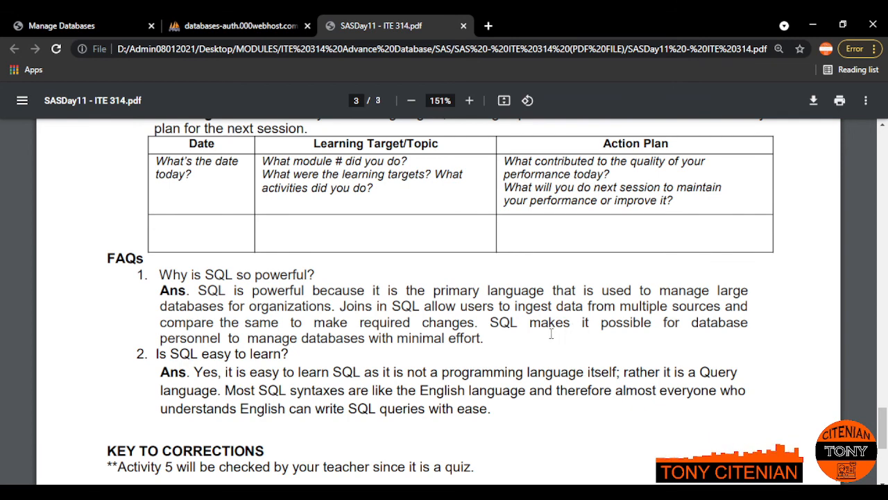
pyautogui.moveTo(547, 348)
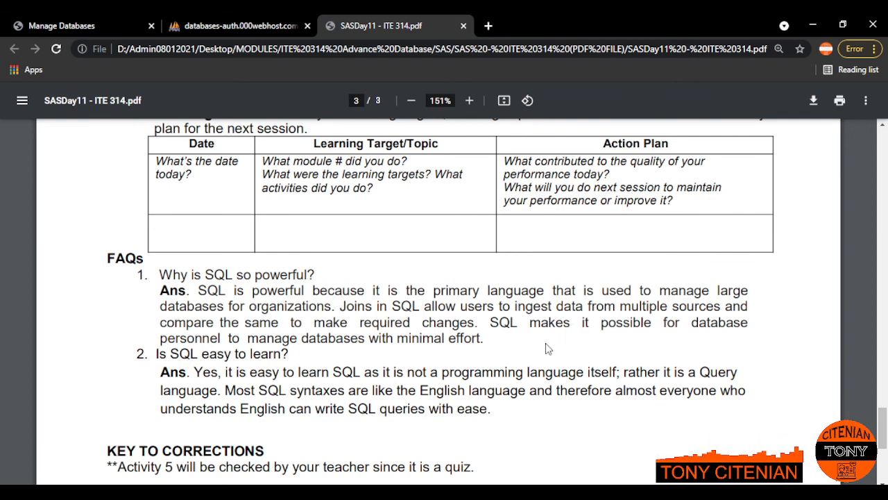
pyautogui.moveTo(664, 347)
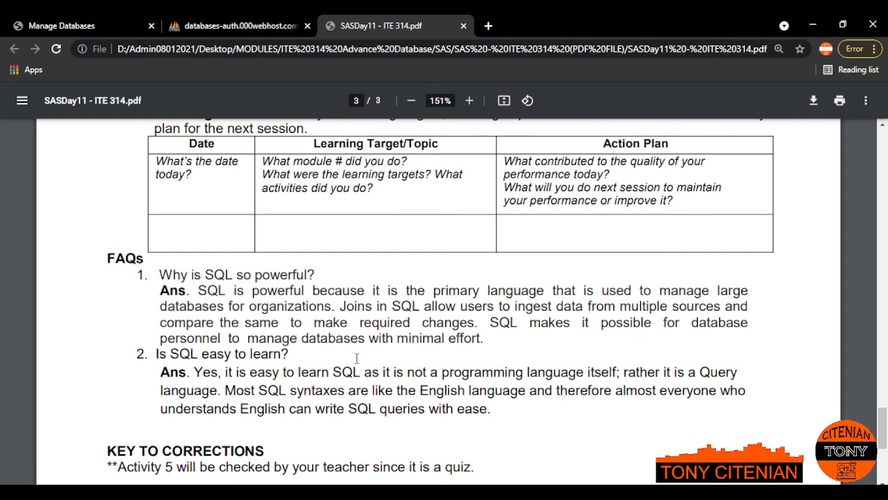
pyautogui.moveTo(517, 354)
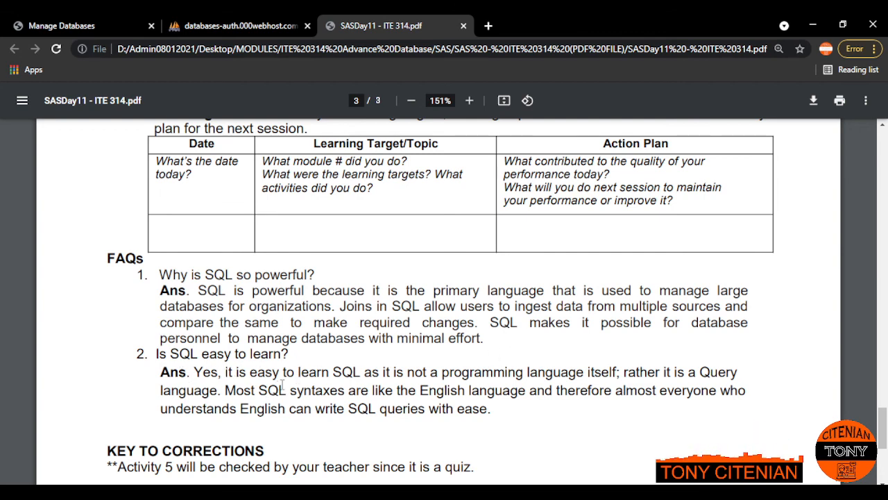
pyautogui.moveTo(457, 416)
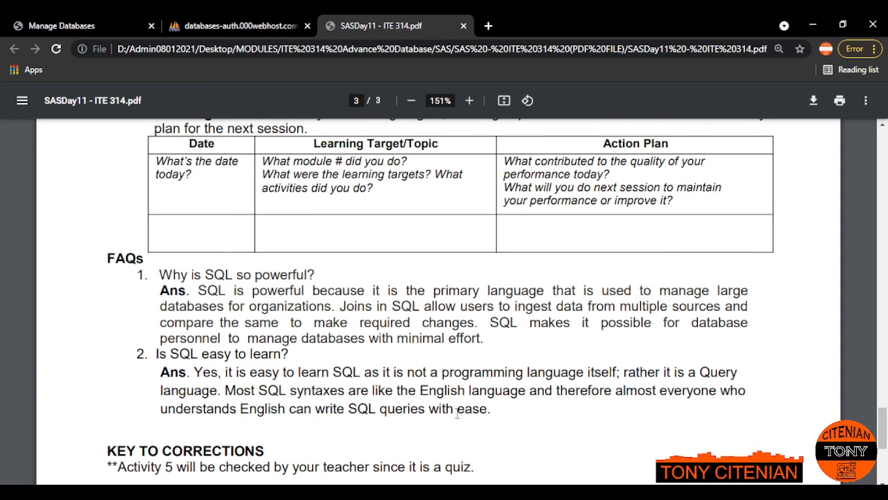
pyautogui.moveTo(583, 433)
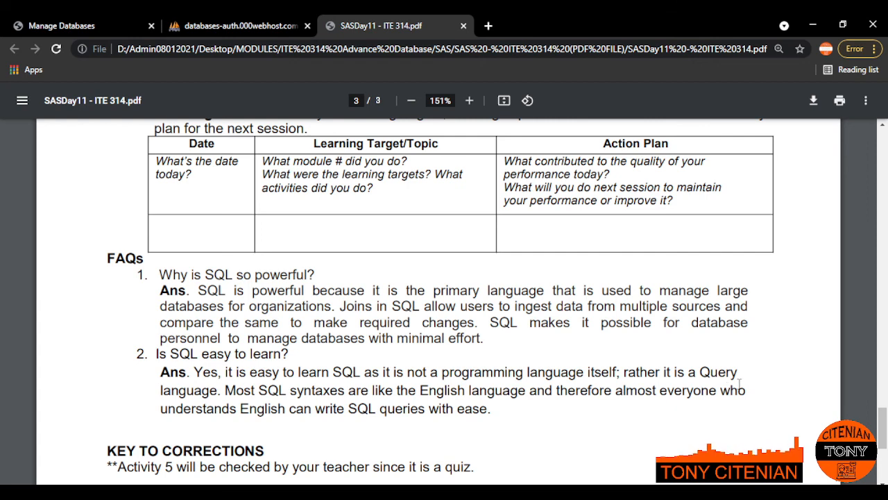
pyautogui.moveTo(290, 413)
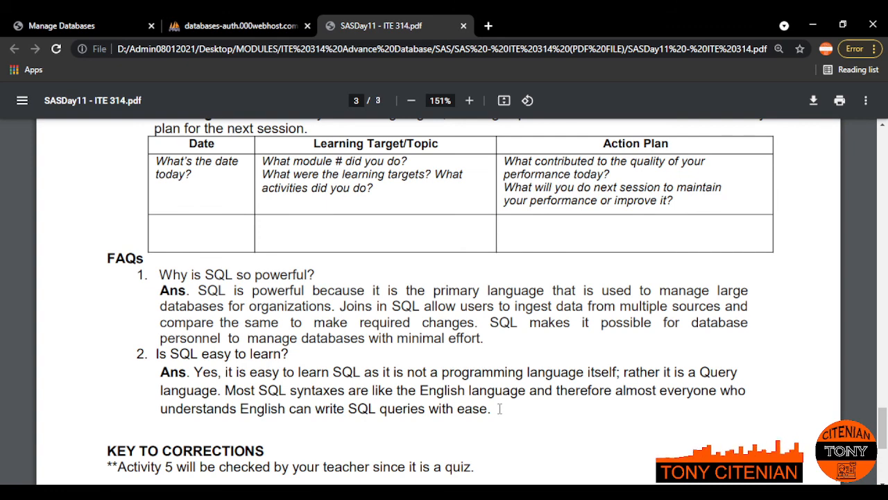
pyautogui.moveTo(660, 417)
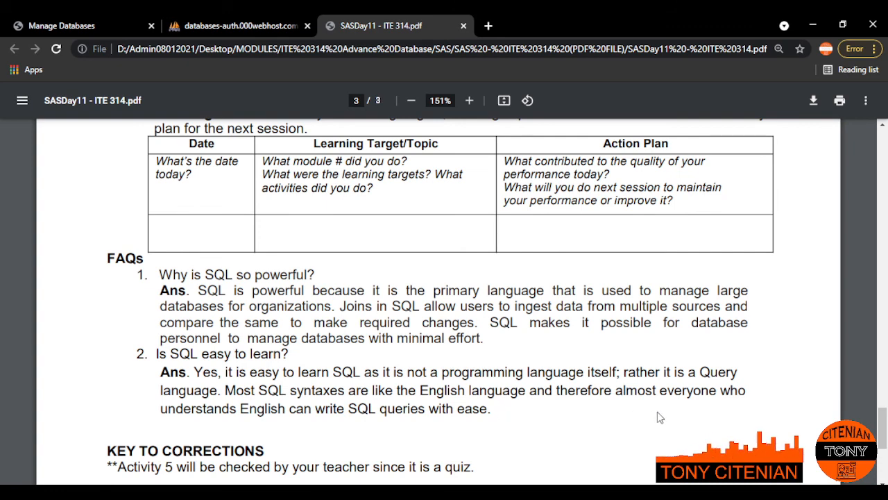
pyautogui.moveTo(545, 444)
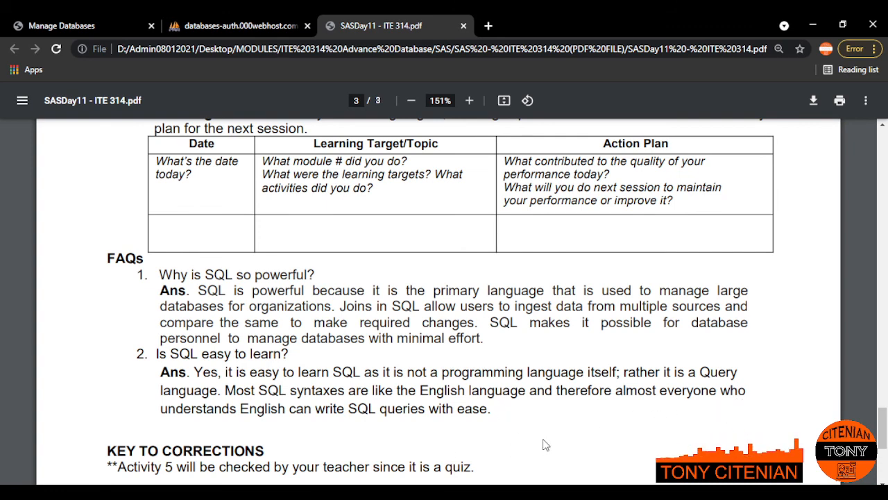
pyautogui.moveTo(335, 425)
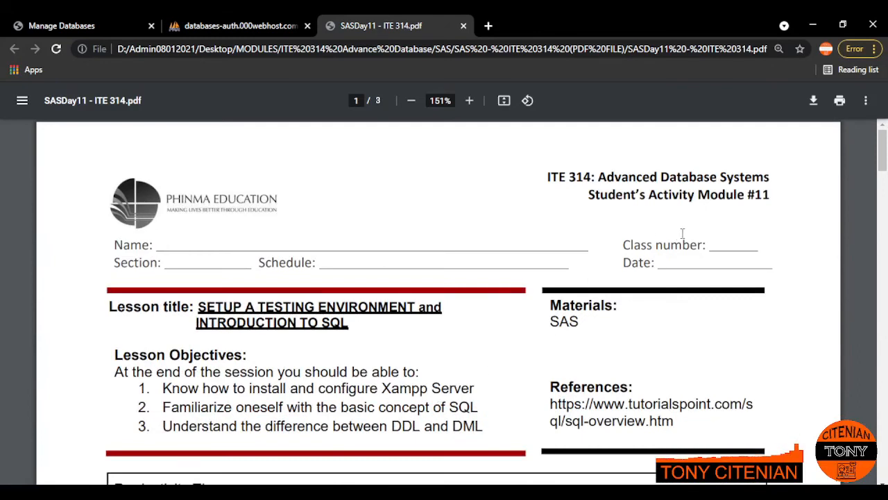
pyautogui.moveTo(366, 347)
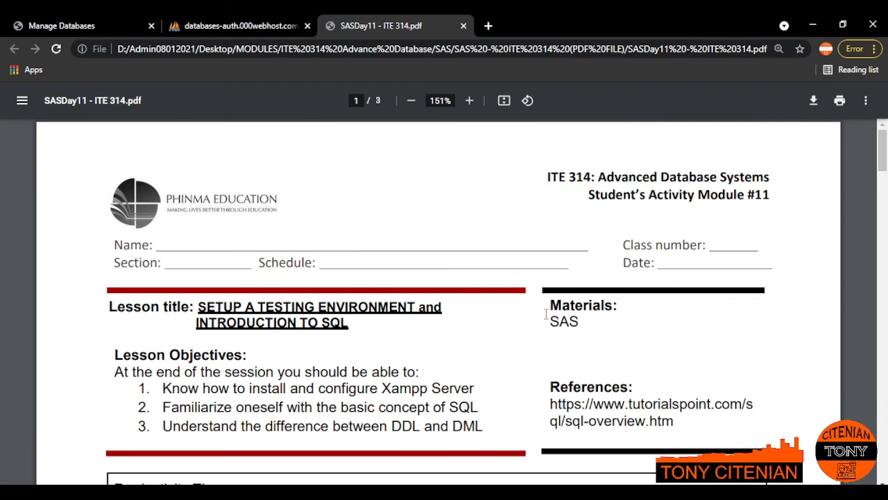
pyautogui.moveTo(574, 361)
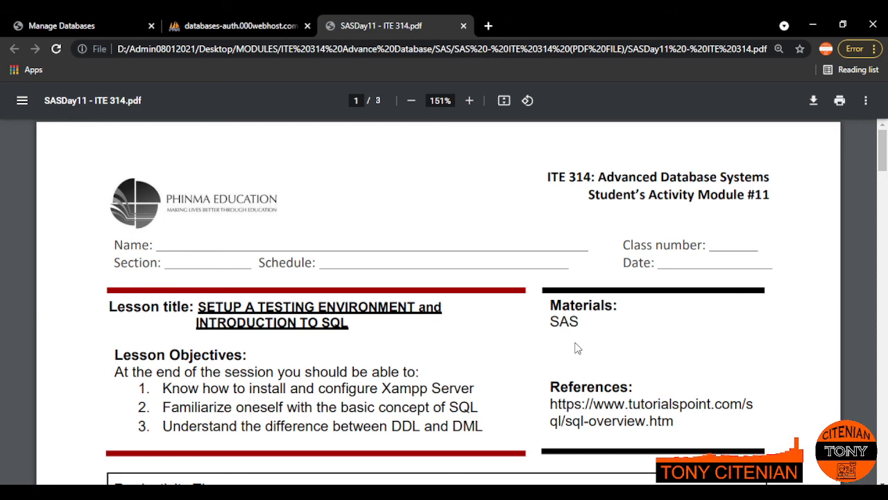
# Scroll page 1 of the Activity Module #11 PDF past the lesson objectives
pyautogui.scroll(-3)
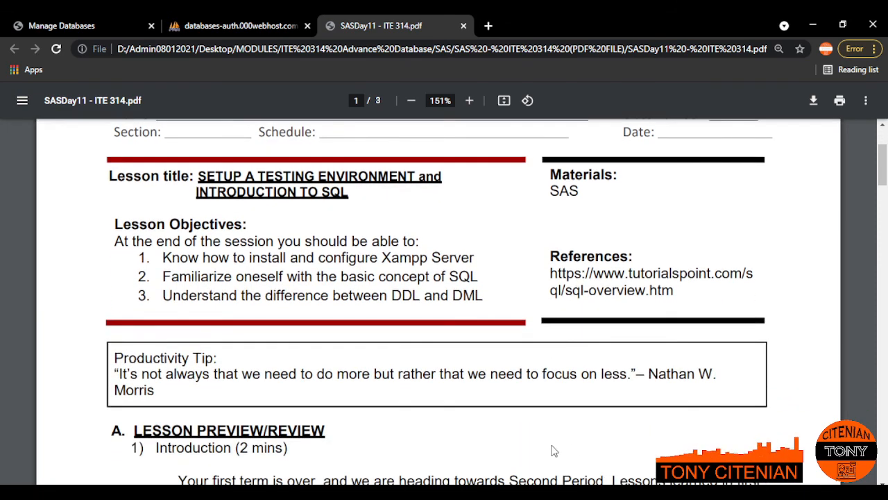